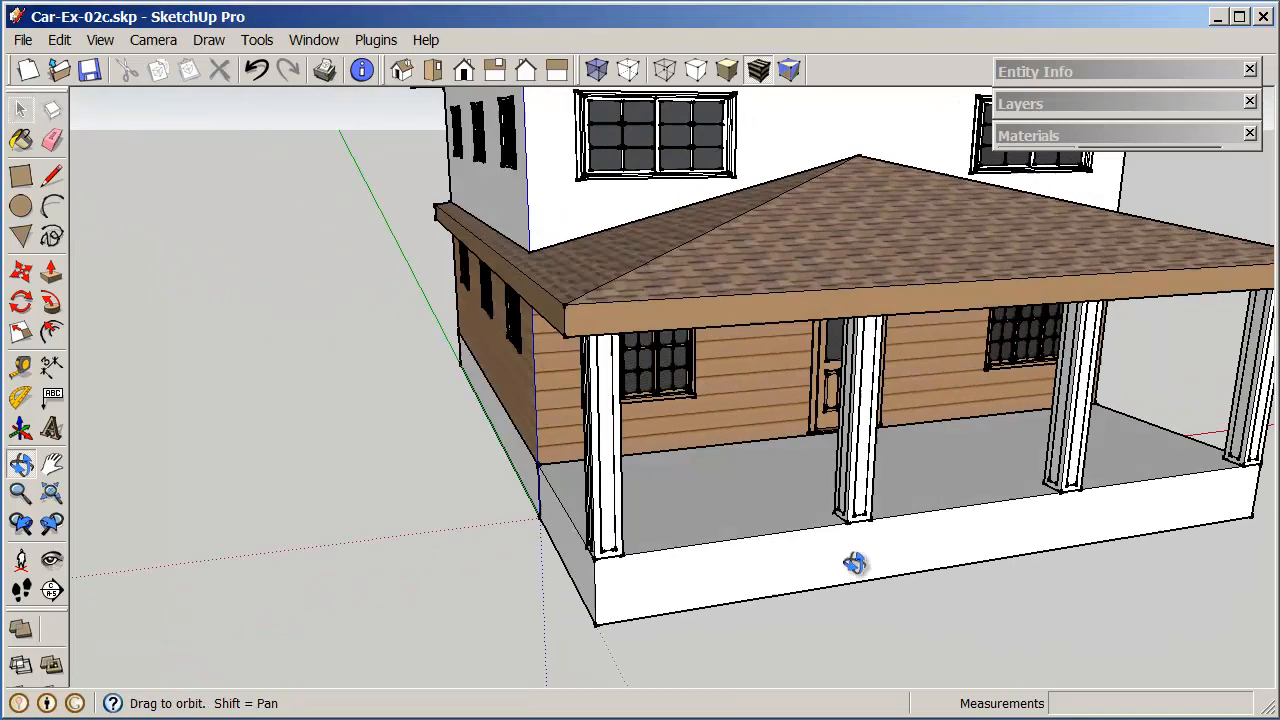
Step: Orbit the view to frame the porch corner beside the house wall
left_click_drag(855, 563, 928, 590)
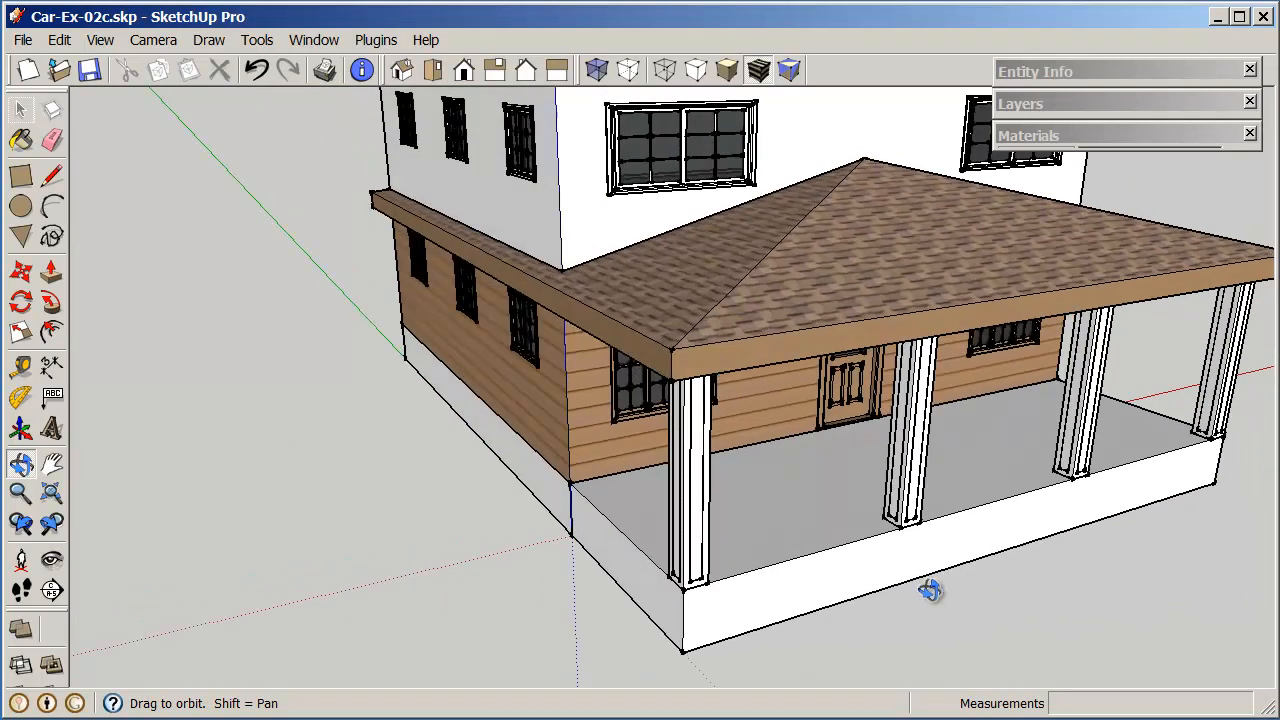
left_click_drag(930, 590, 885, 588)
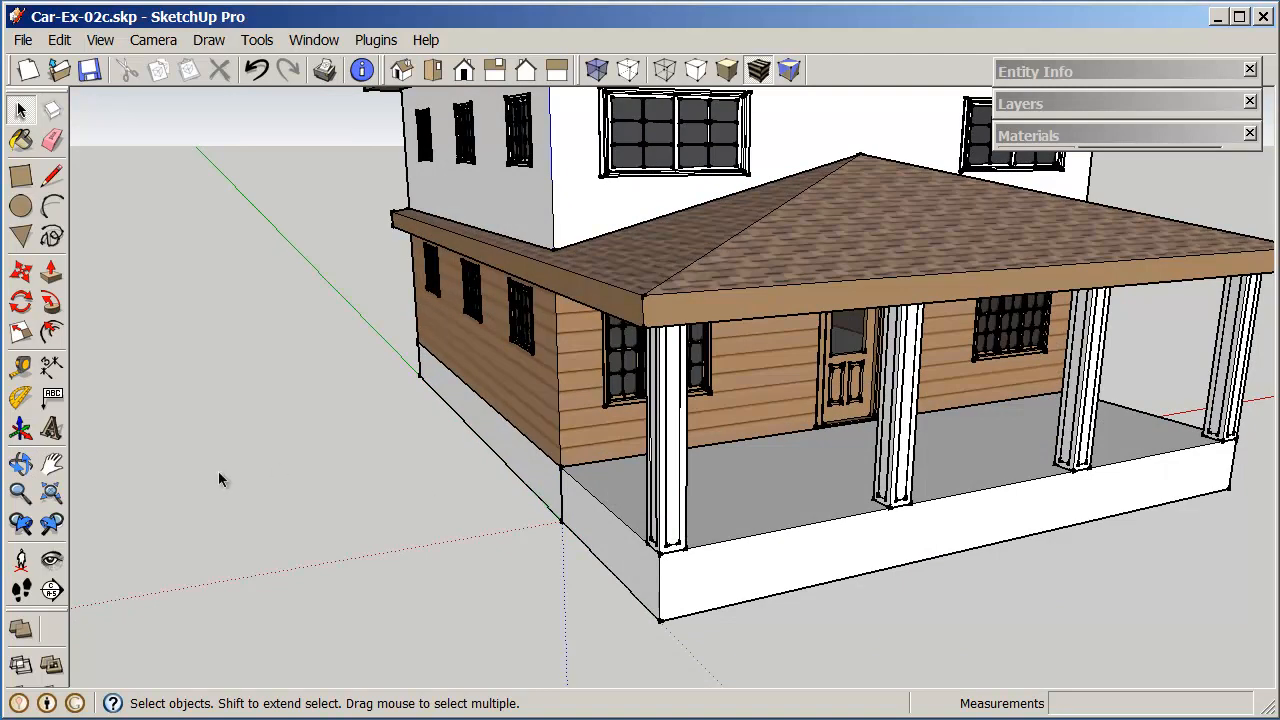
mouse_move(565, 538)
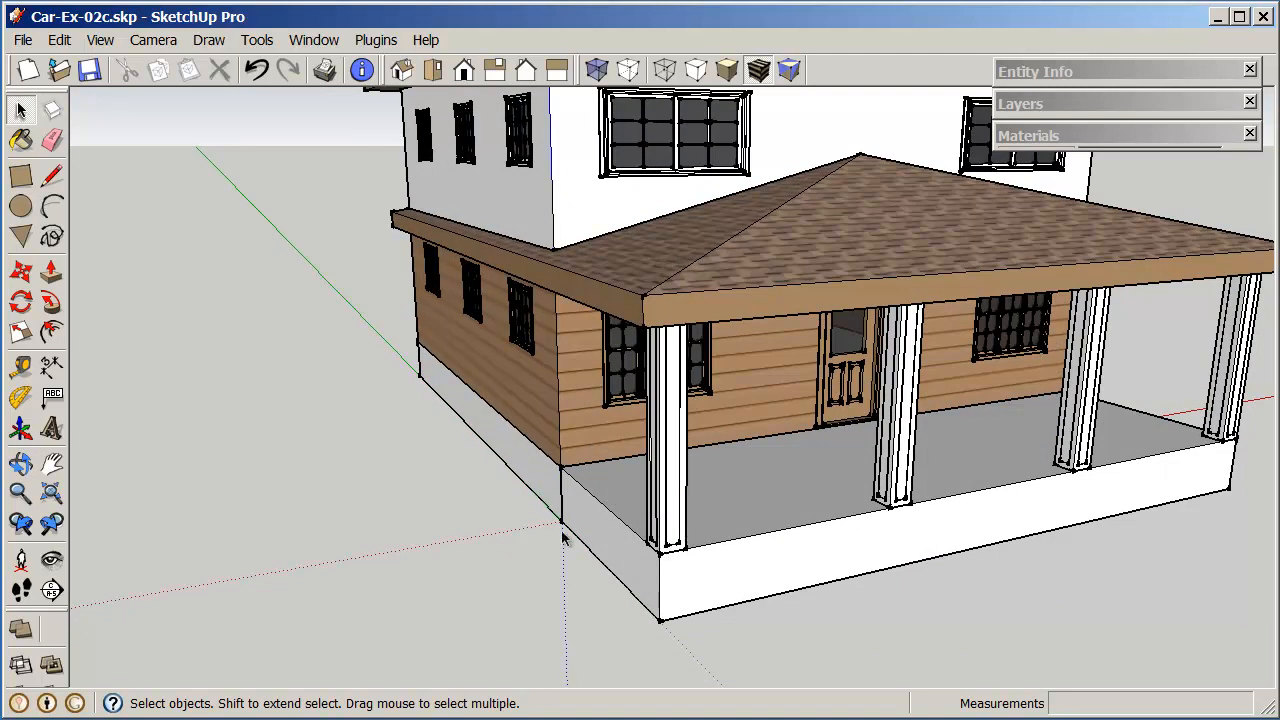
mouse_move(22, 395)
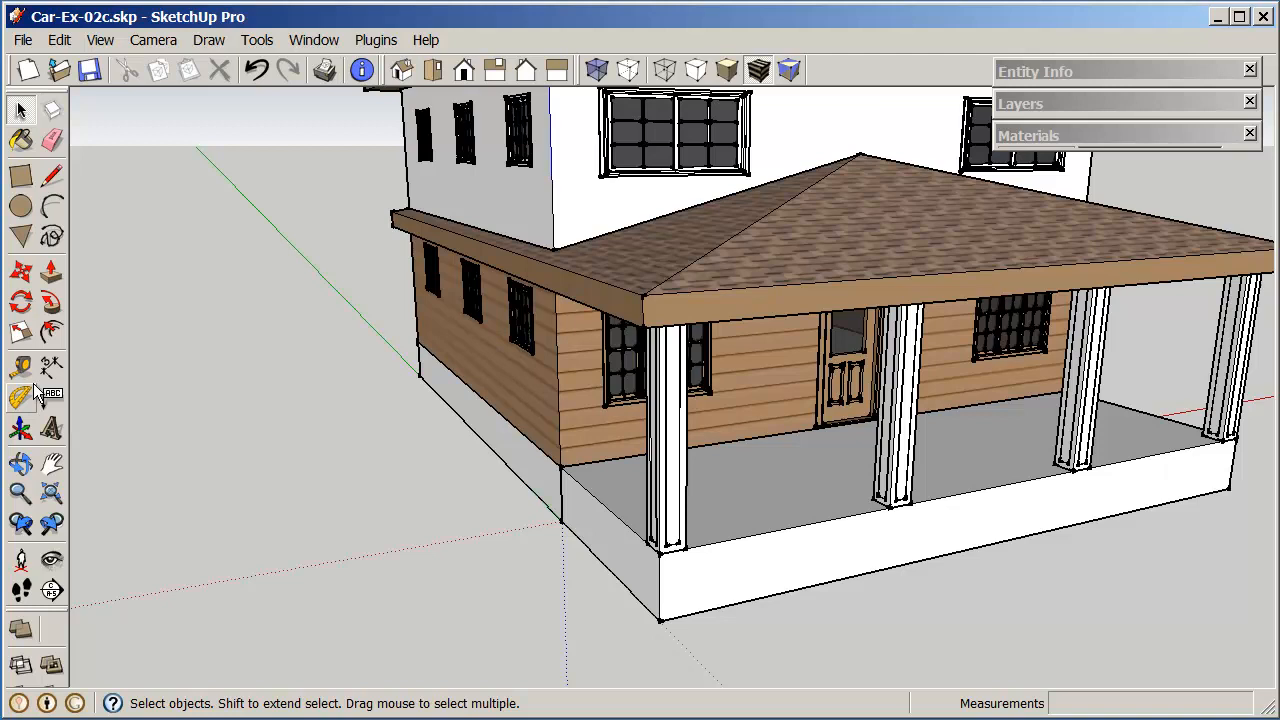
Step: Place Tape Measure guides 6 in from the deck edges and 42 up the wall
left_click(20, 367)
type("6")
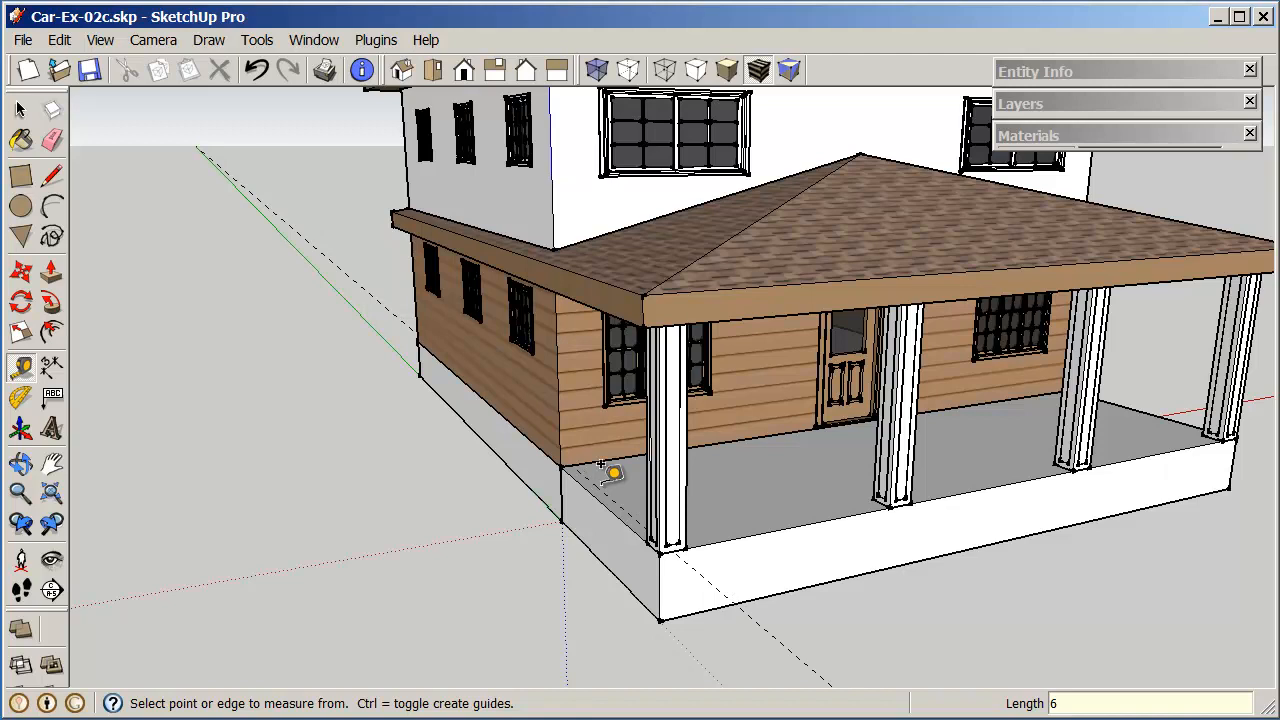
left_click(615, 472)
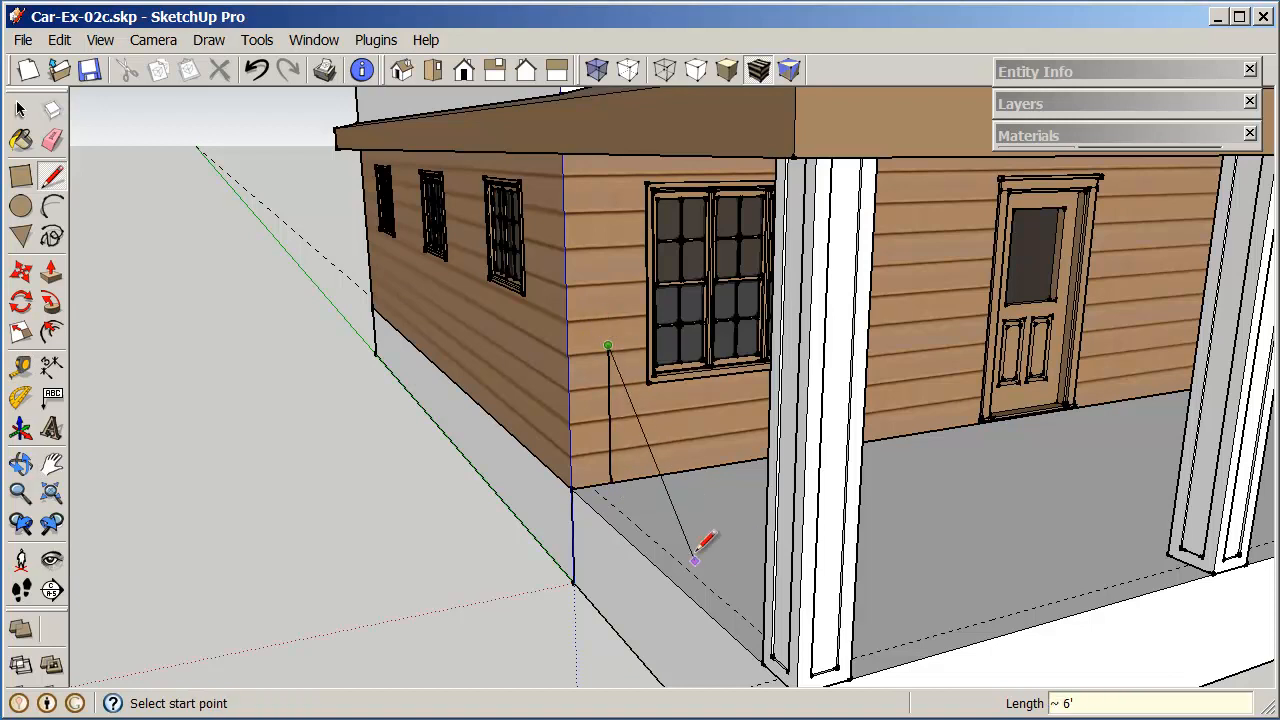
mouse_move(310, 47)
type("42")
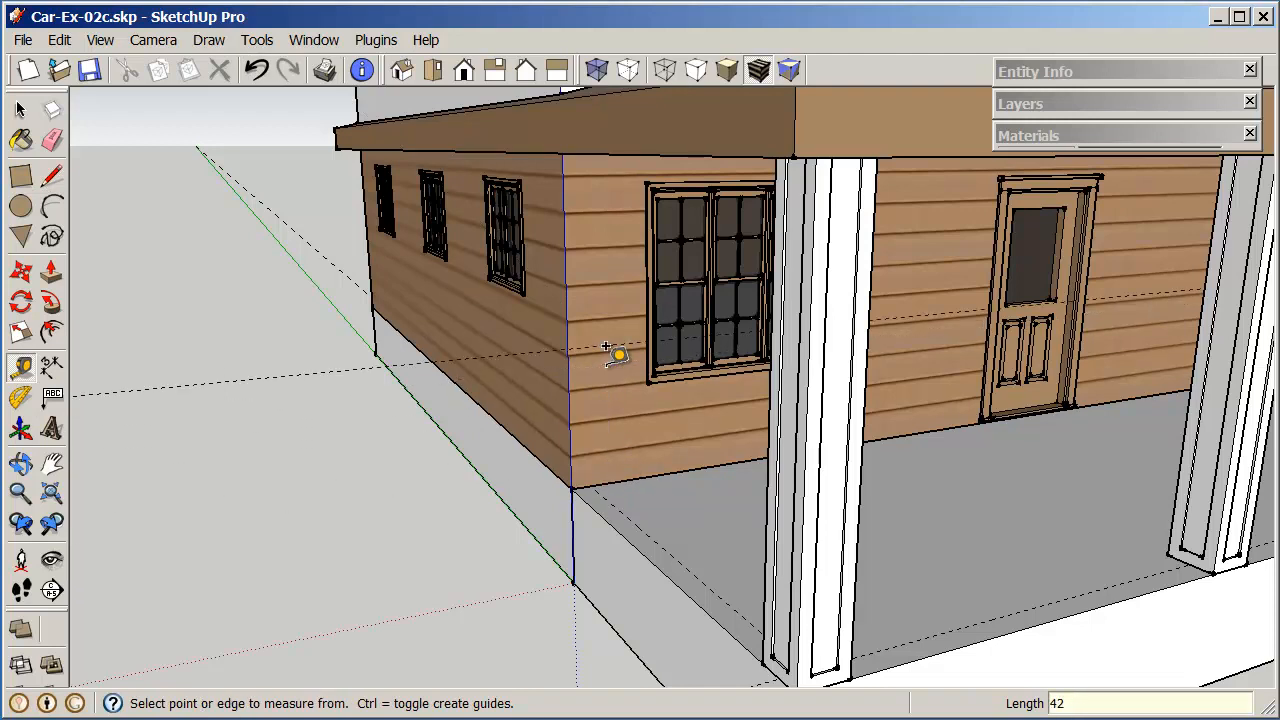
mouse_move(625, 295)
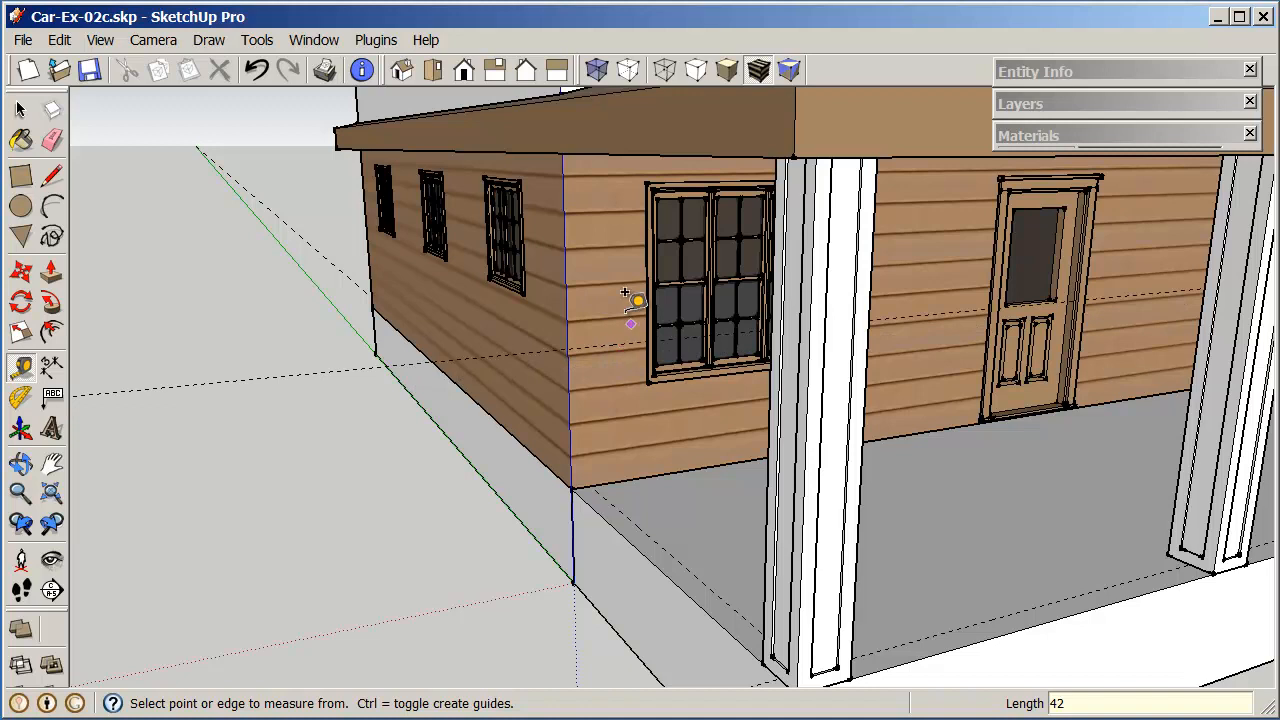
mouse_move(758, 70)
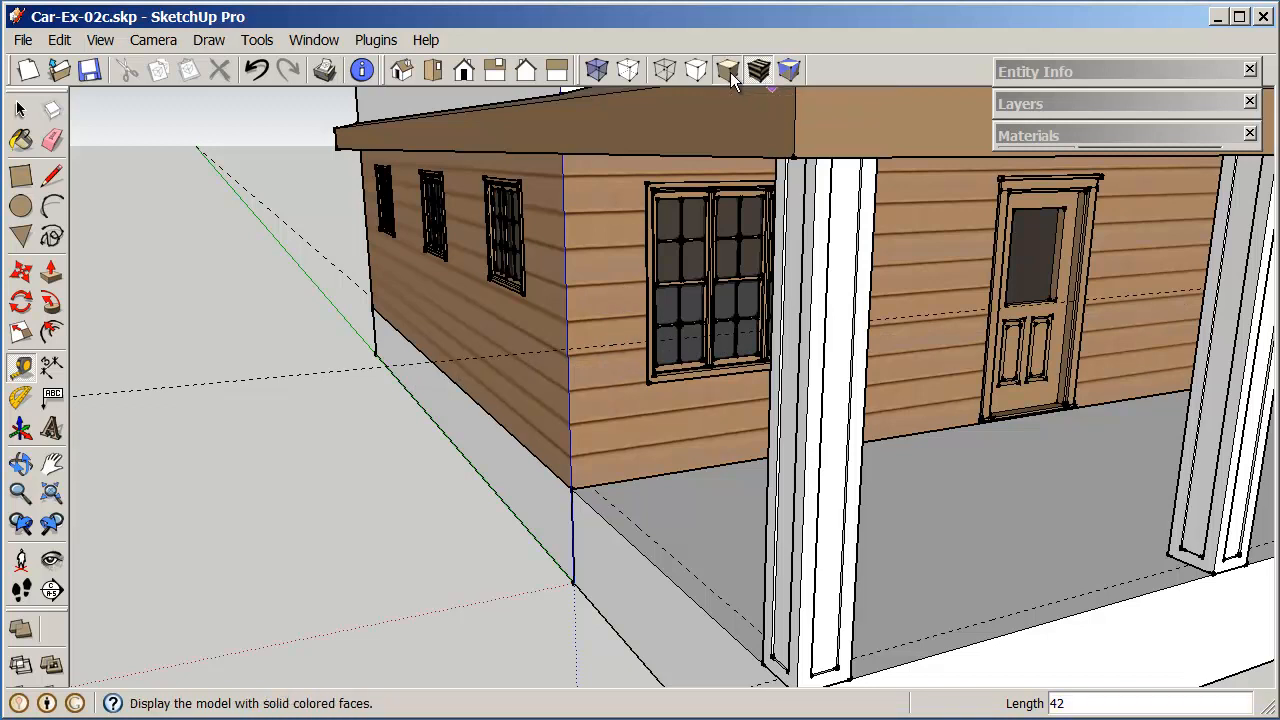
Step: Switch to Shaded face style and pull guides 6 from the wall corner and base
left_click(727, 70)
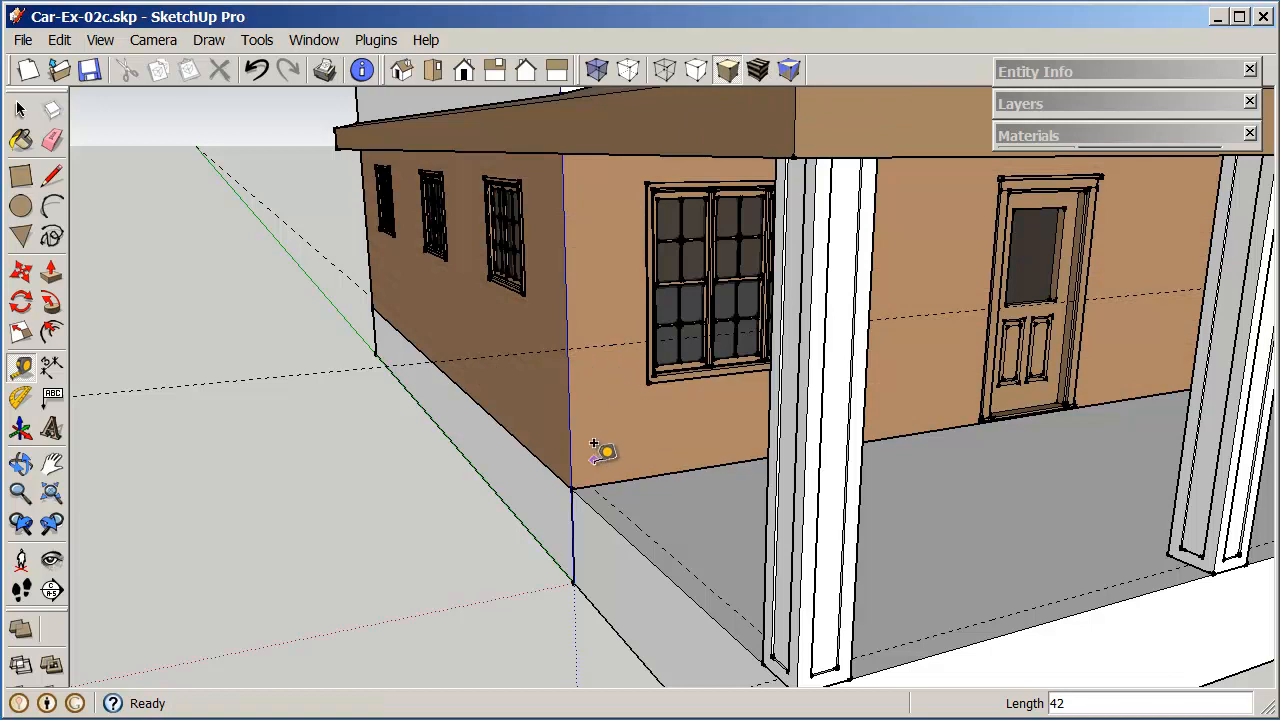
left_click(595, 440)
type("6")
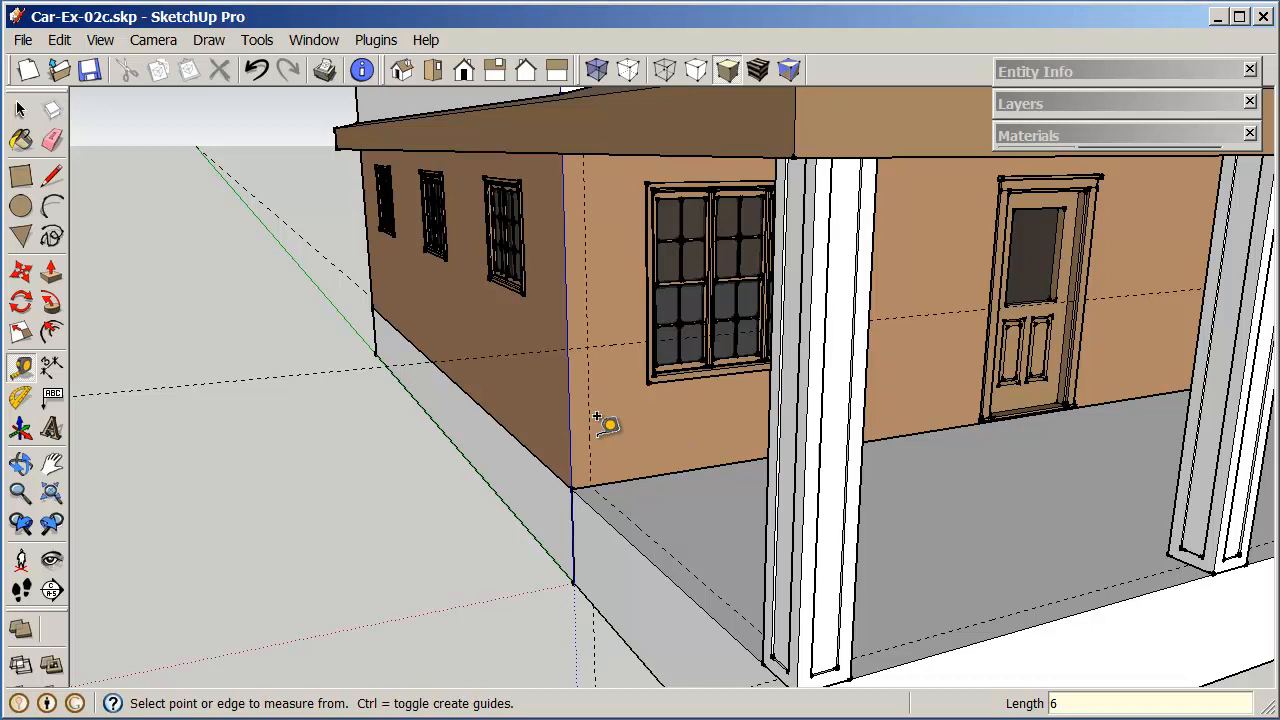
mouse_move(578, 365)
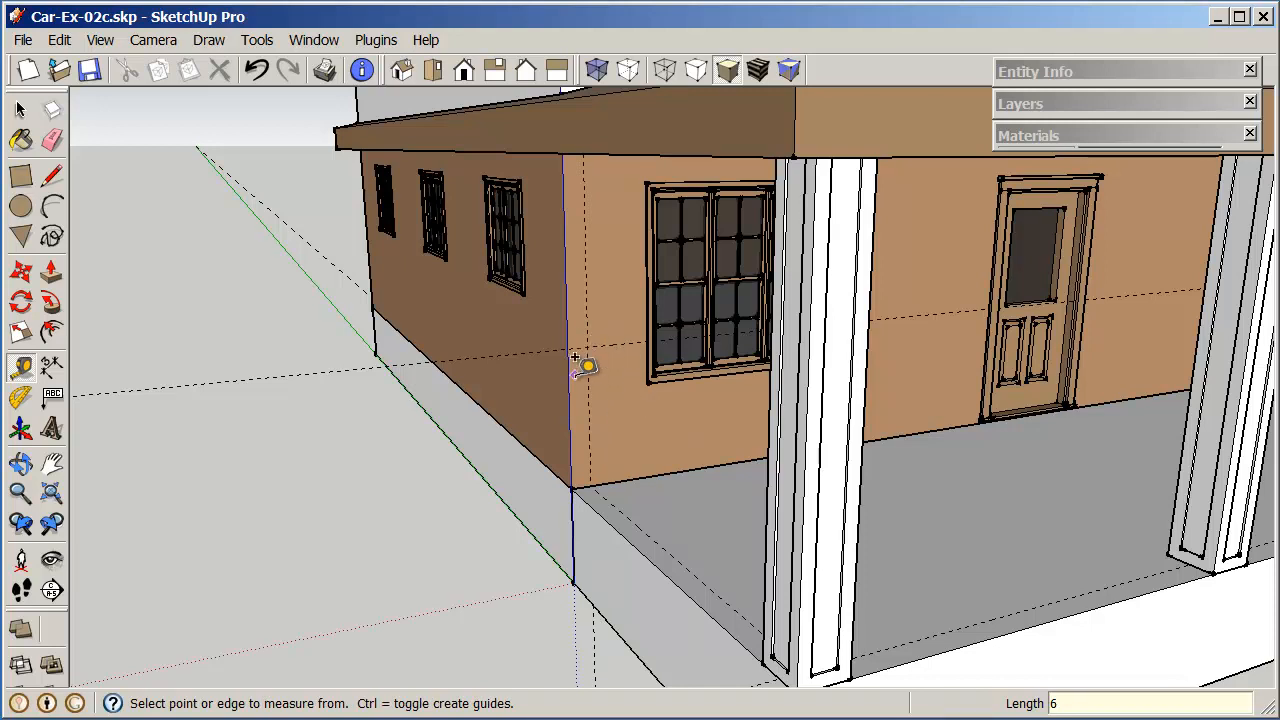
mouse_move(650, 490)
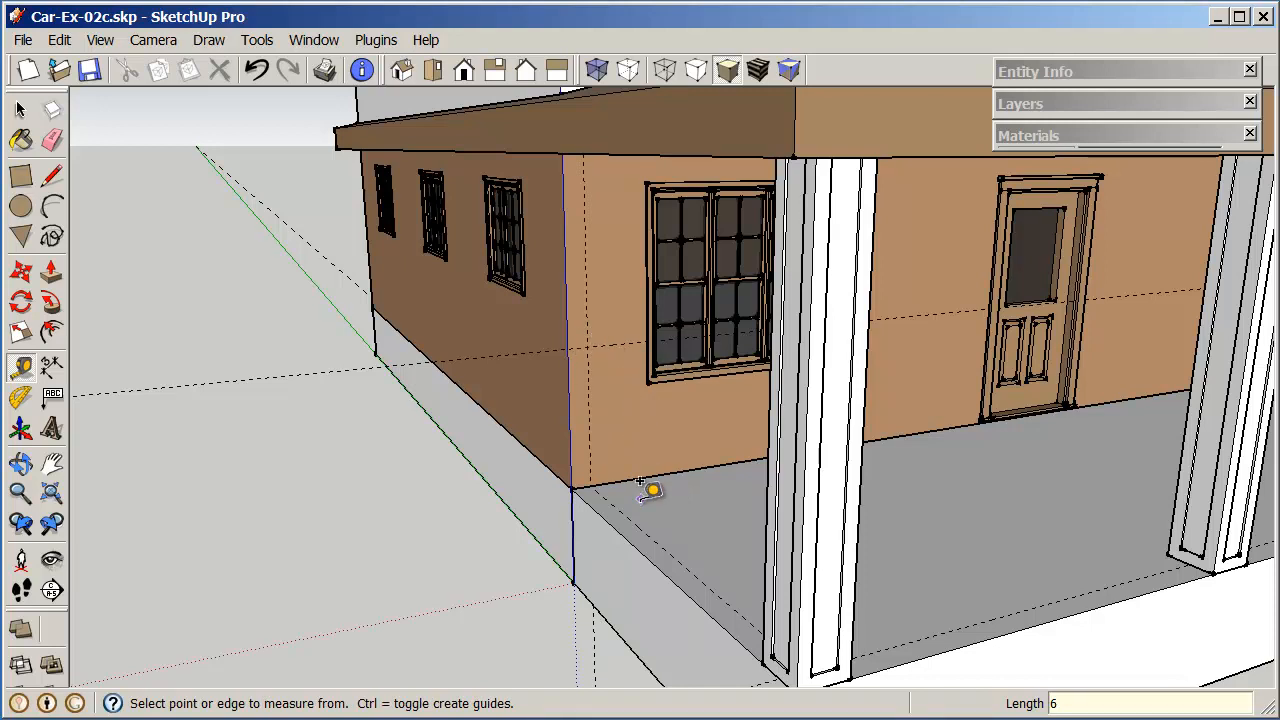
left_click(612, 472)
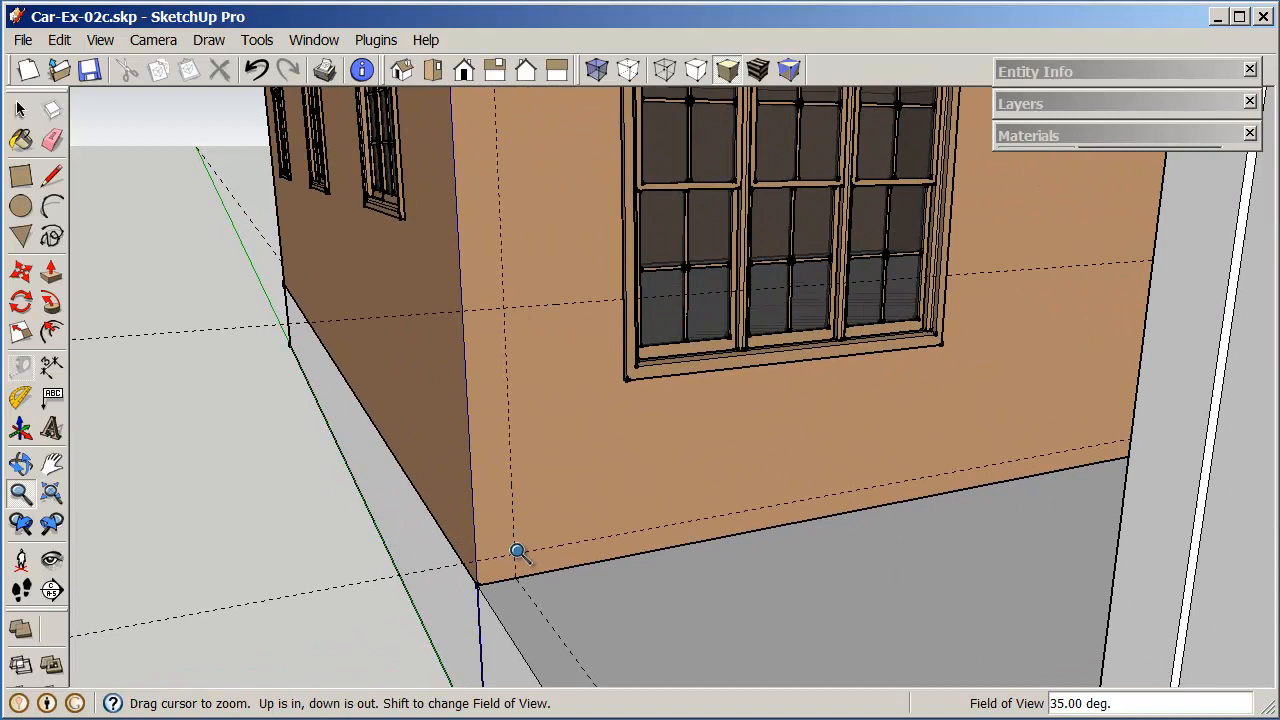
mouse_move(117, 268)
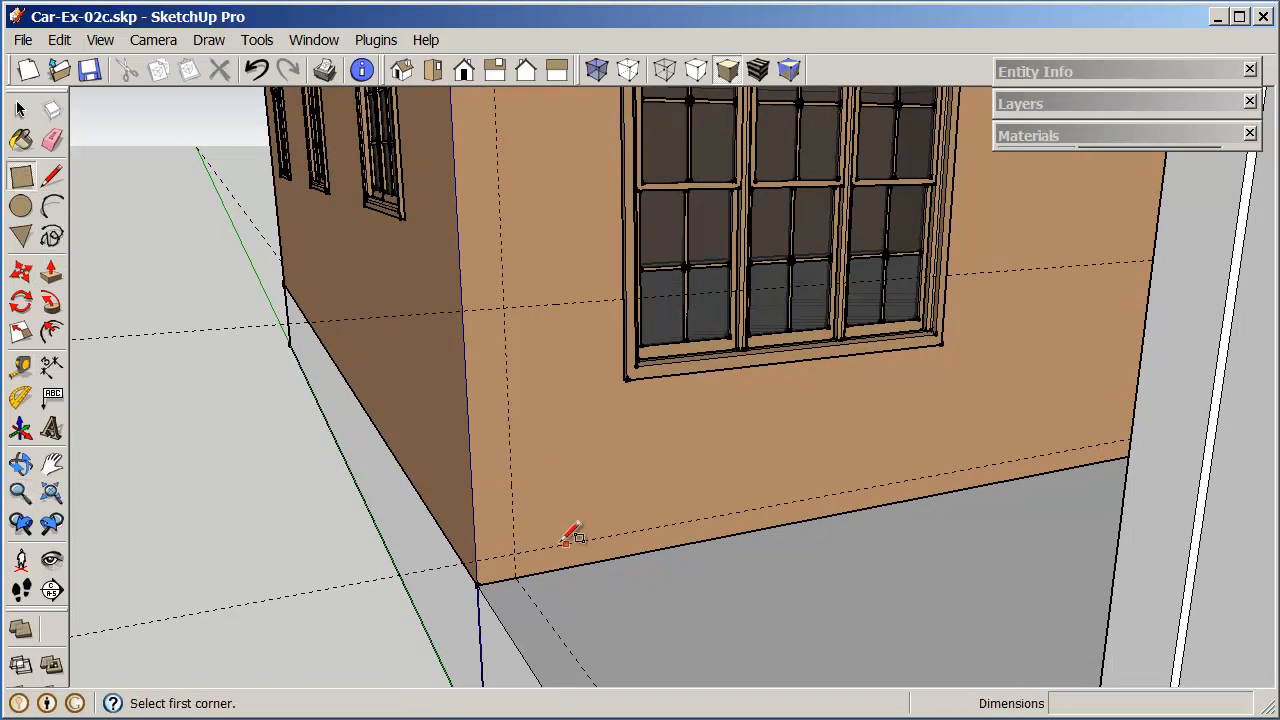
mouse_move(560, 510)
type("3.75")
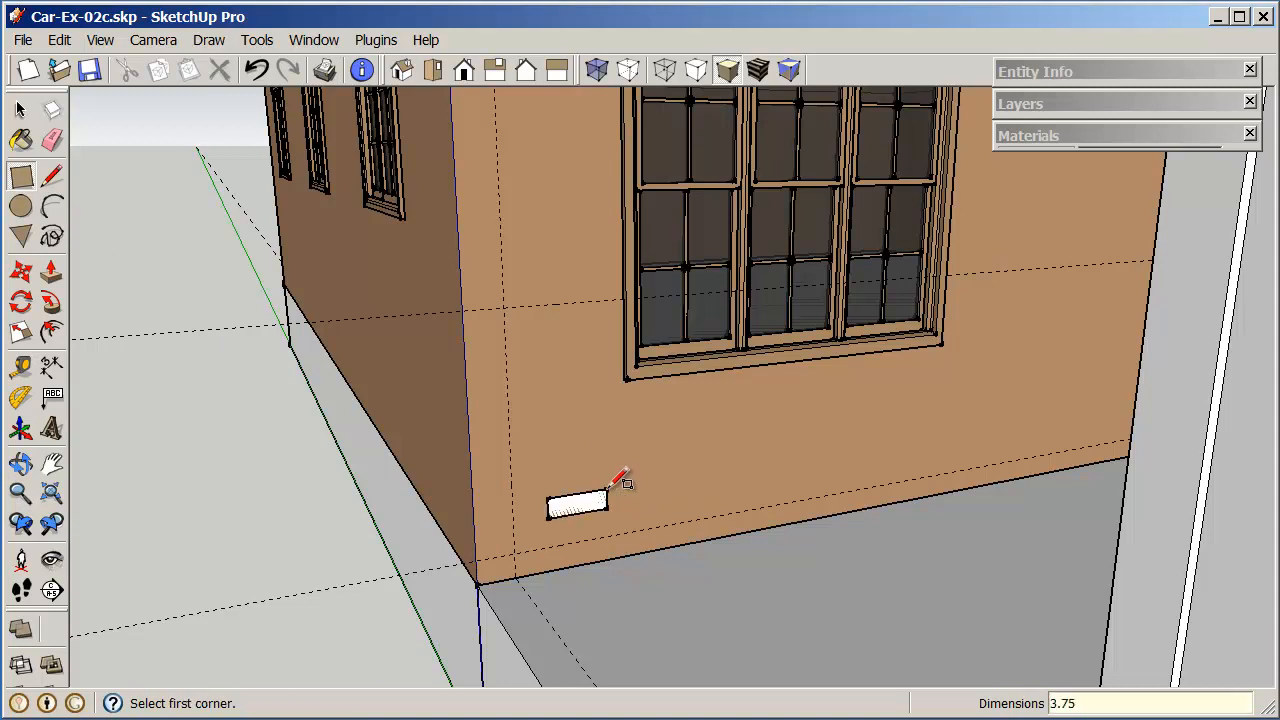
Step: Draw a 3.5 by 1.75 rectangle near the wall base and a 3.5 square higher up
type(",1.75")
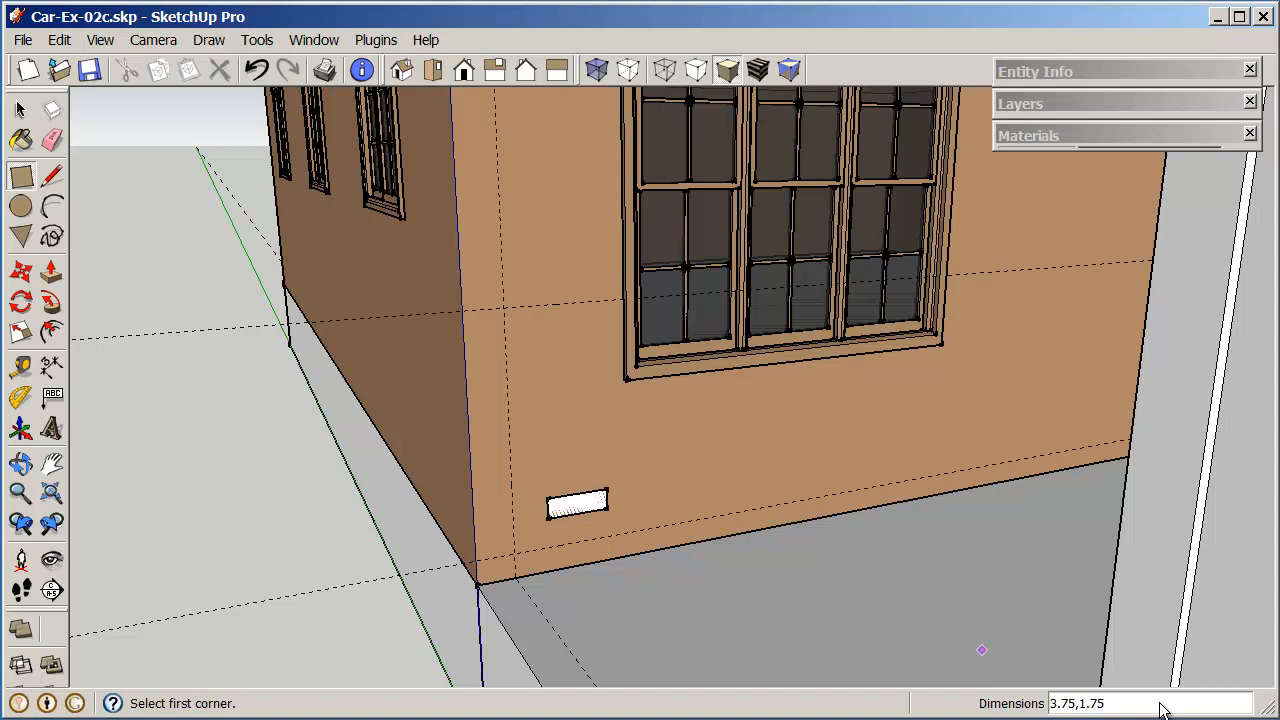
left_click(650, 475)
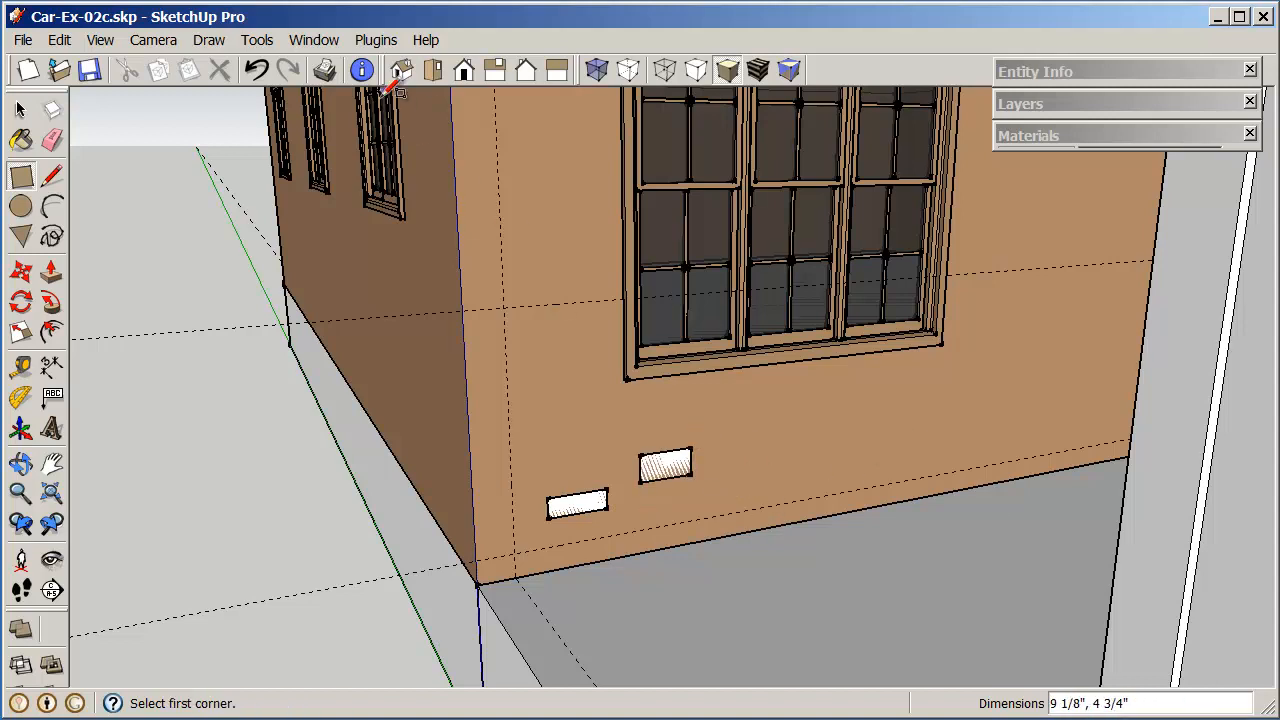
left_click(256, 70)
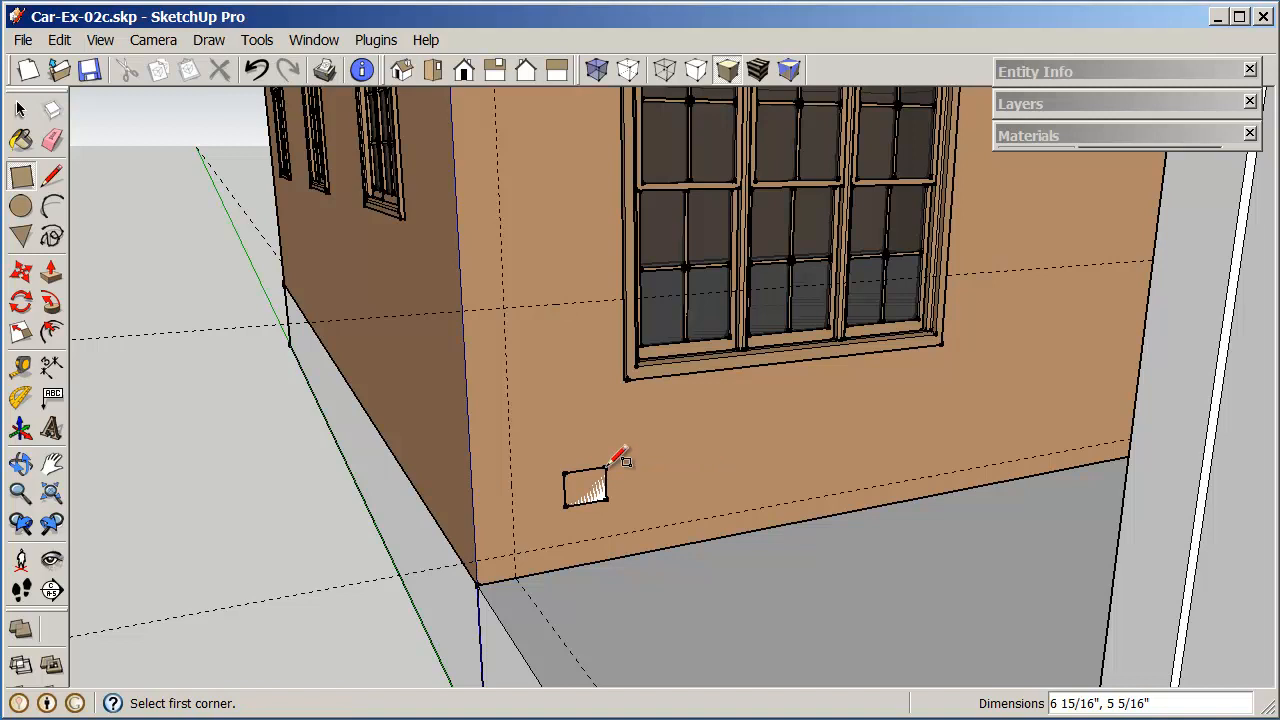
type("3.5")
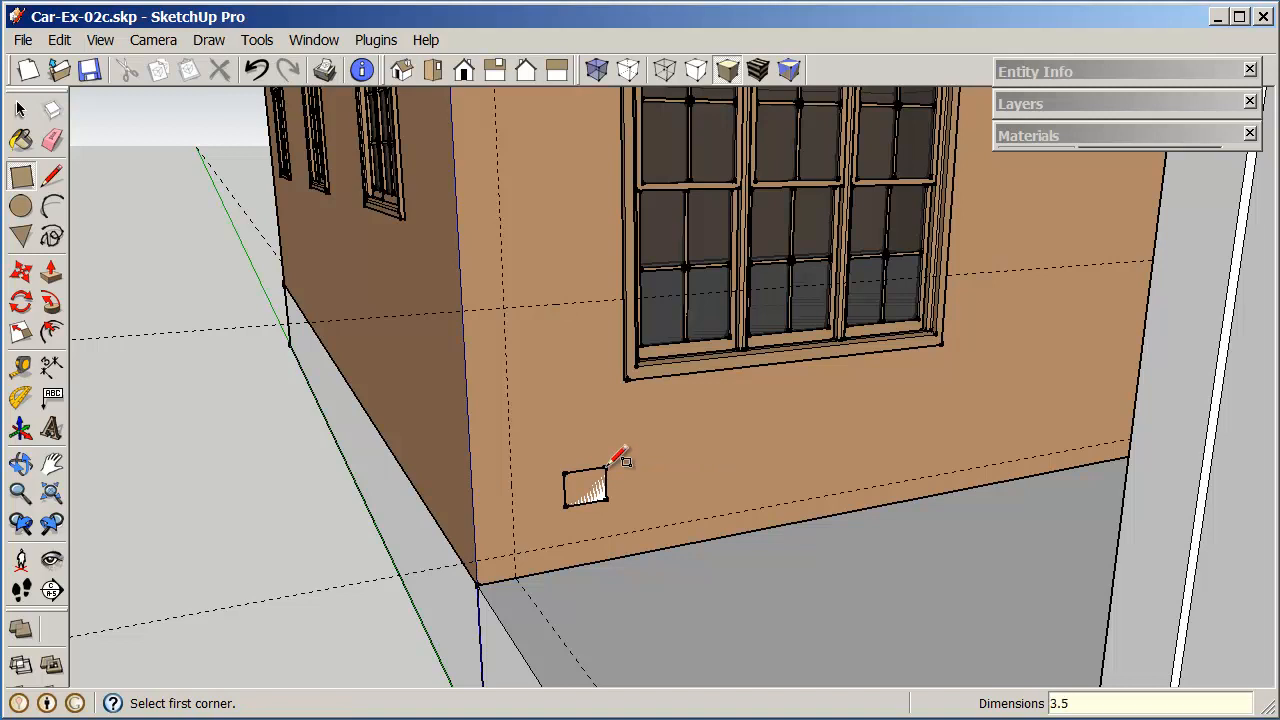
type("1.75")
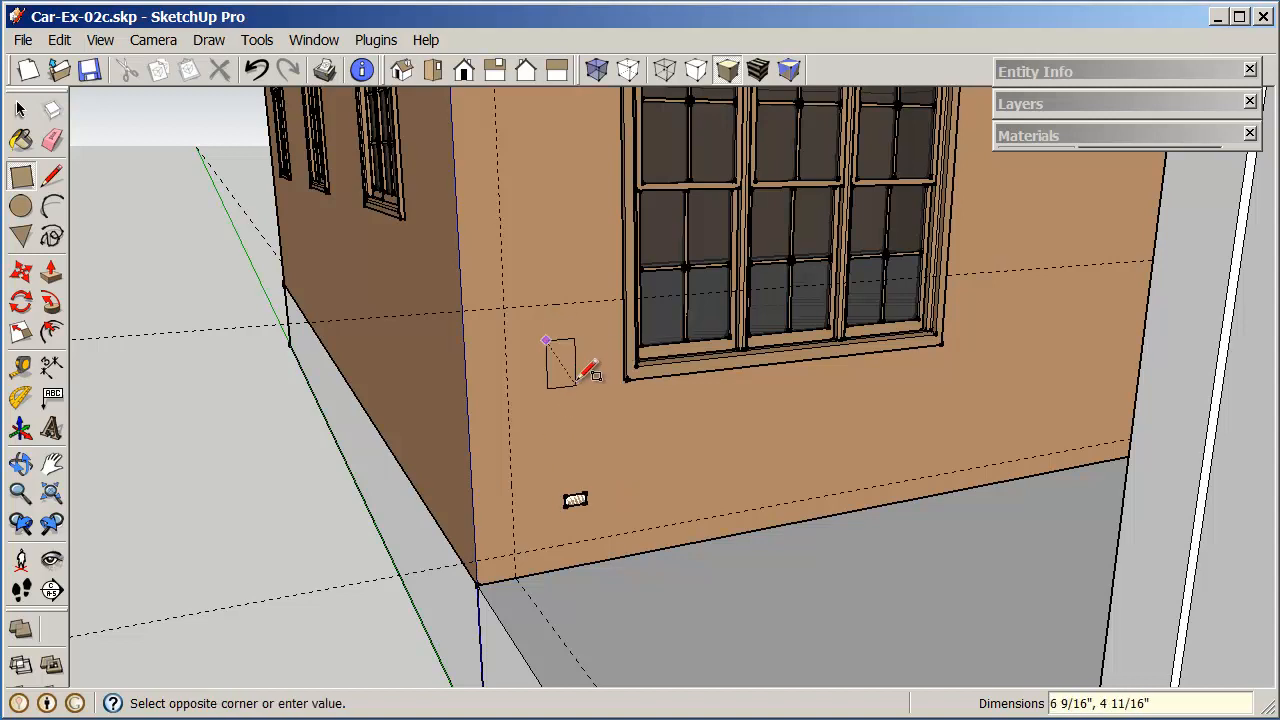
left_click(580, 375)
type("3.5,3.5")
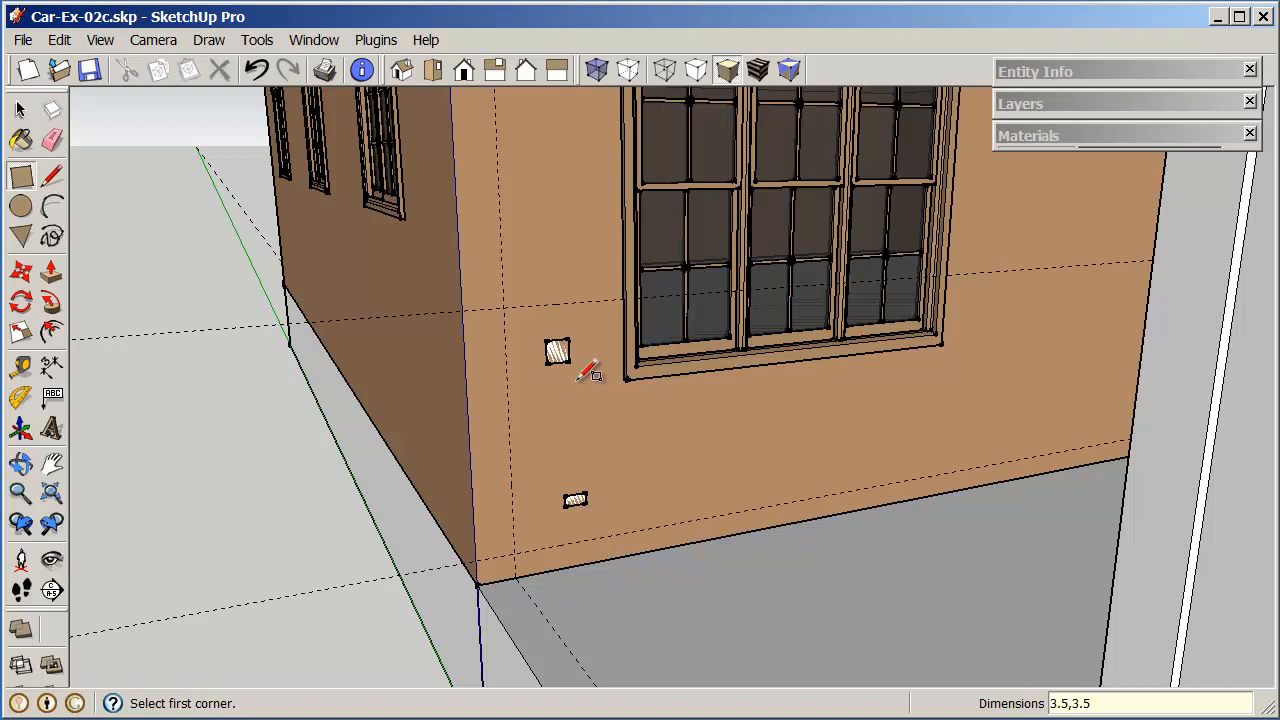
mouse_move(190, 225)
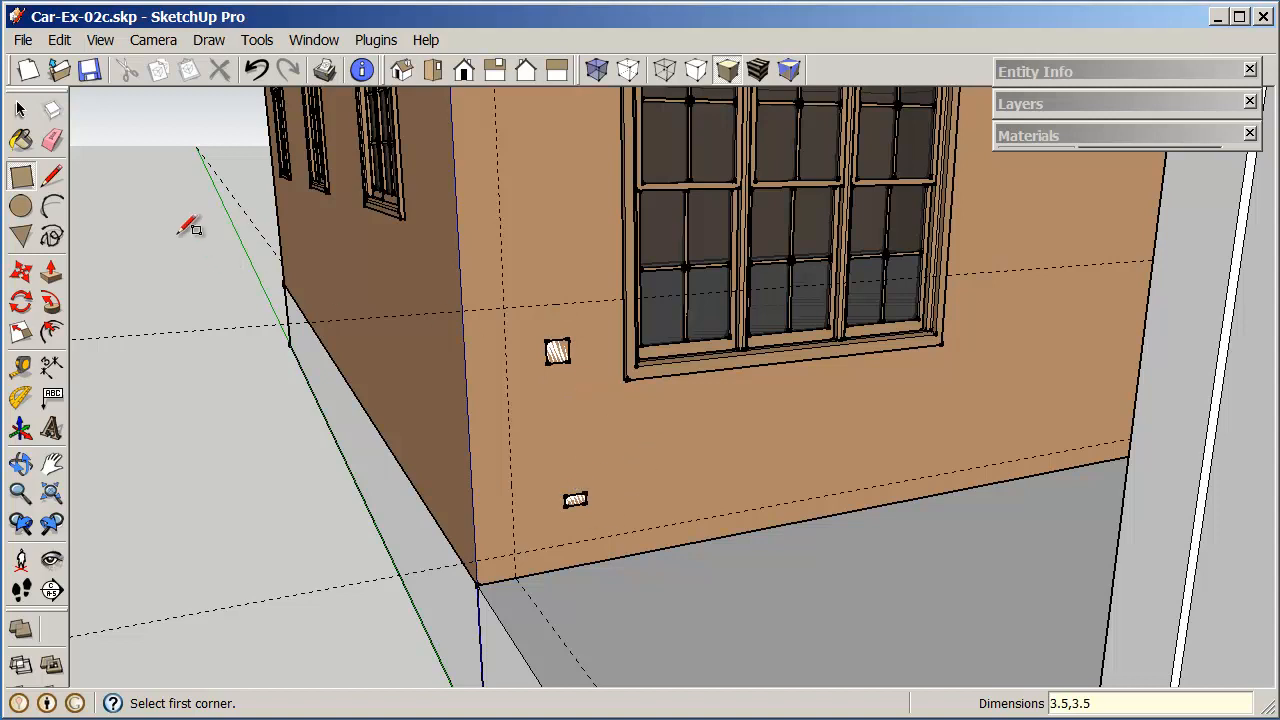
mouse_move(540, 490)
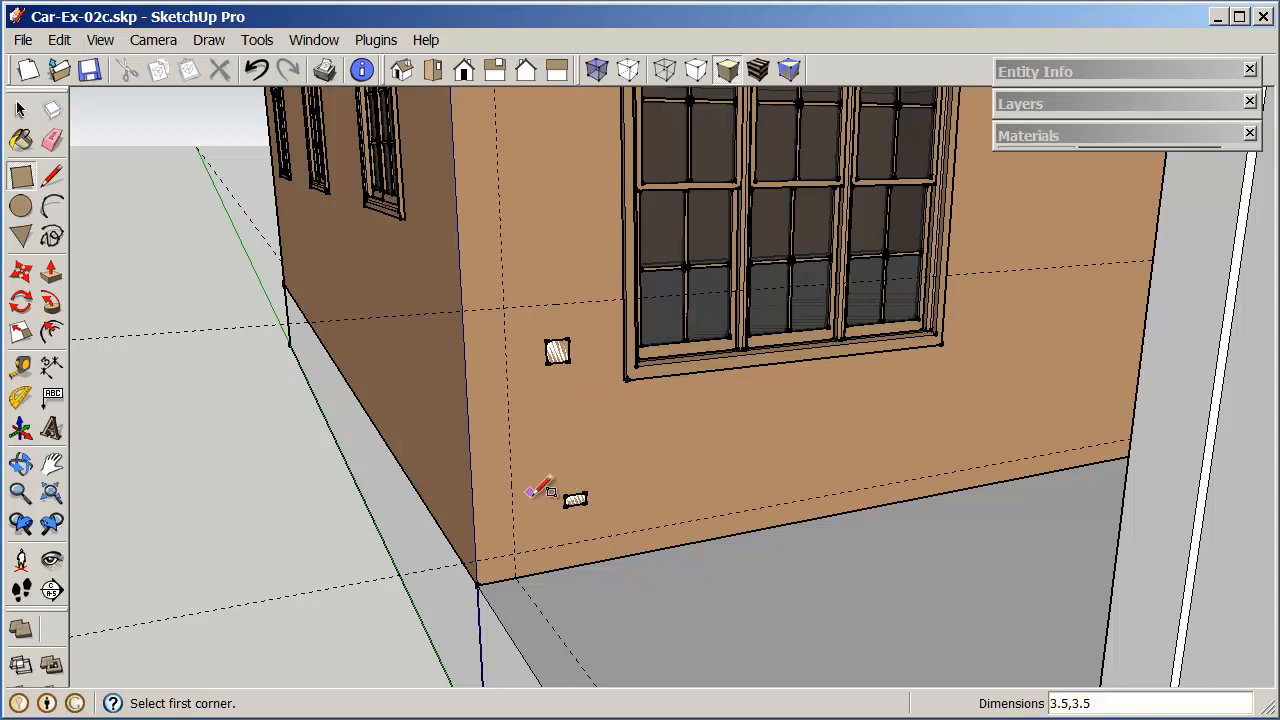
mouse_move(255, 175)
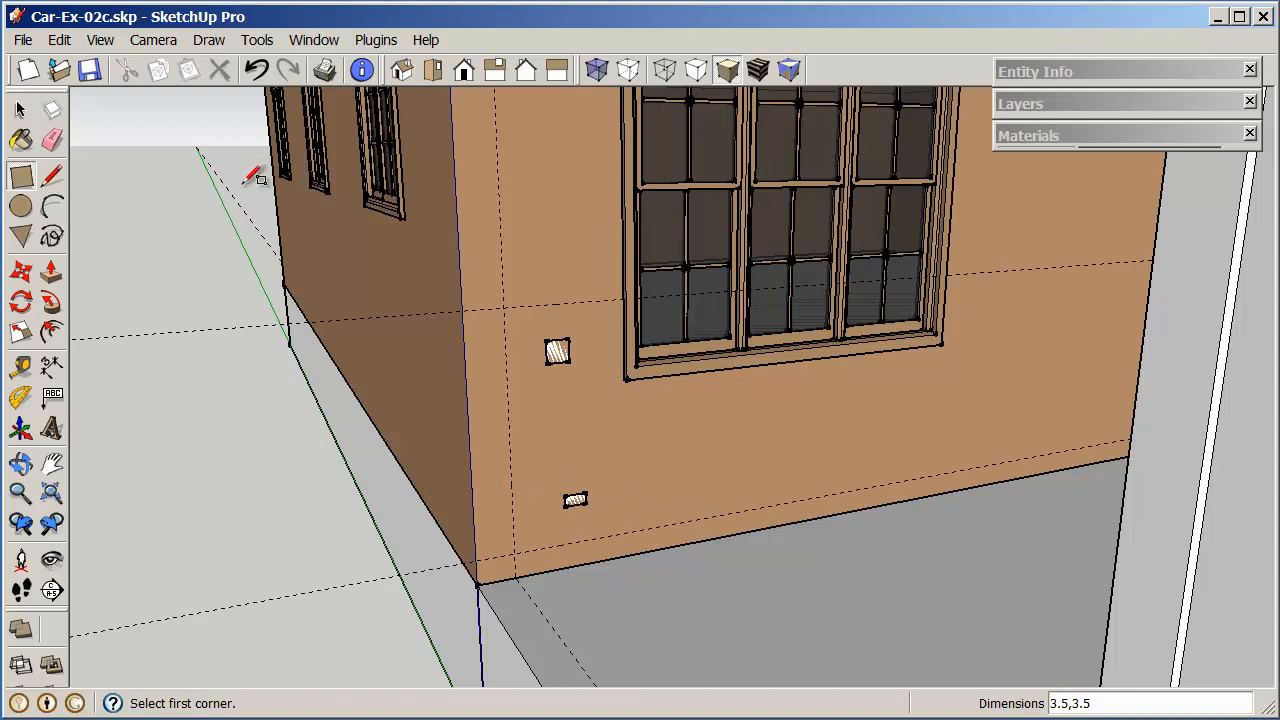
Step: Move the small rectangle down to the deck guide and the square onto the guide intersection
left_click(20, 110)
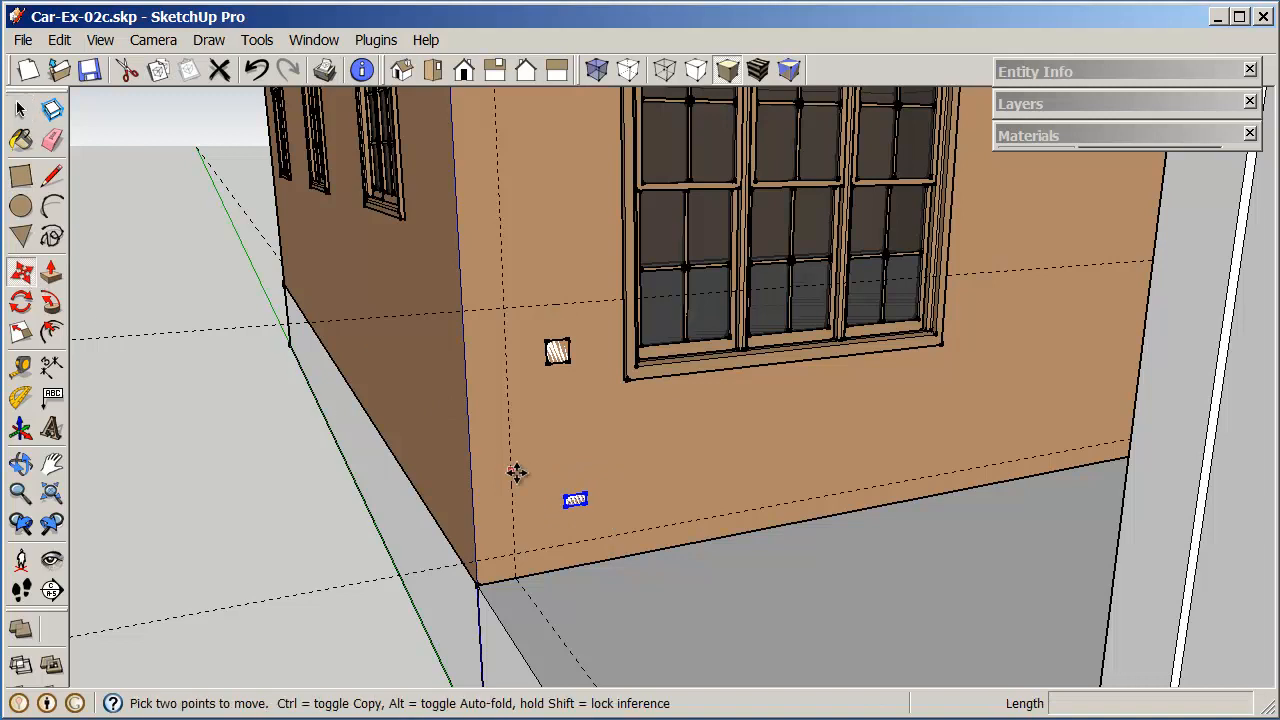
mouse_move(577, 513)
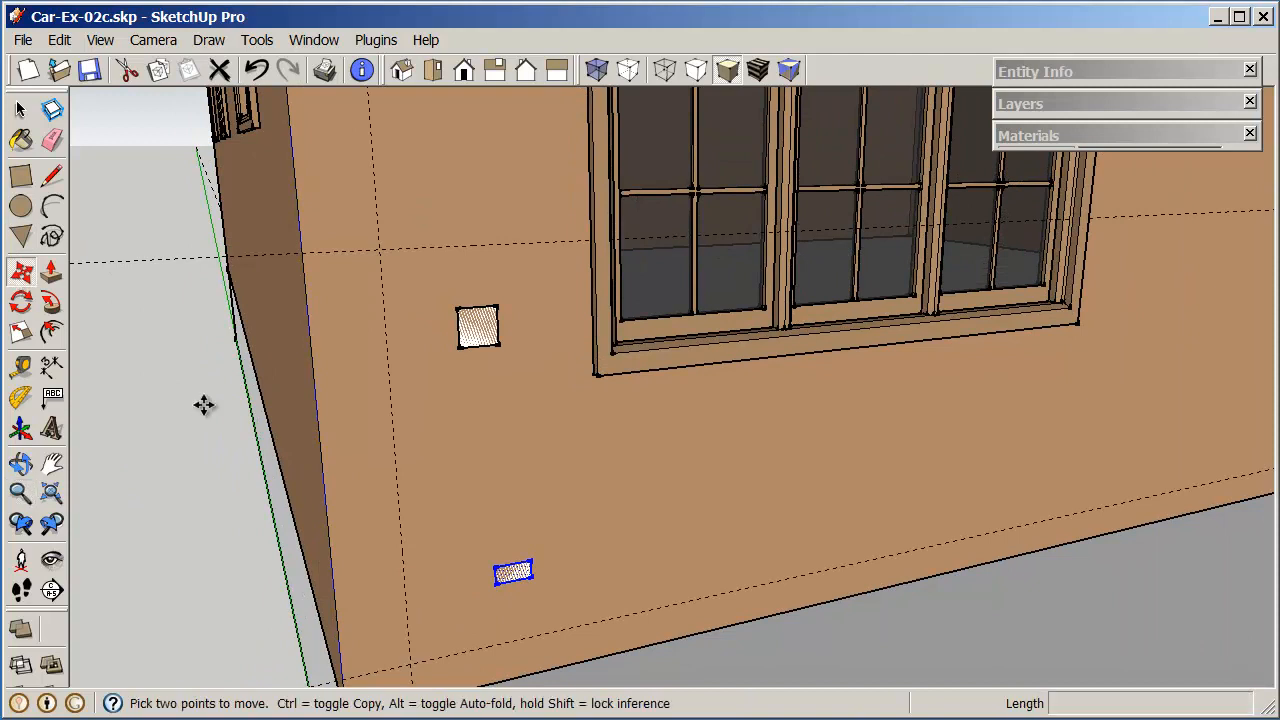
left_click_drag(513, 572, 418, 645)
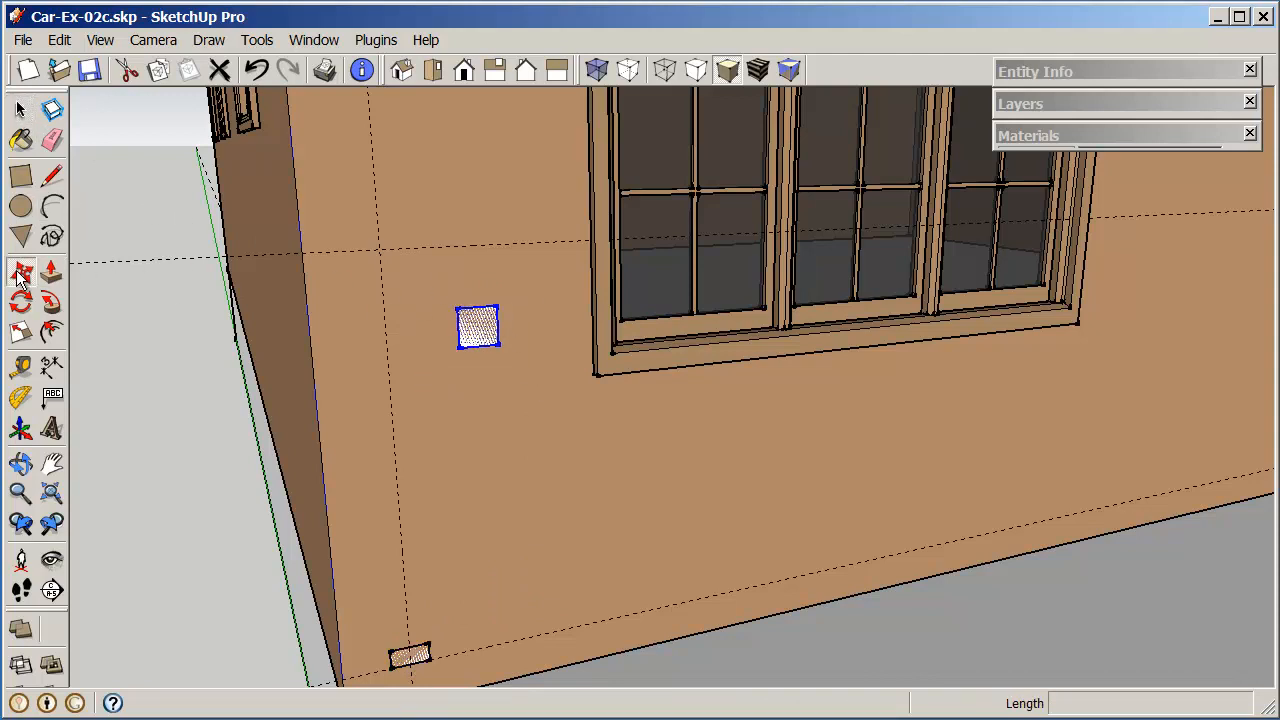
left_click_drag(478, 328, 380, 272)
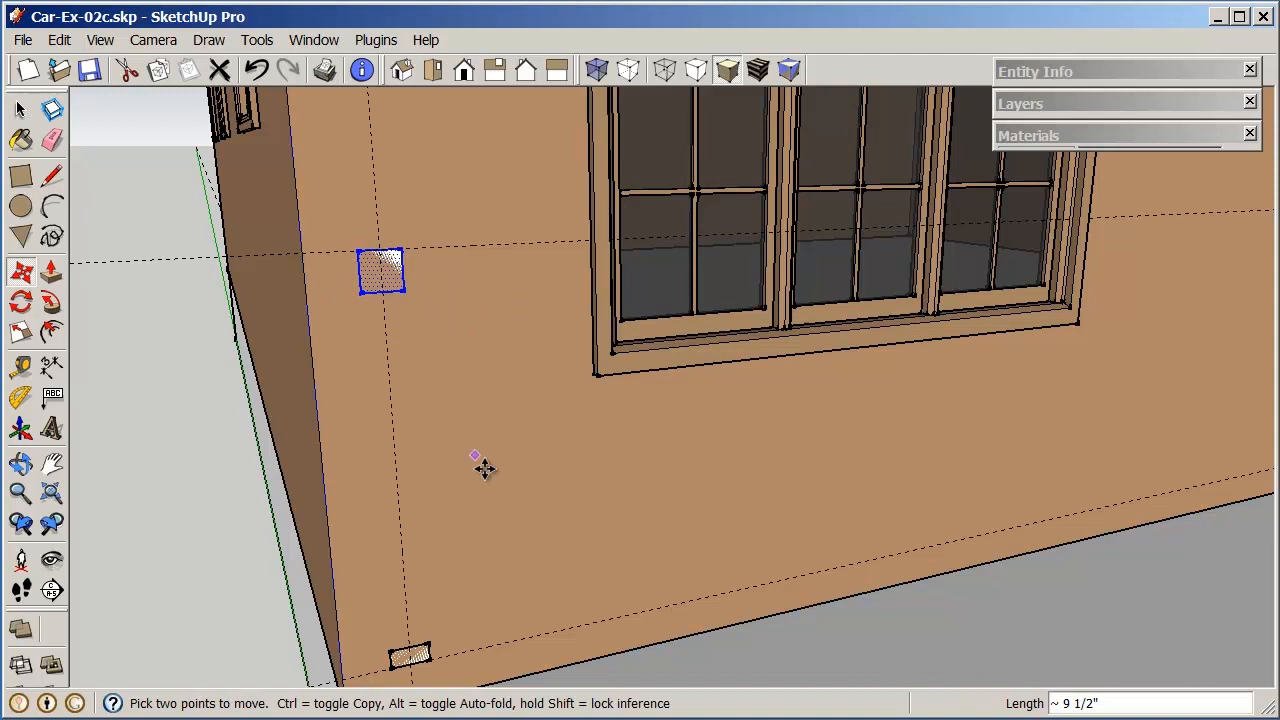
mouse_move(465, 376)
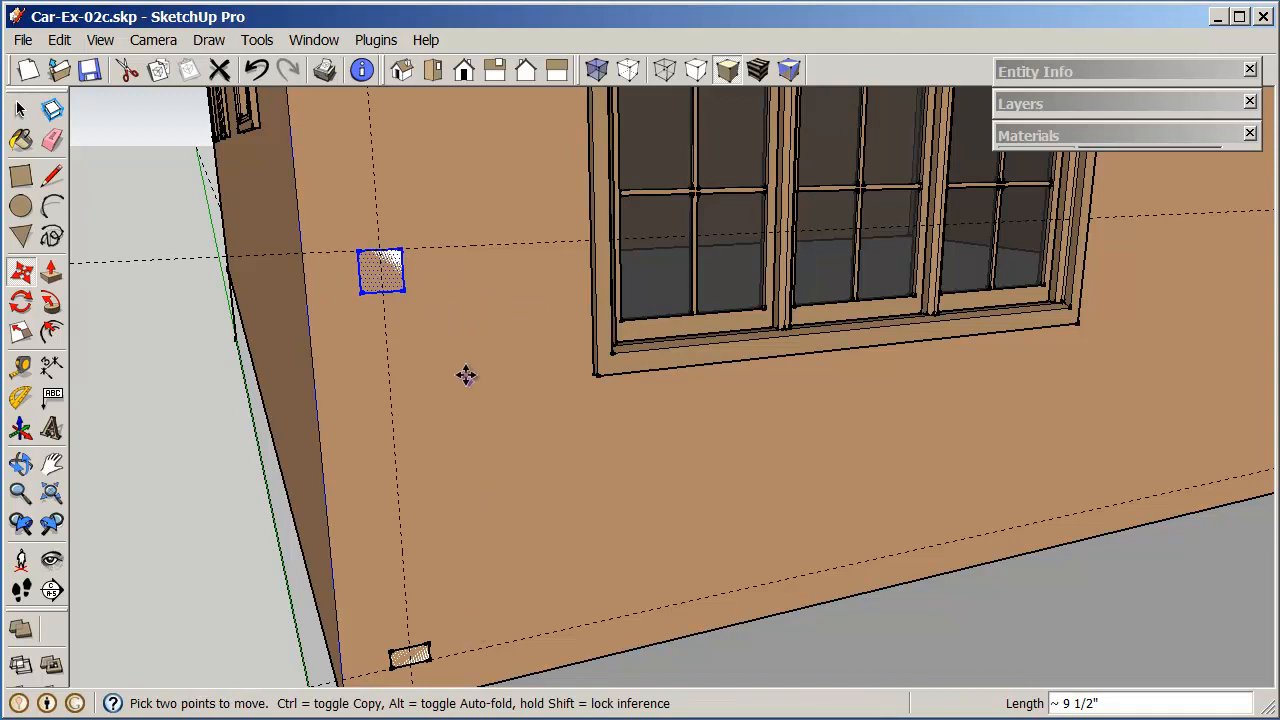
mouse_move(260, 282)
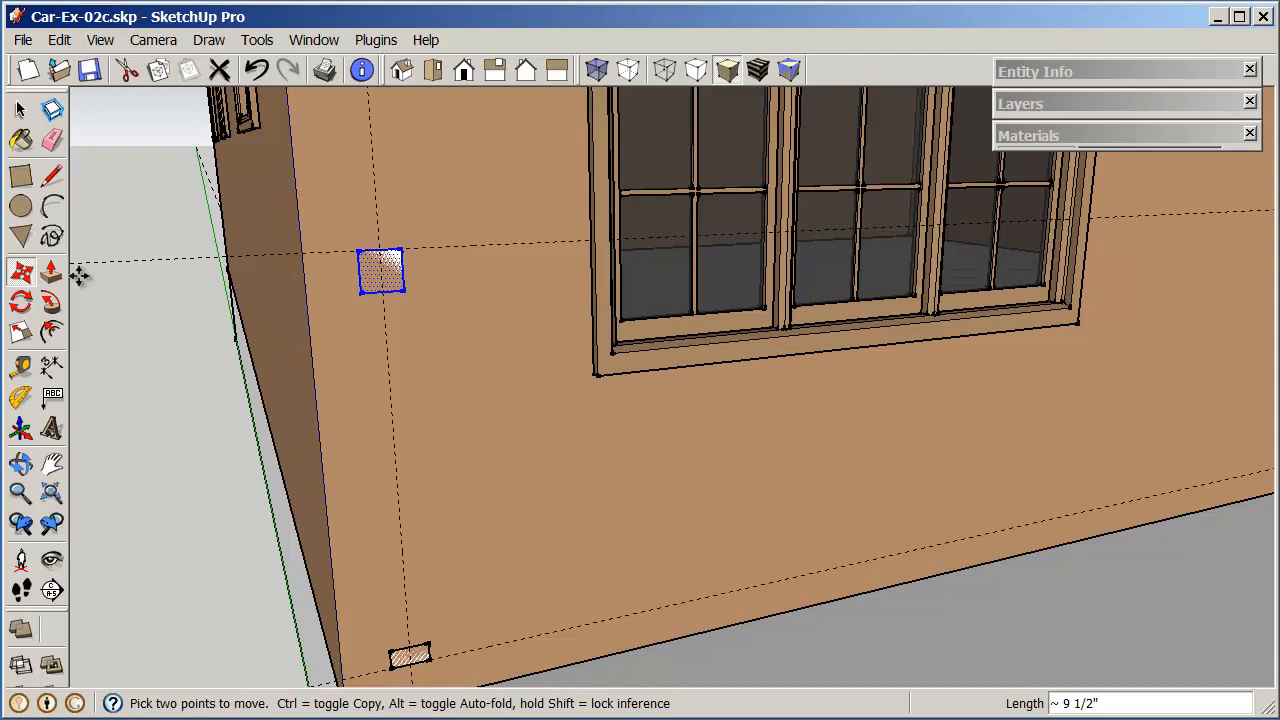
Step: Carve the square into a peaked, notched handrail profile using lines and small rectangles
left_click(20, 493)
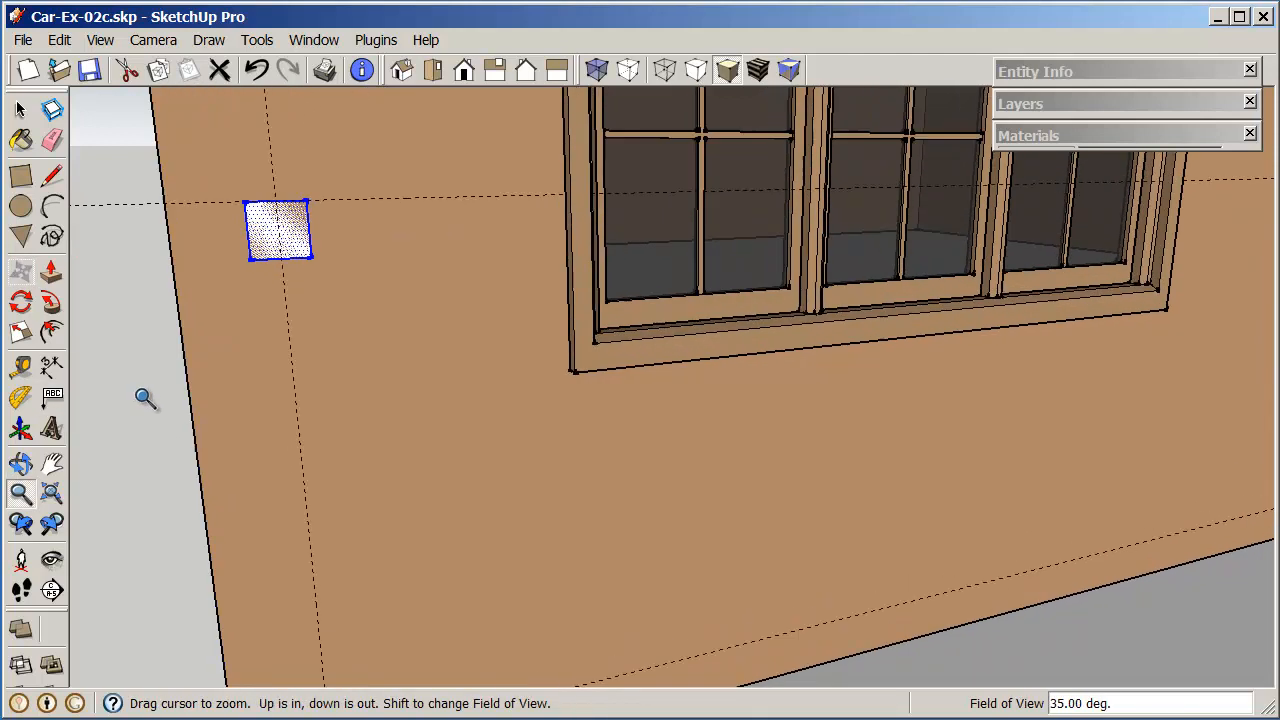
mouse_move(100, 322)
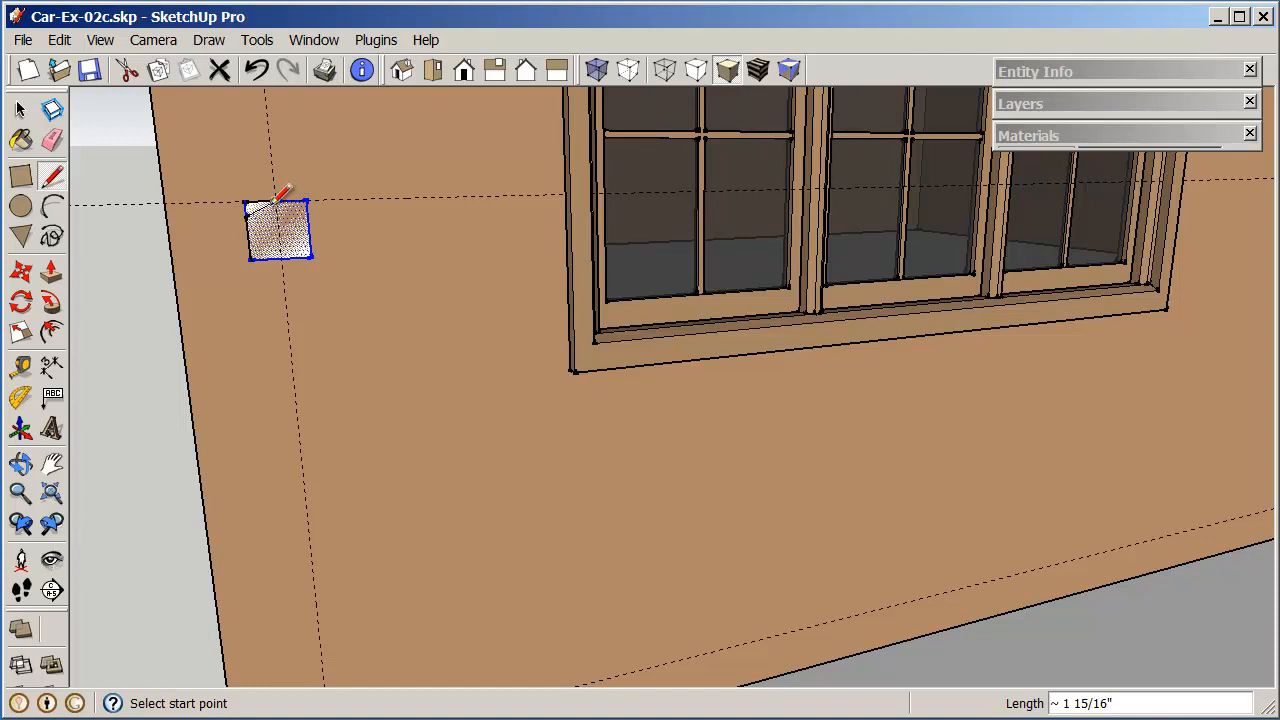
left_click(275, 203)
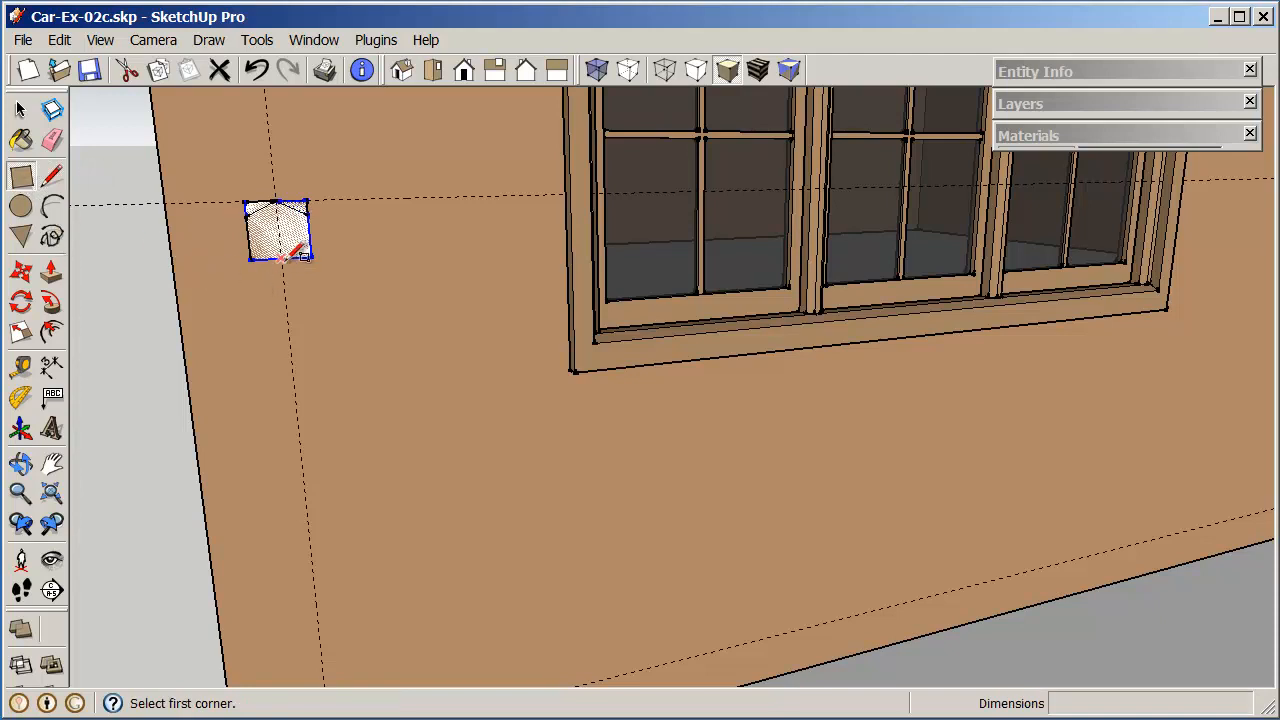
mouse_move(258, 237)
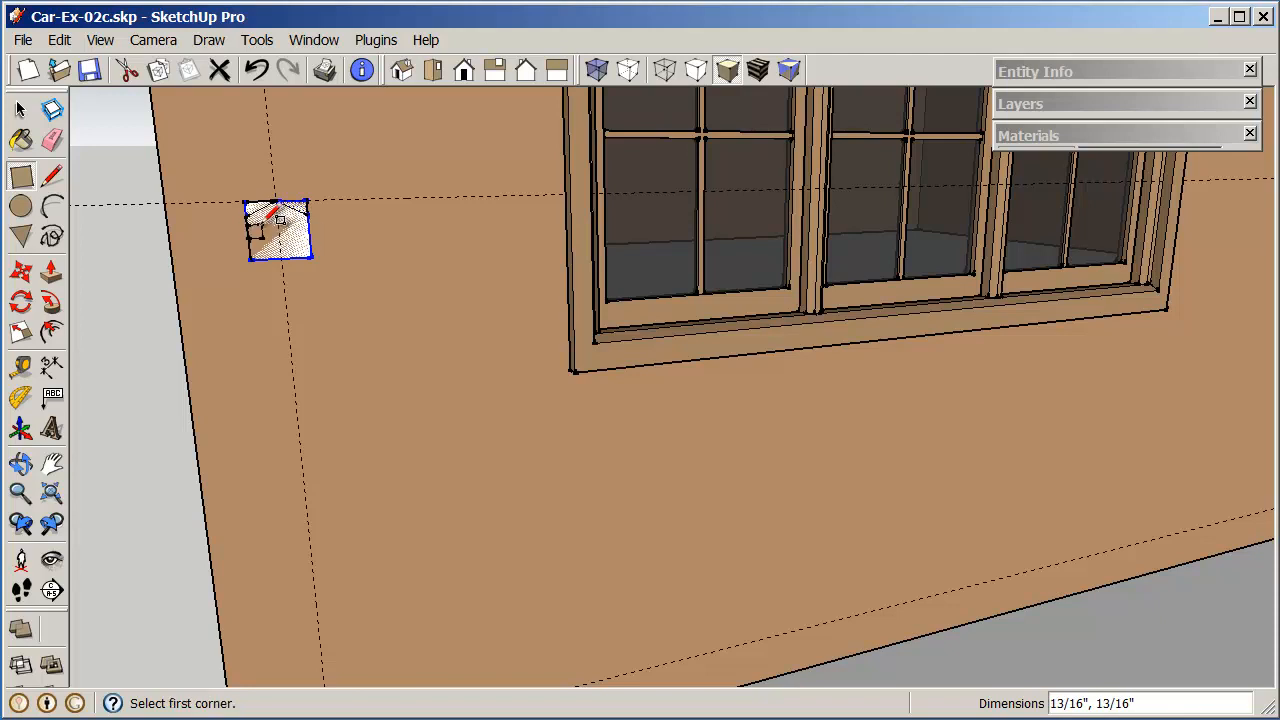
left_click(20, 110)
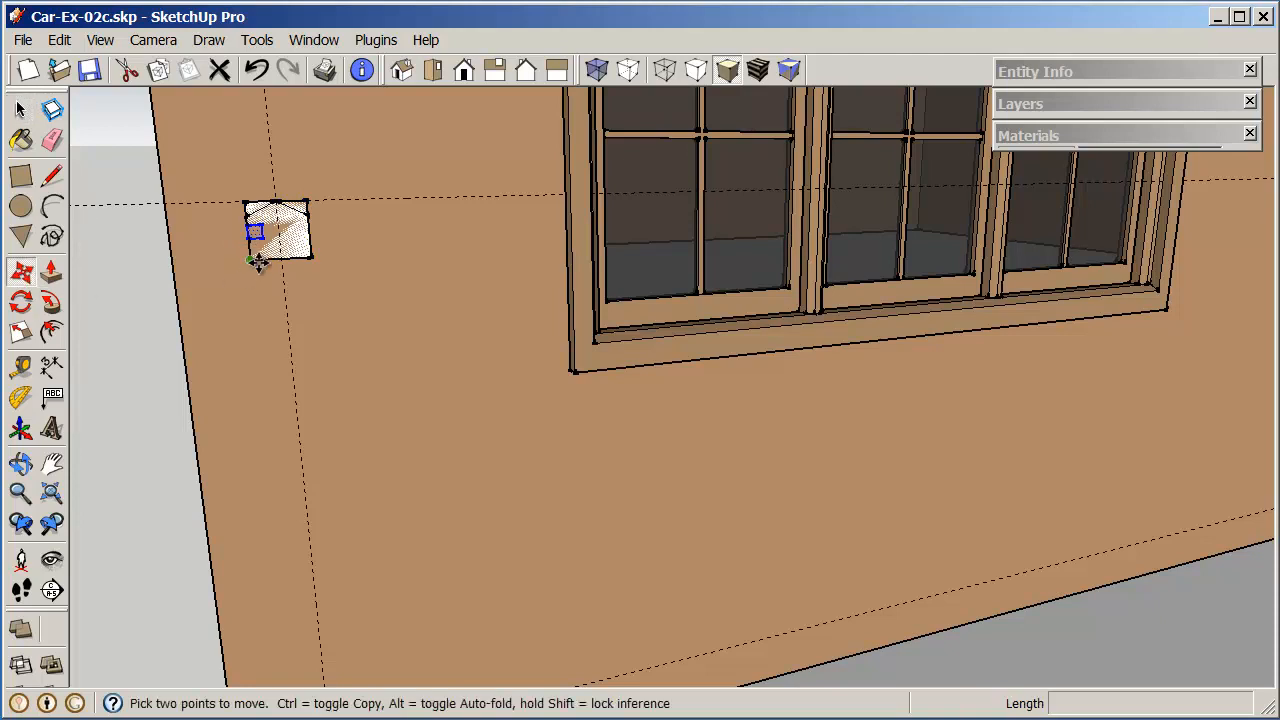
mouse_move(262, 235)
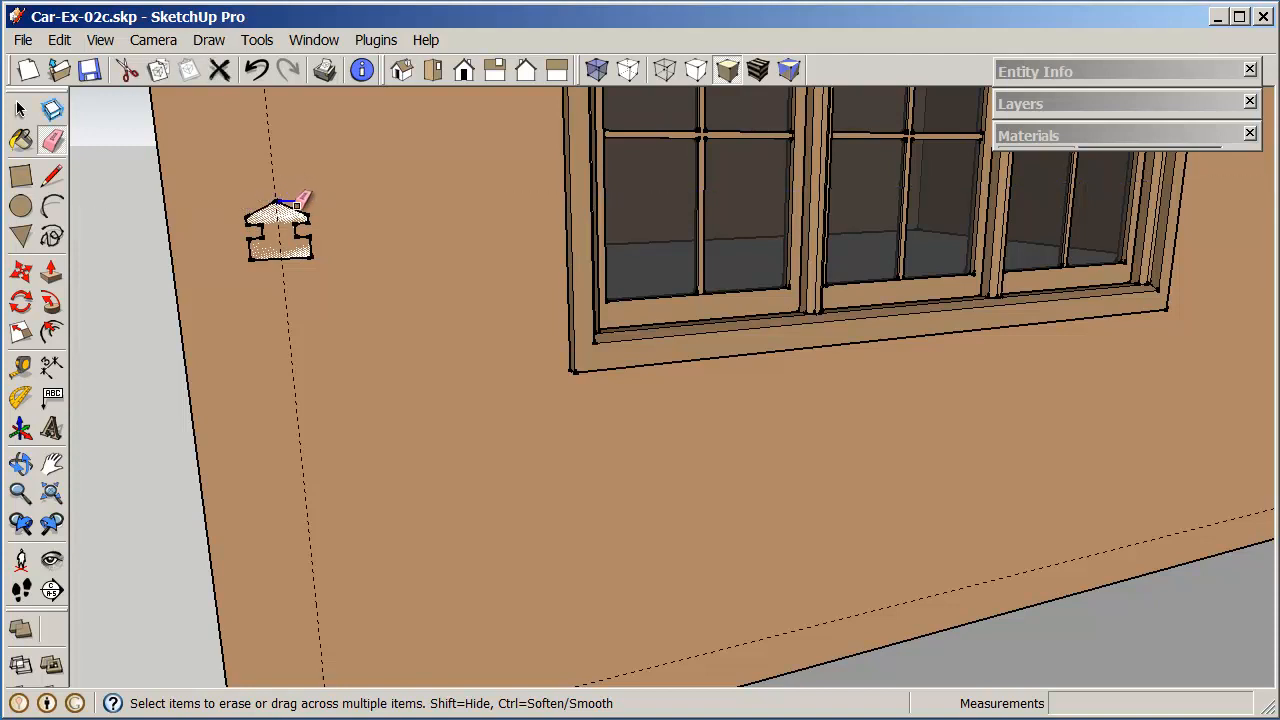
mouse_move(395, 275)
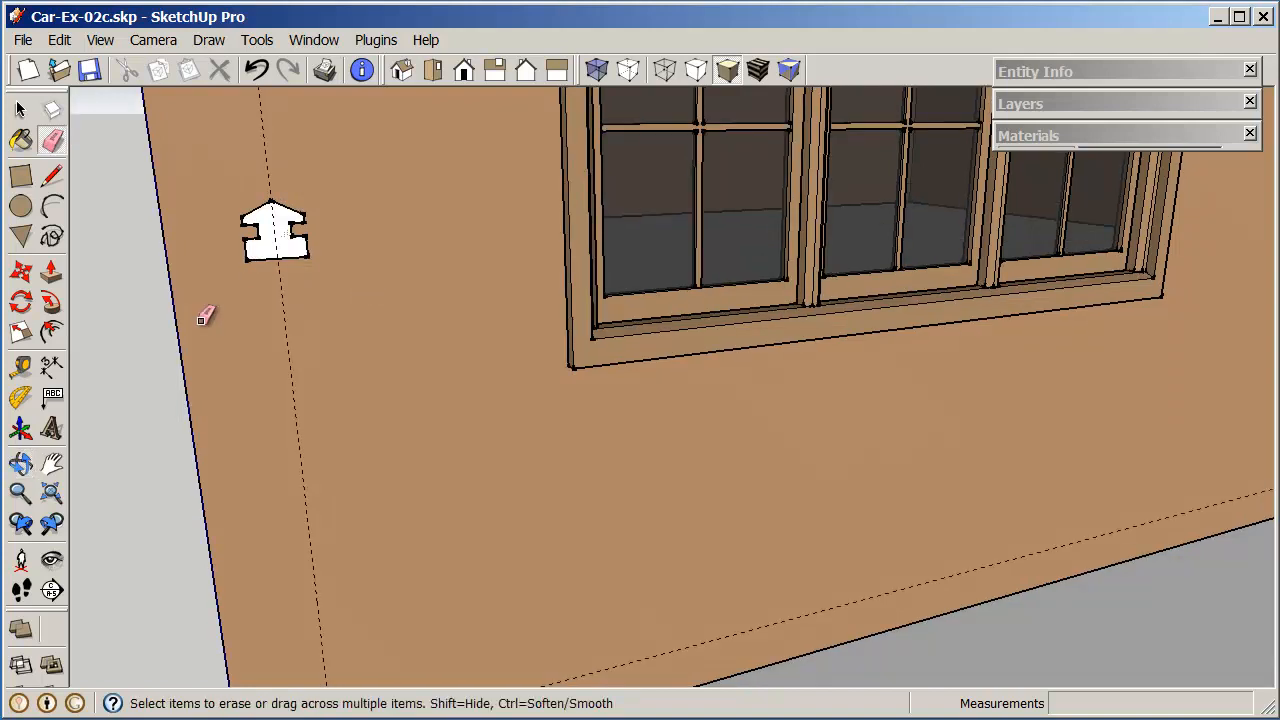
left_click(20, 493)
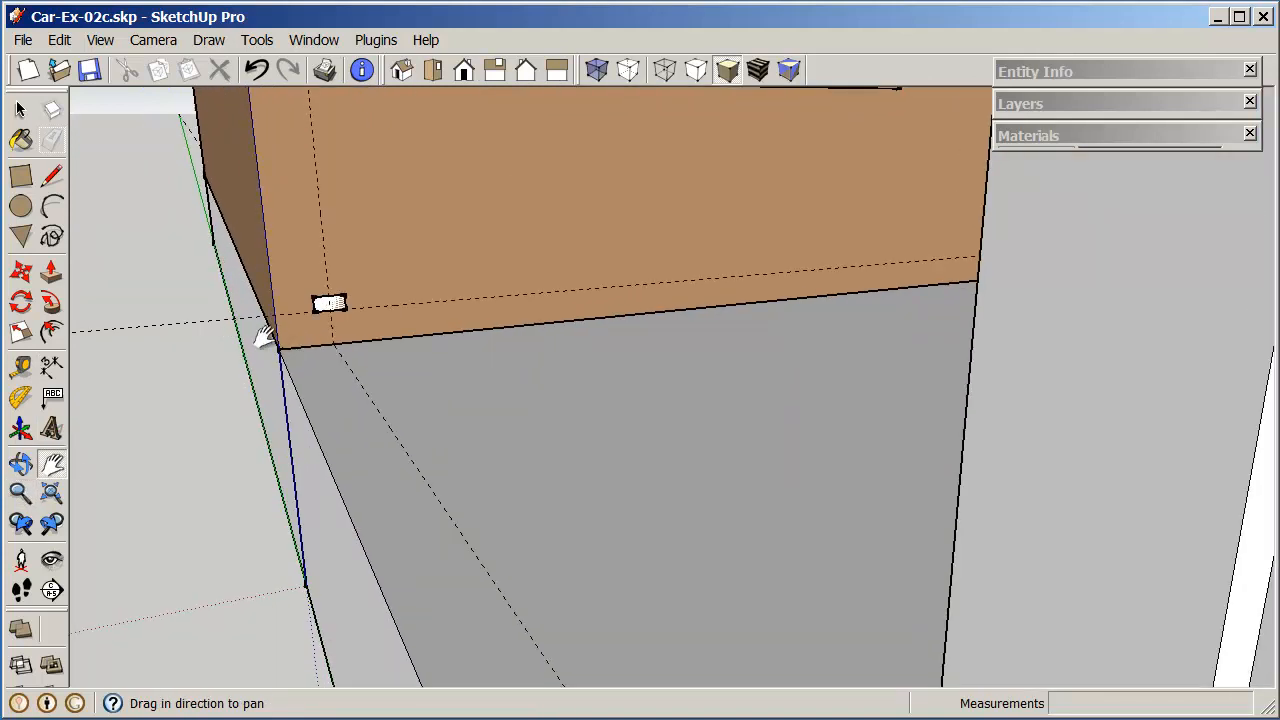
mouse_move(170, 410)
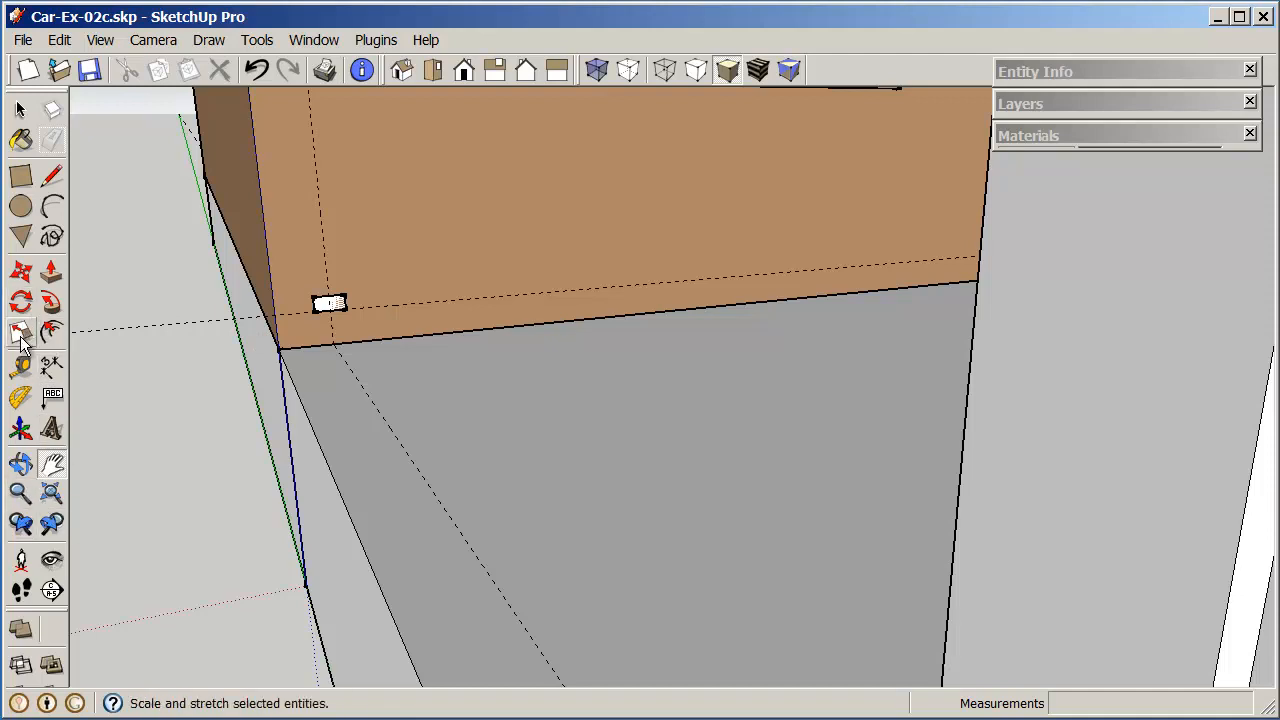
Step: Orbit and pan the view down to the porch corner and its columns
left_click(20, 493)
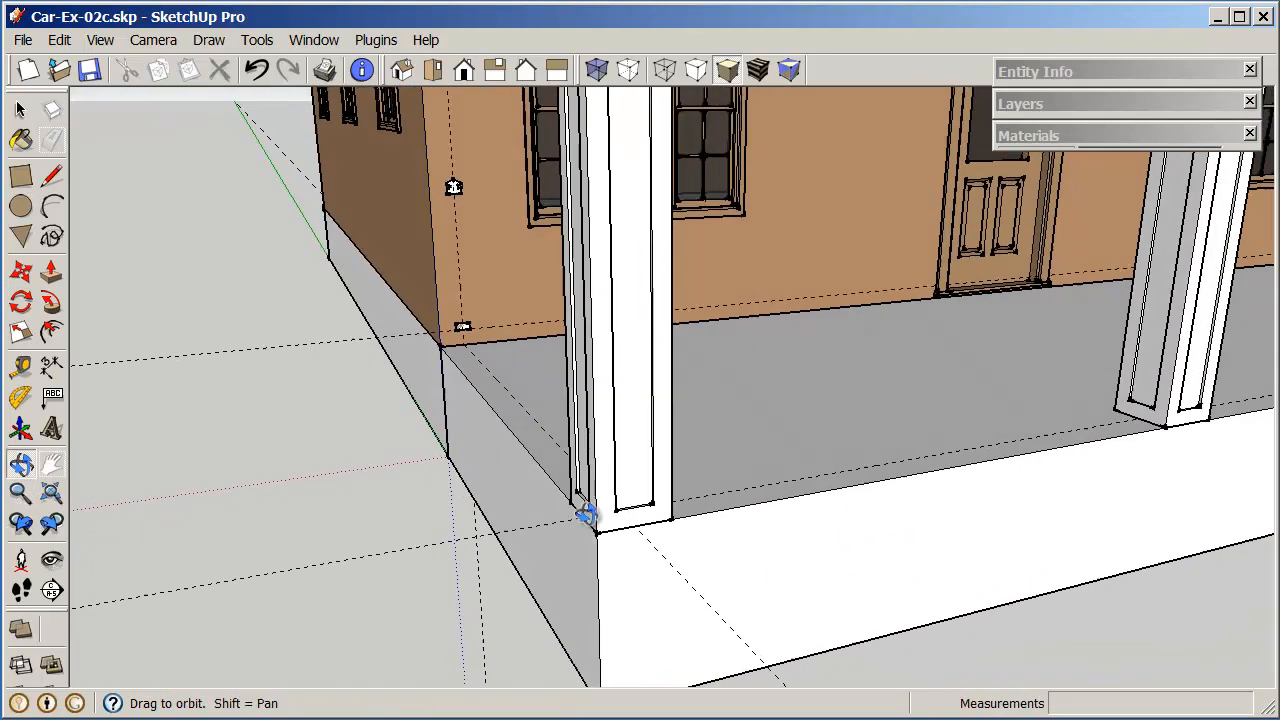
left_click_drag(585, 515, 485, 335)
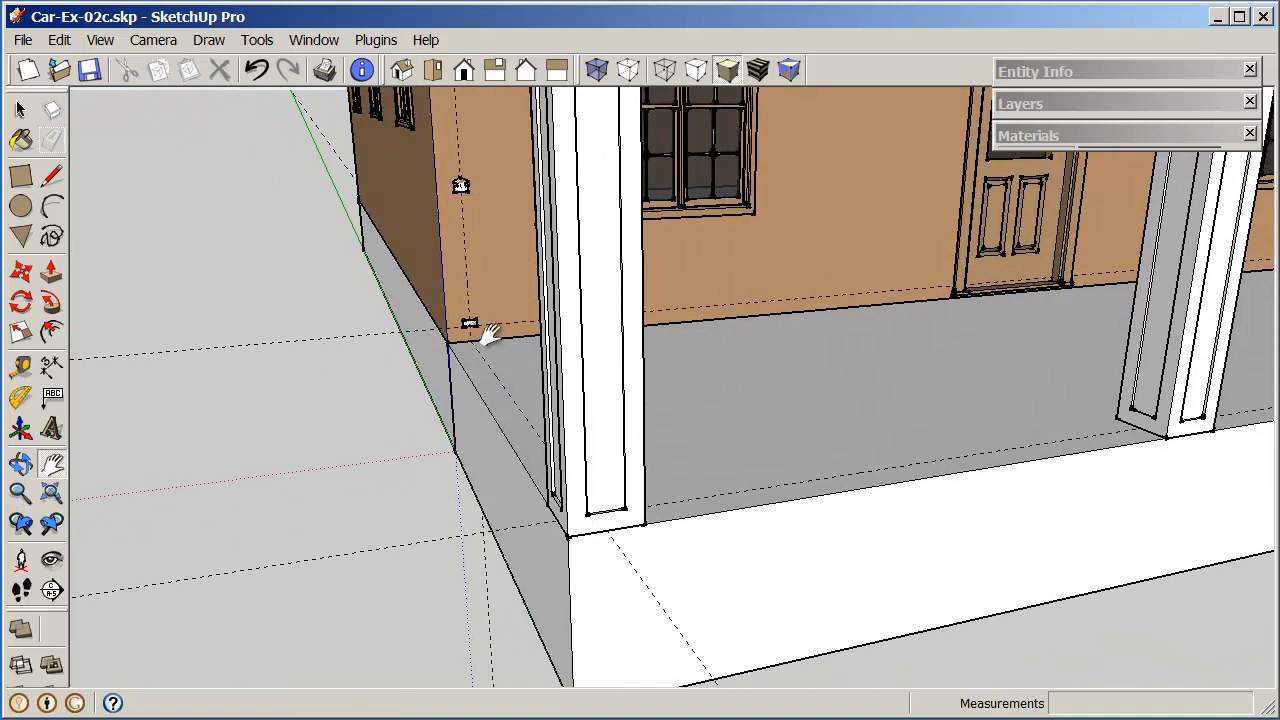
mouse_move(1200, 420)
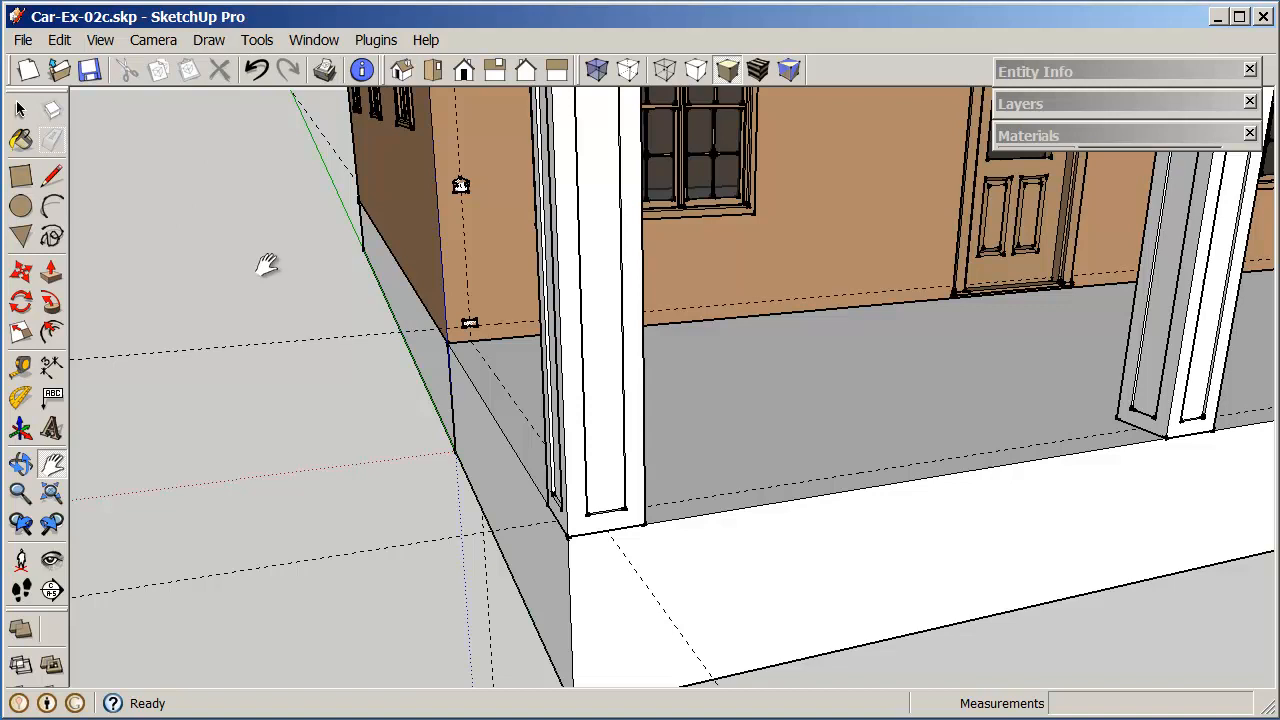
Step: Hide the porch columns and Follow Me the handrail profile along the deck-edge path
left_click(590, 300)
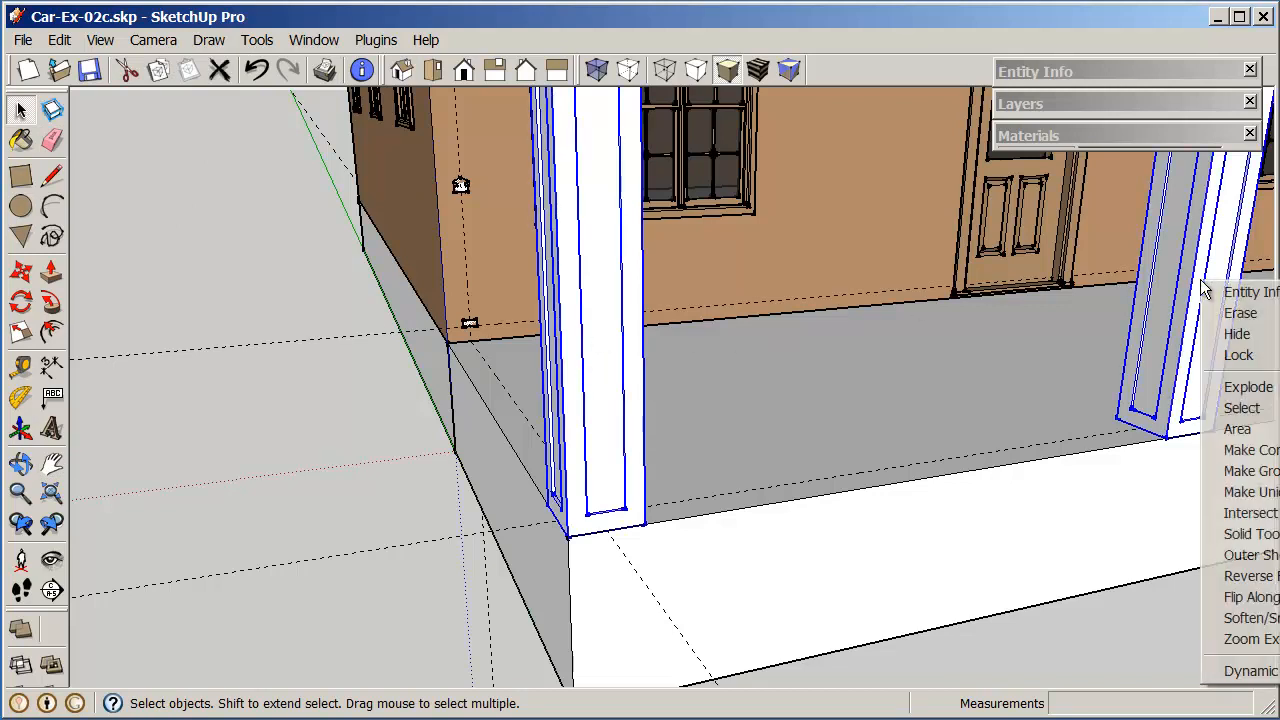
mouse_move(1237, 334)
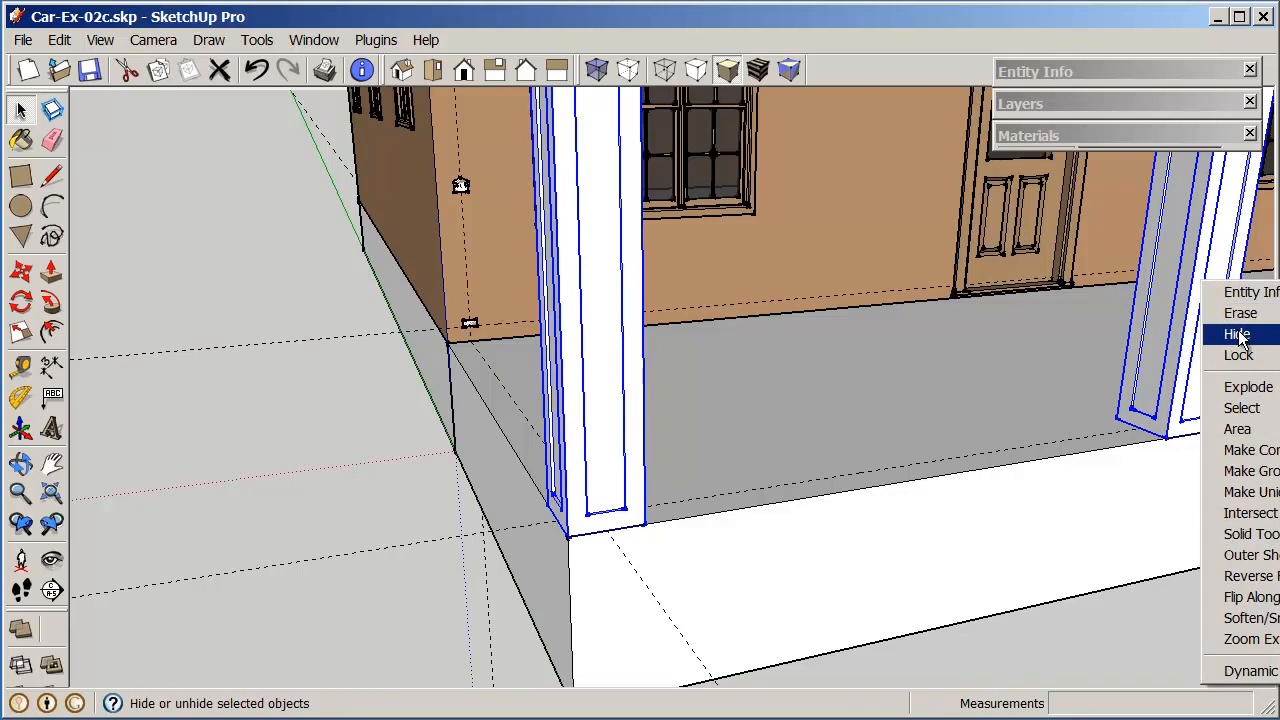
left_click(1237, 333)
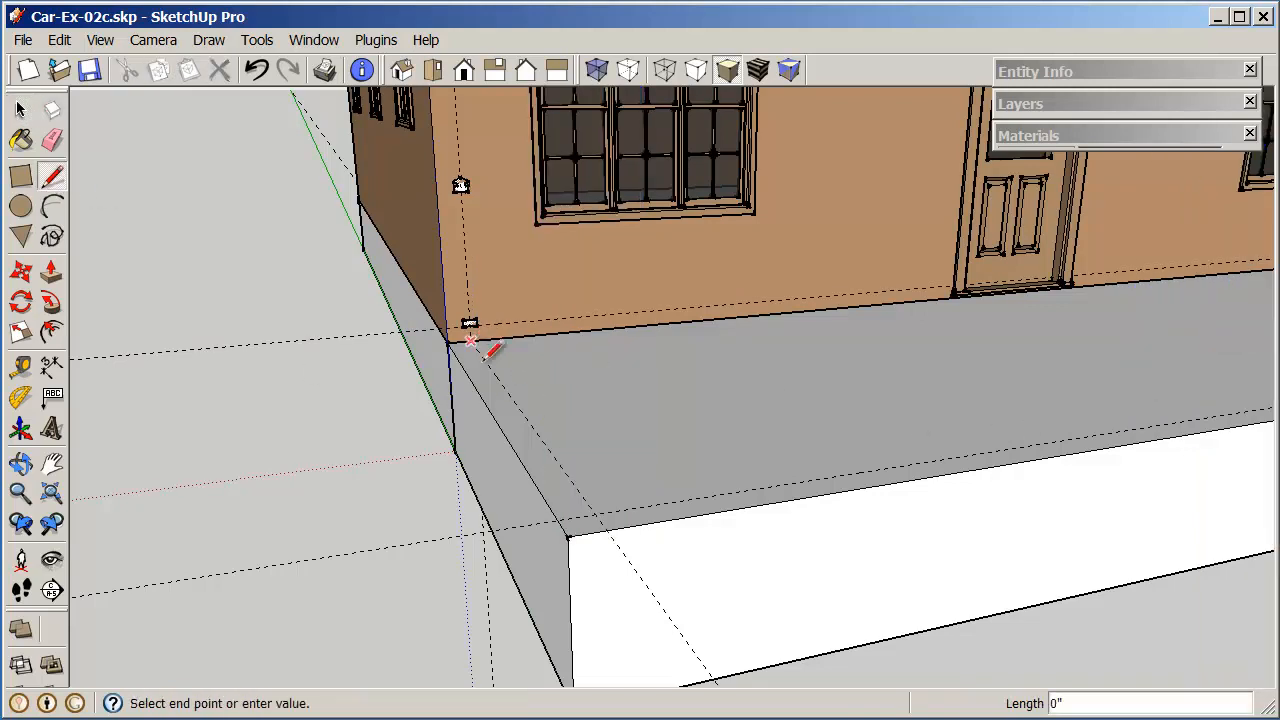
mouse_move(1240, 410)
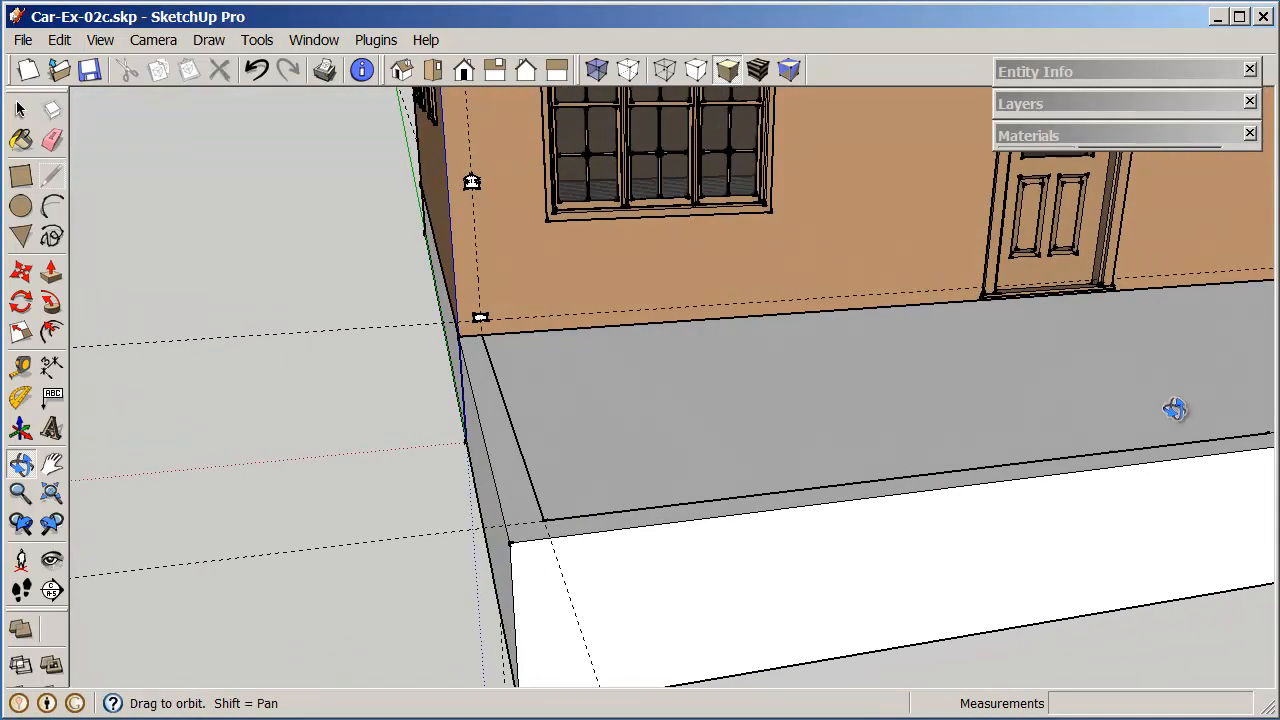
left_click(52, 175)
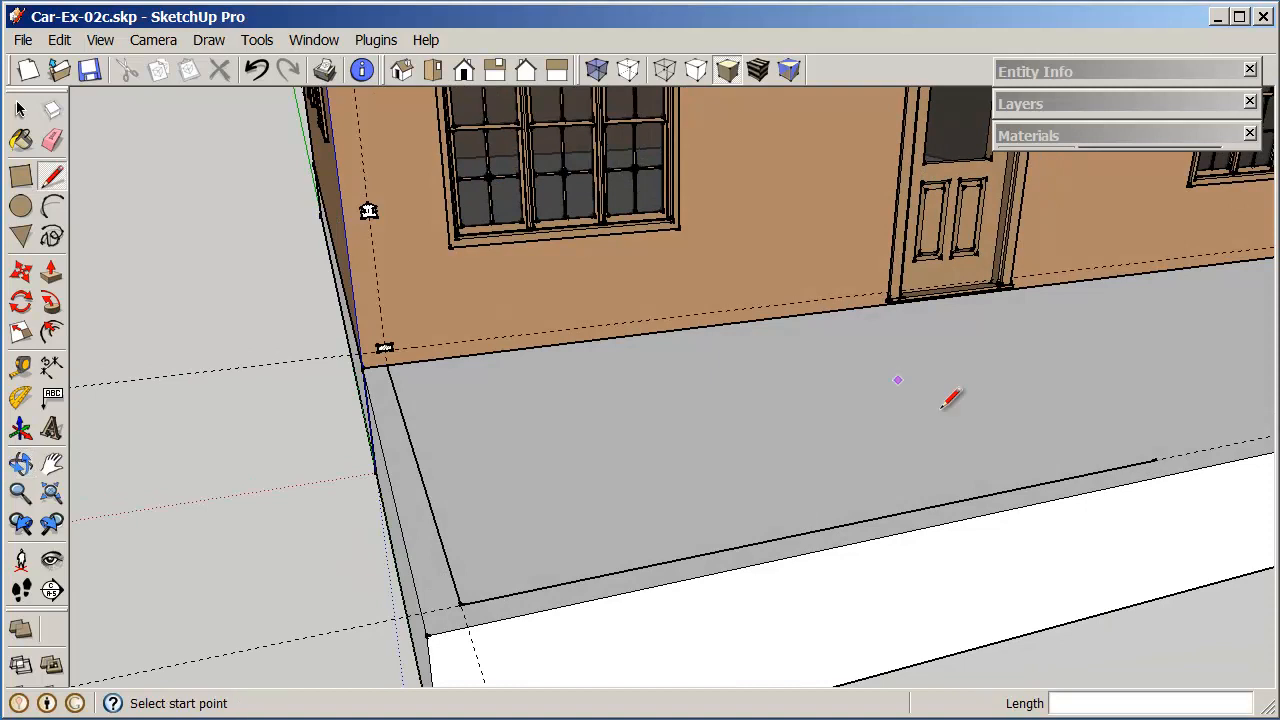
mouse_move(555, 445)
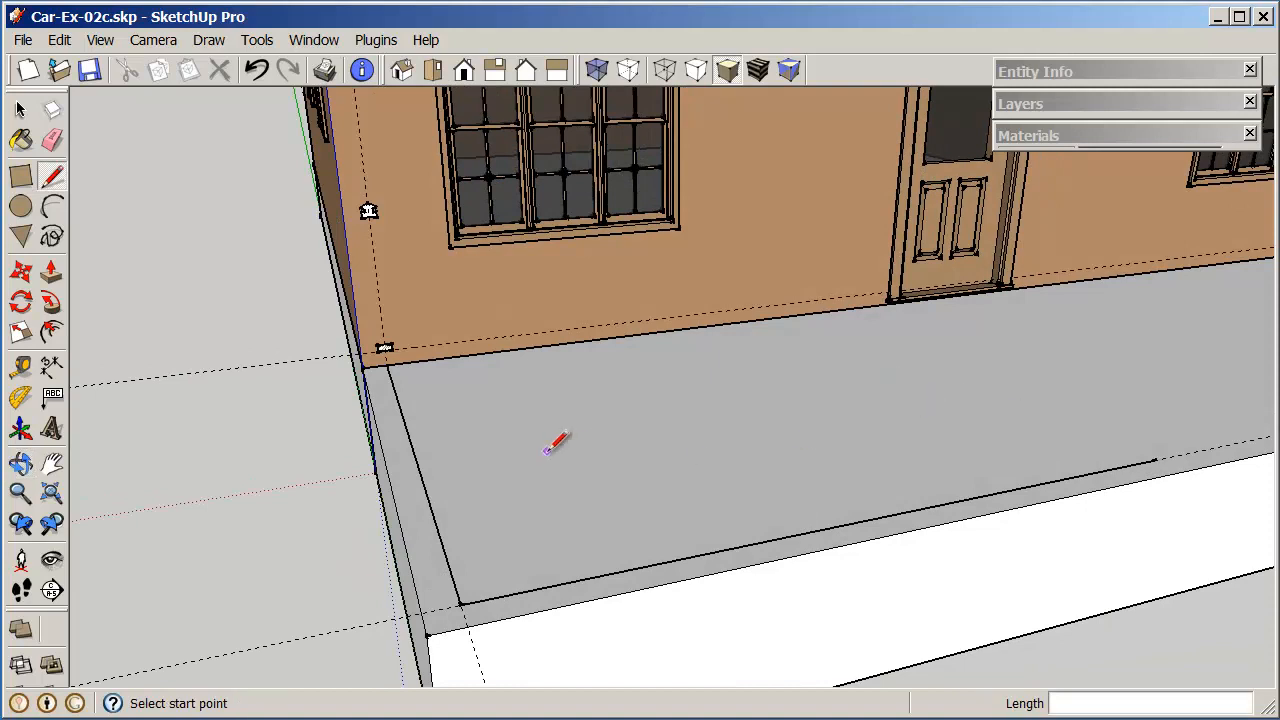
left_click(20, 110)
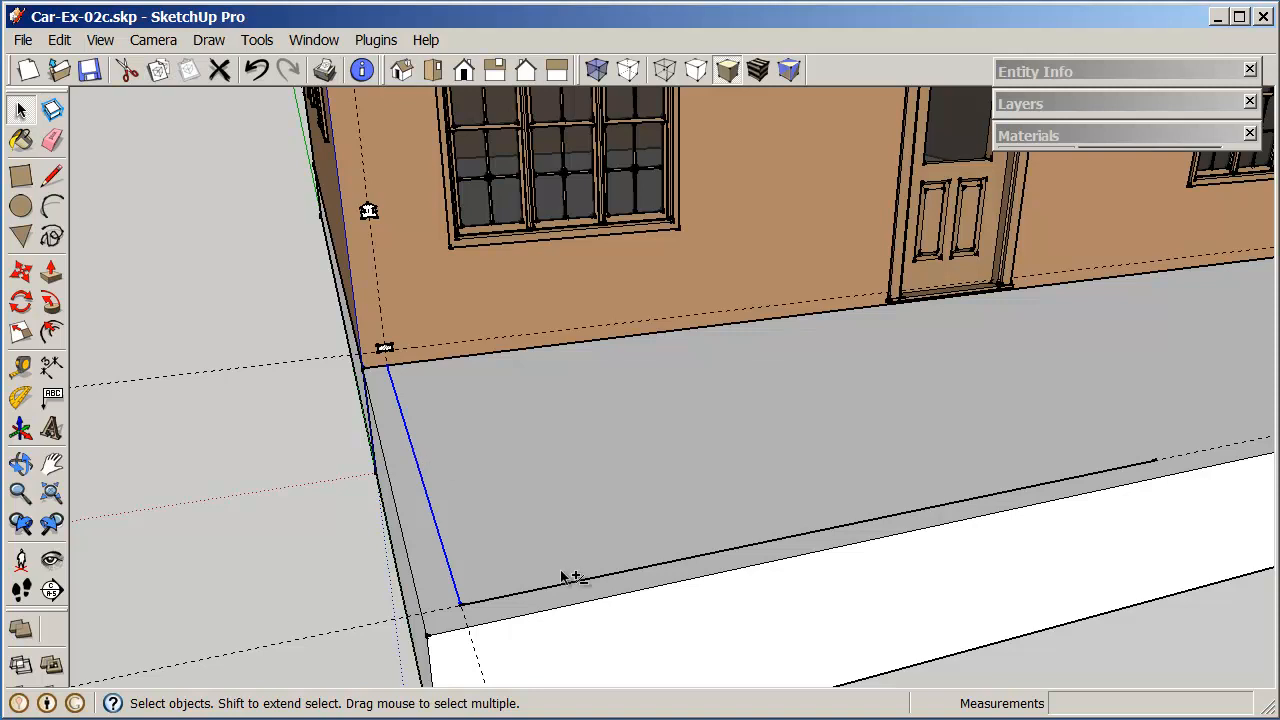
left_click(565, 590)
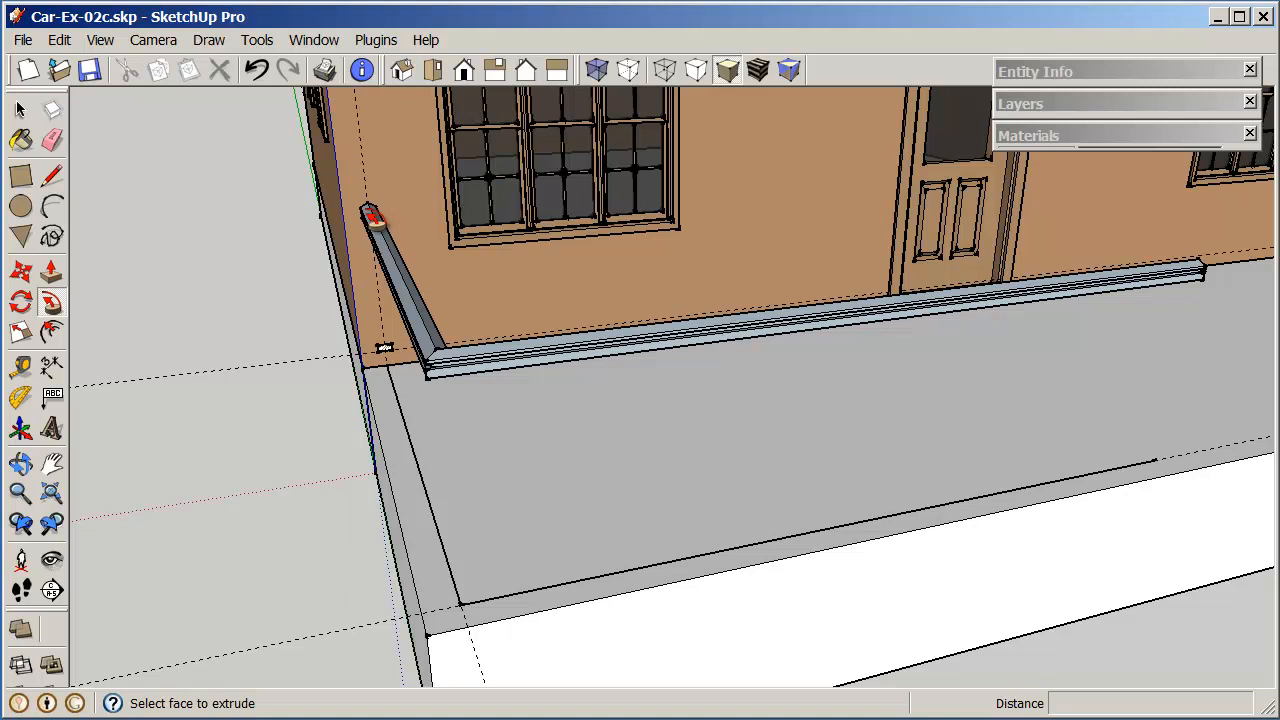
left_click(20, 110)
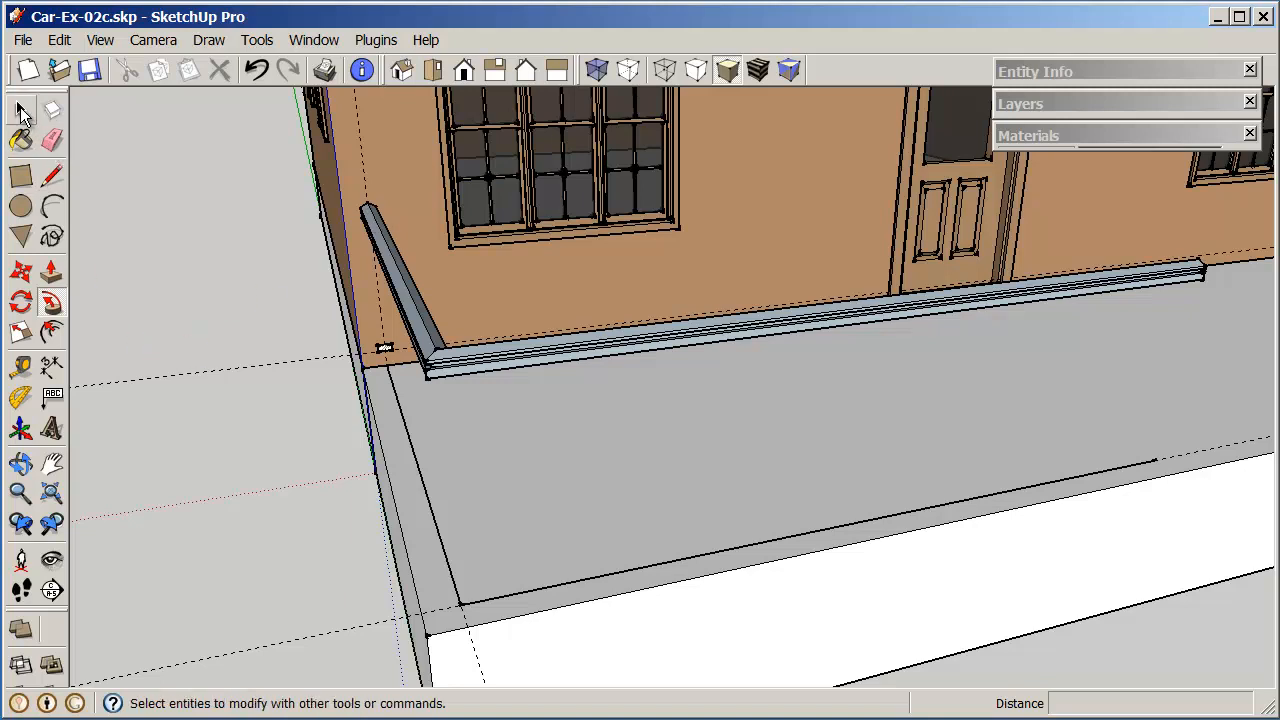
mouse_move(22, 110)
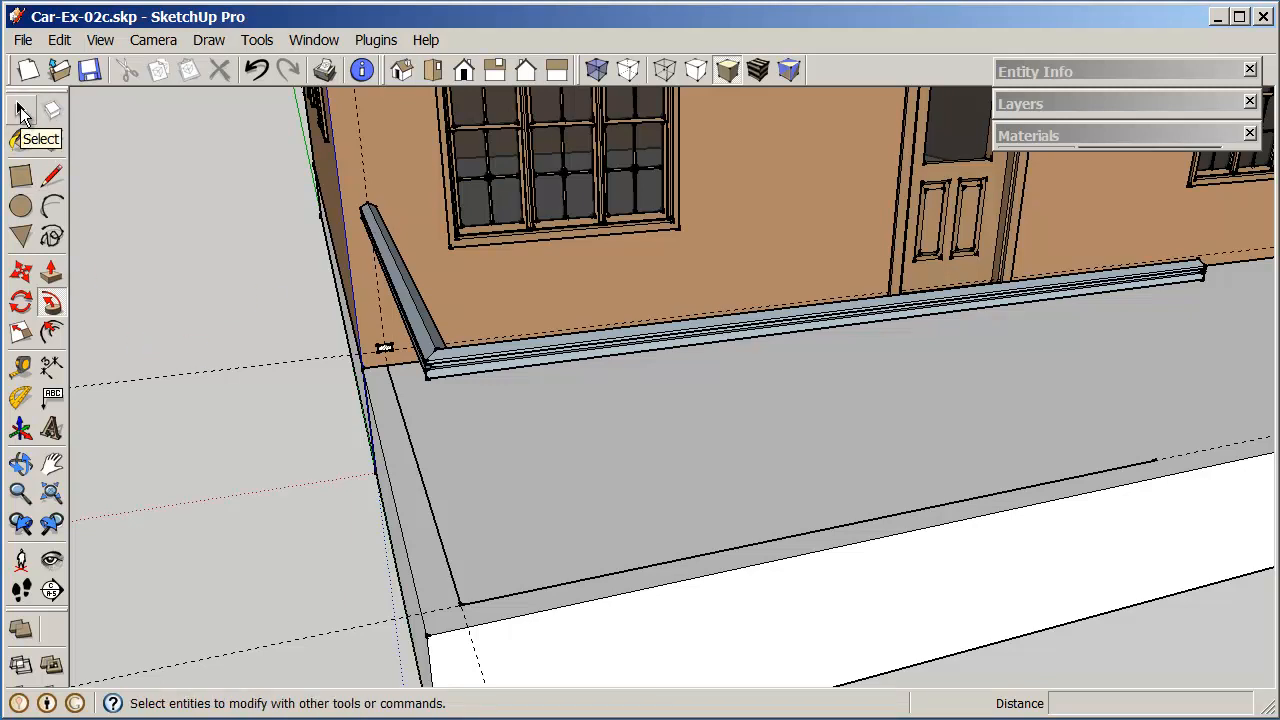
Step: Create the second rail strip along the deck's outer edge and corner, parallel to the first
left_click(430, 505)
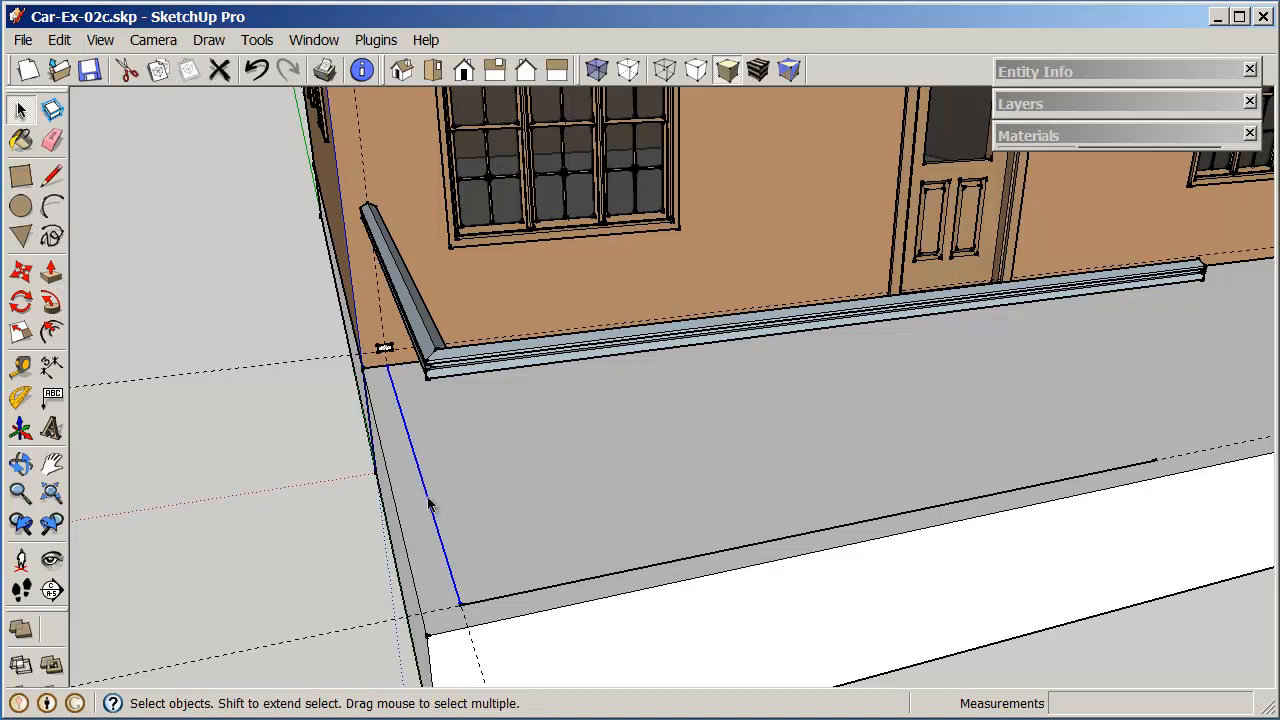
mouse_move(595, 585)
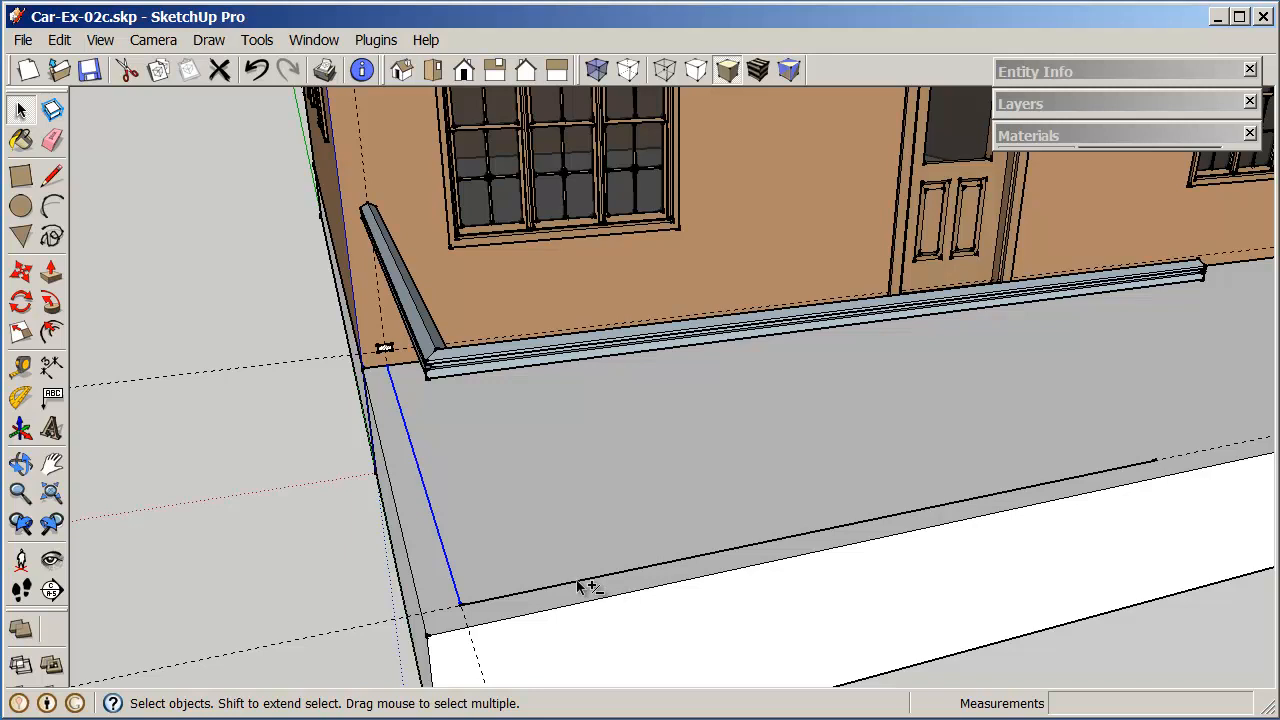
left_click(20, 493)
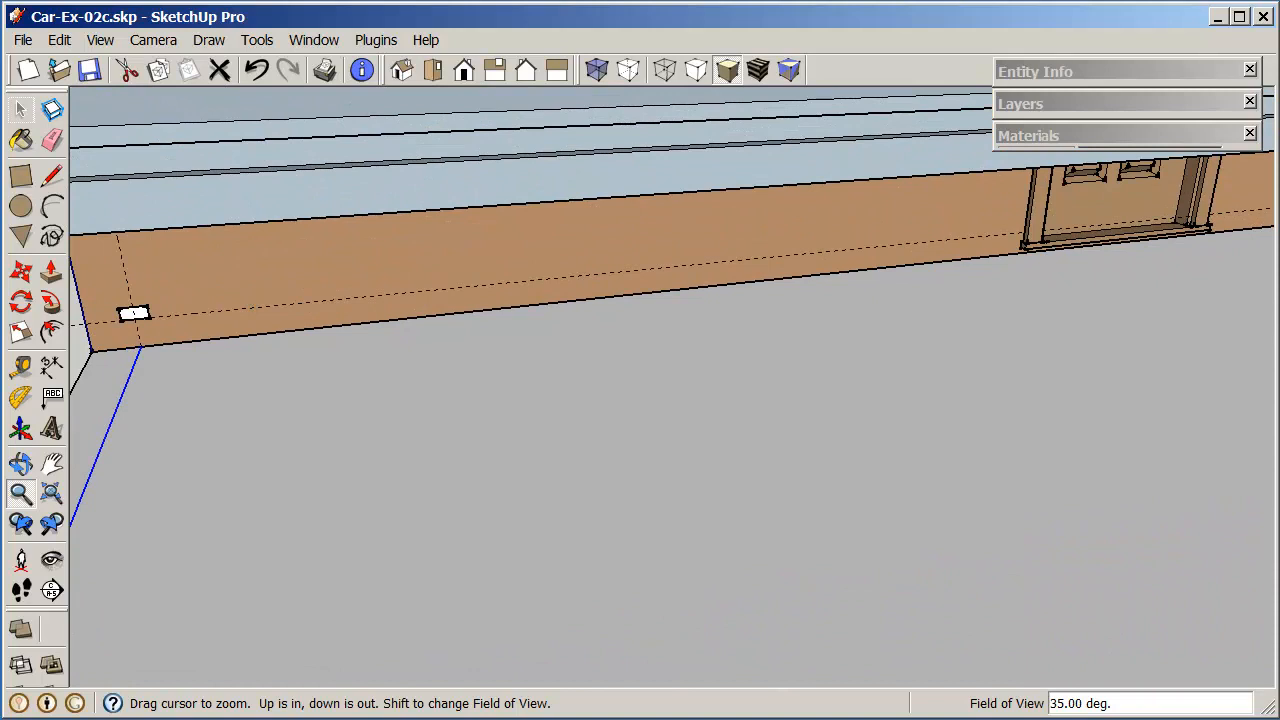
mouse_move(57, 350)
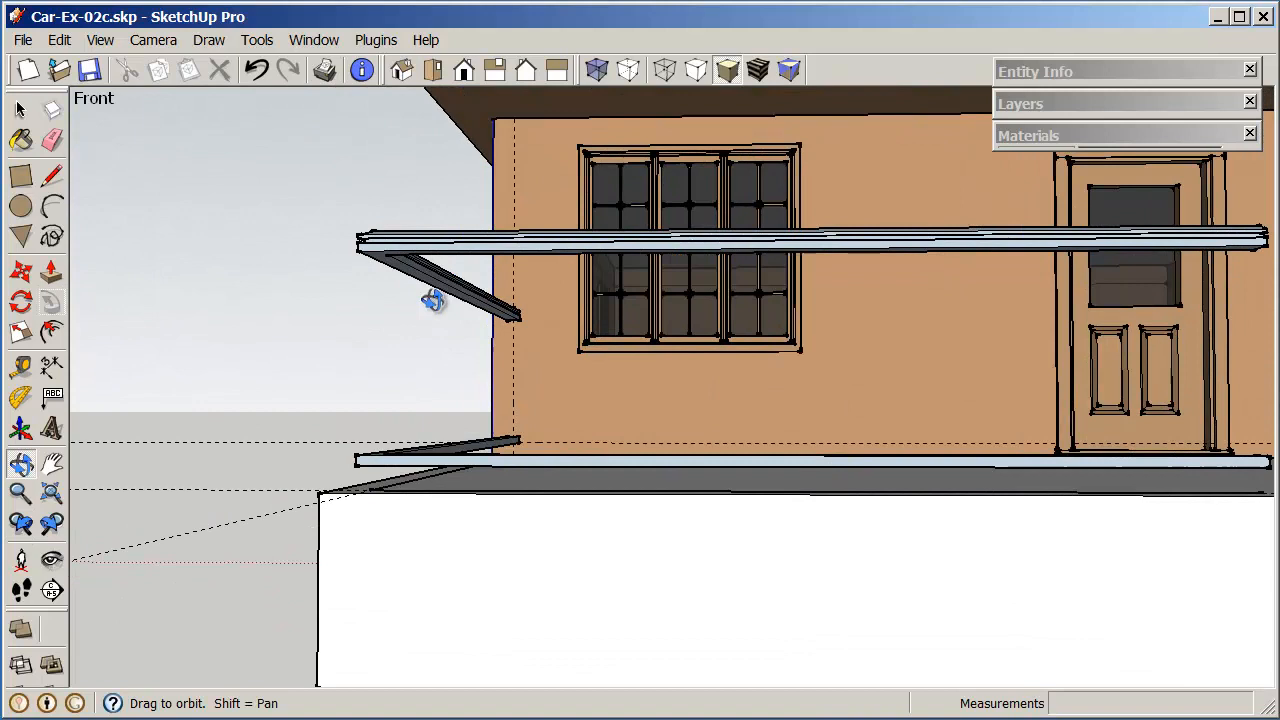
left_click_drag(435, 300, 620, 410)
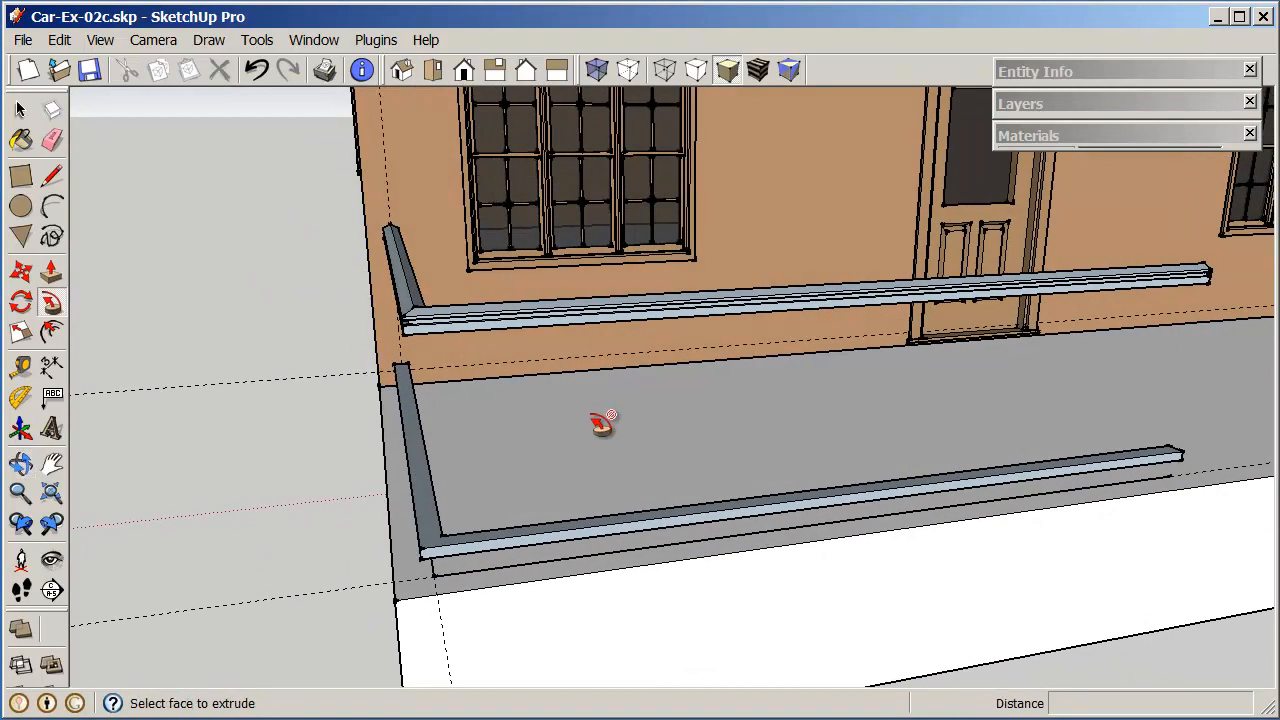
mouse_move(858, 413)
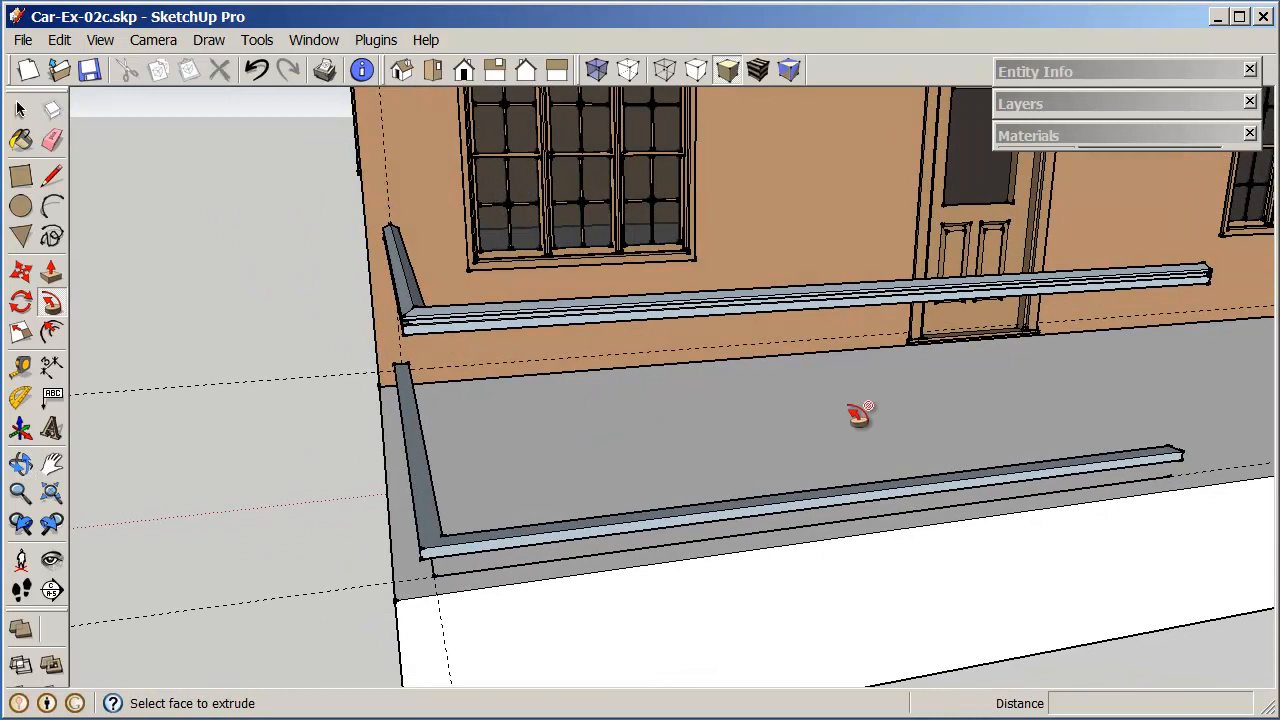
mouse_move(665, 415)
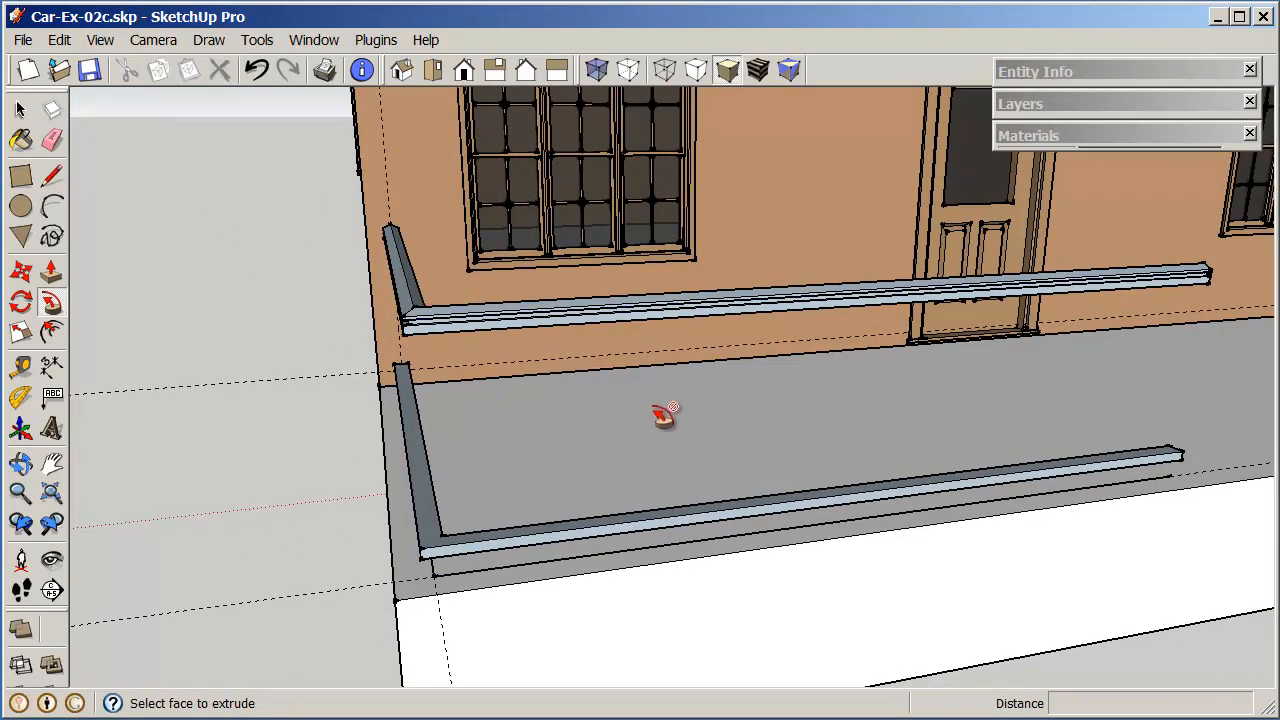
mouse_move(140, 232)
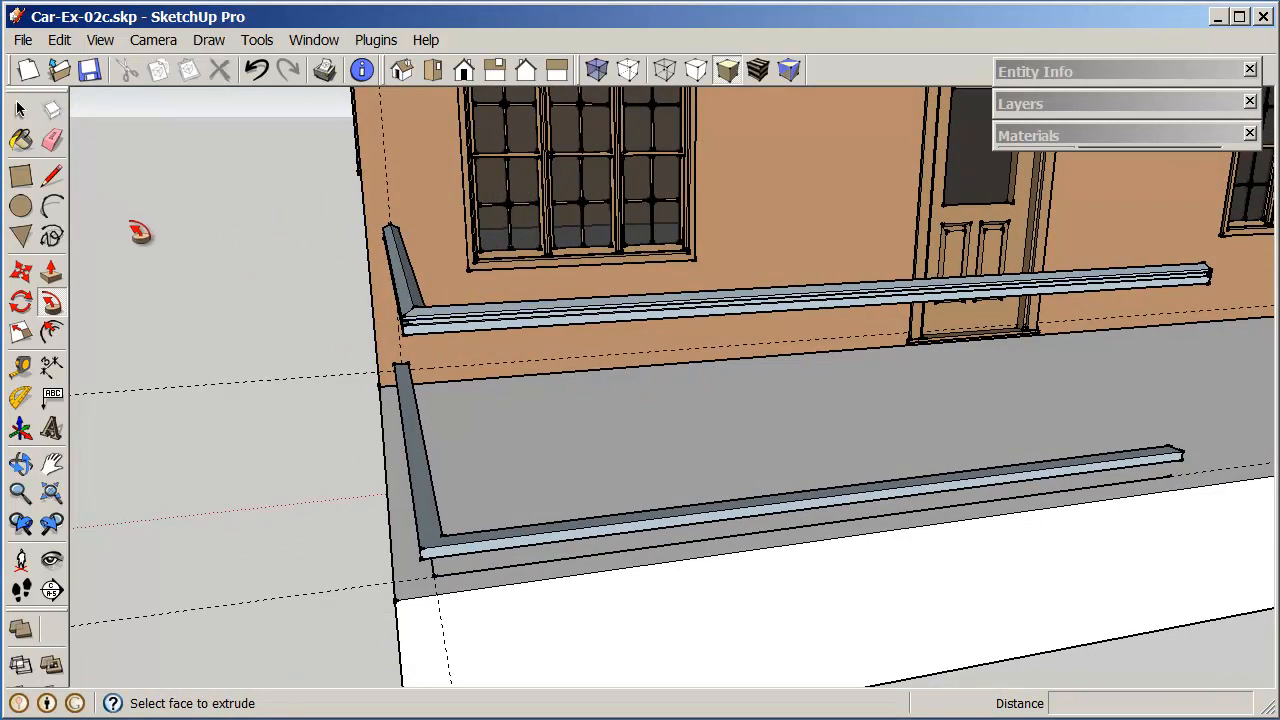
mouse_move(188, 225)
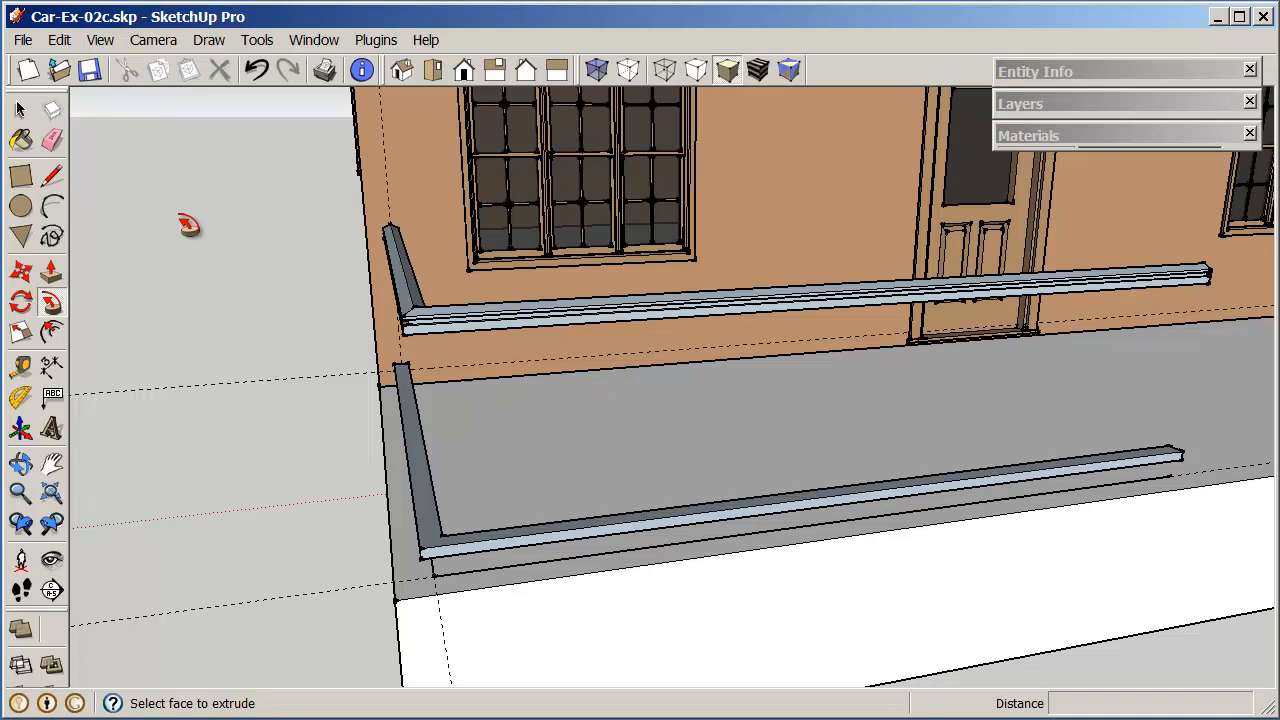
Step: Unhide all to bring back the hidden porch posts
left_click(59, 39)
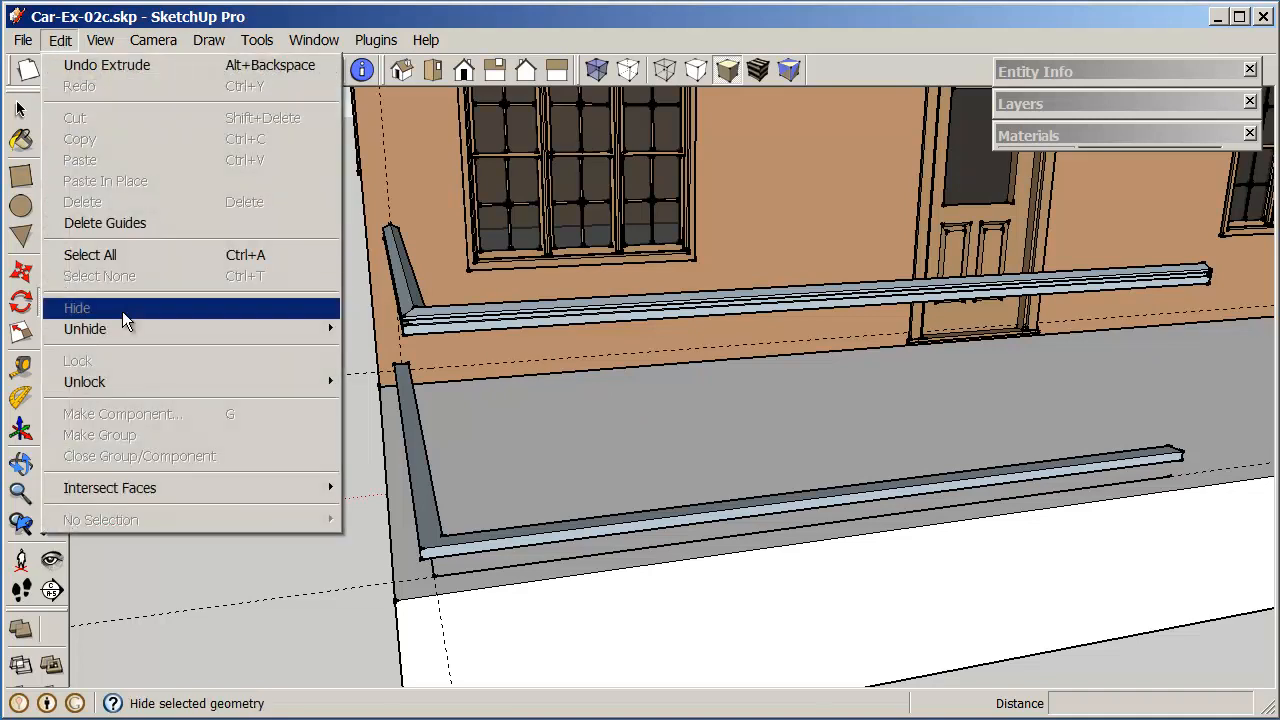
left_click(77, 307)
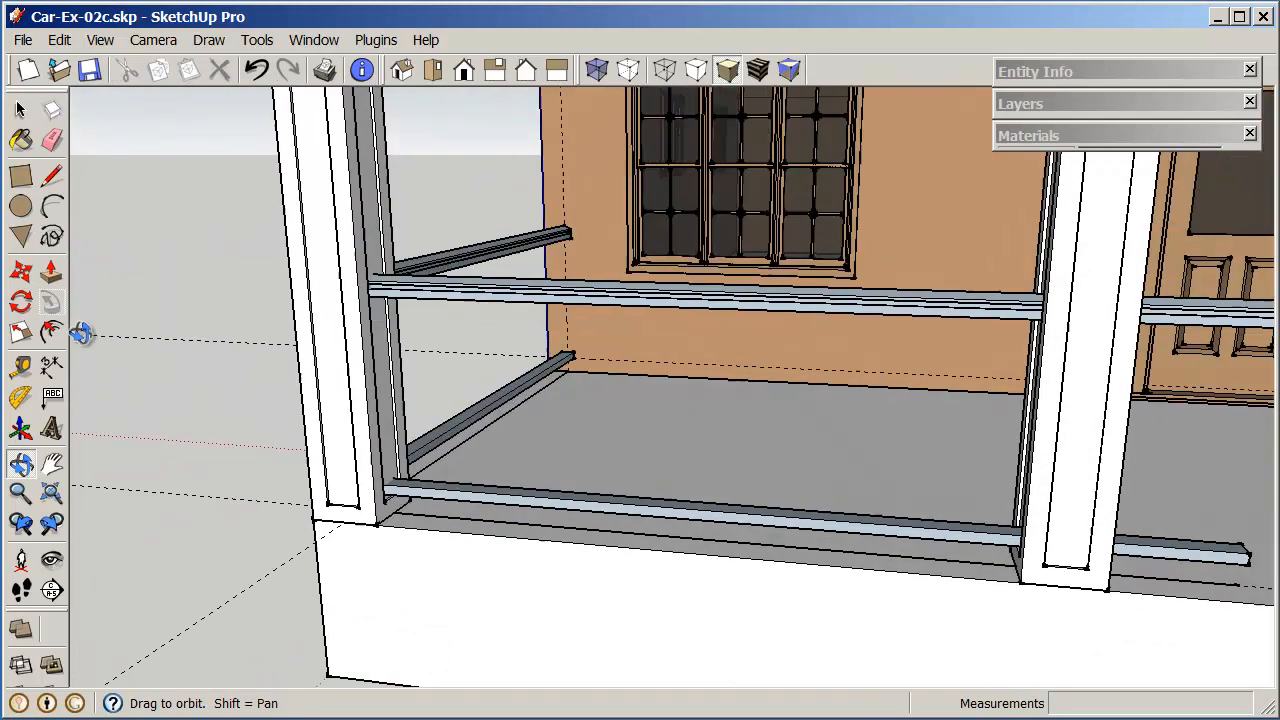
left_click(51, 302)
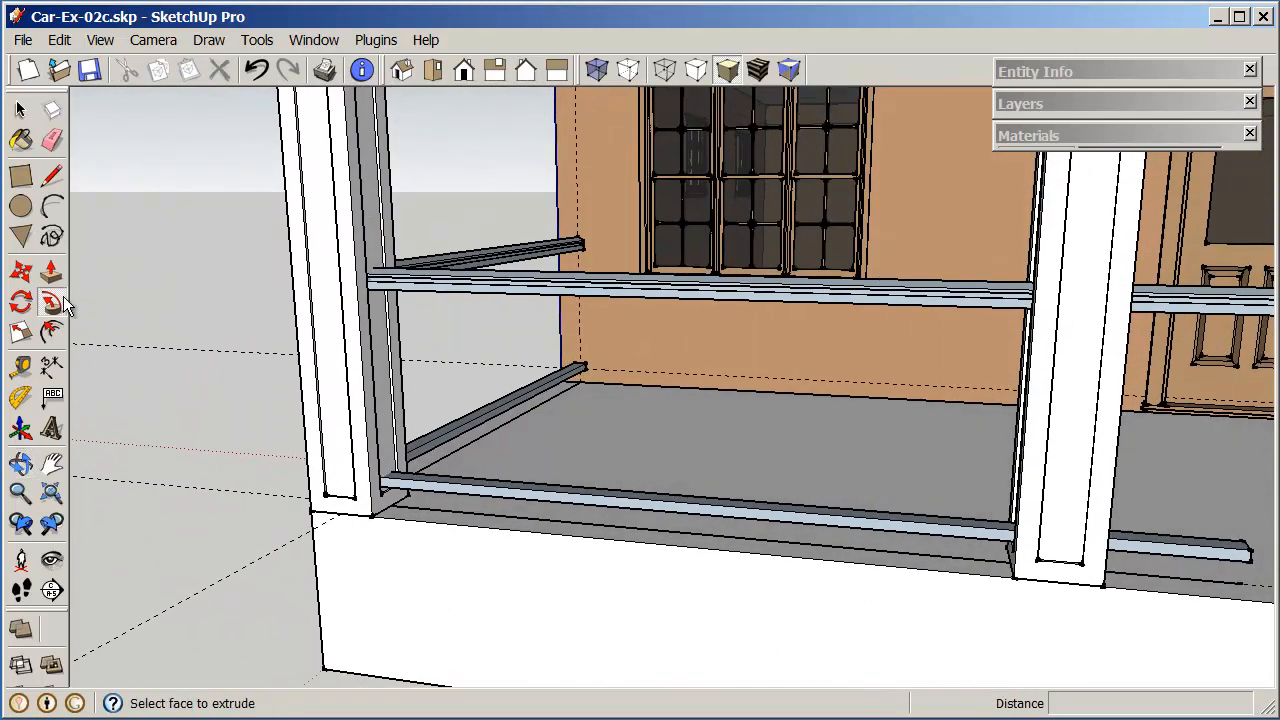
Step: Intersect the upper rails and then the lower rails with the model
left_click(18, 109)
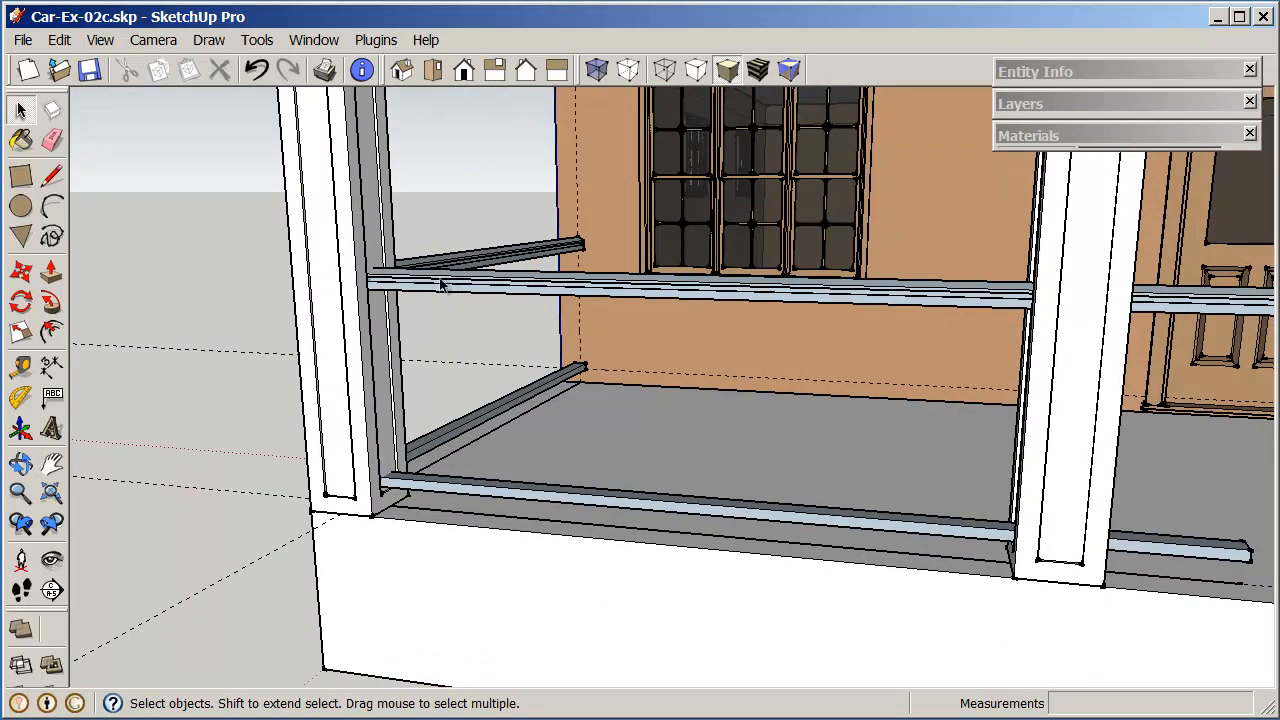
left_click(440, 287)
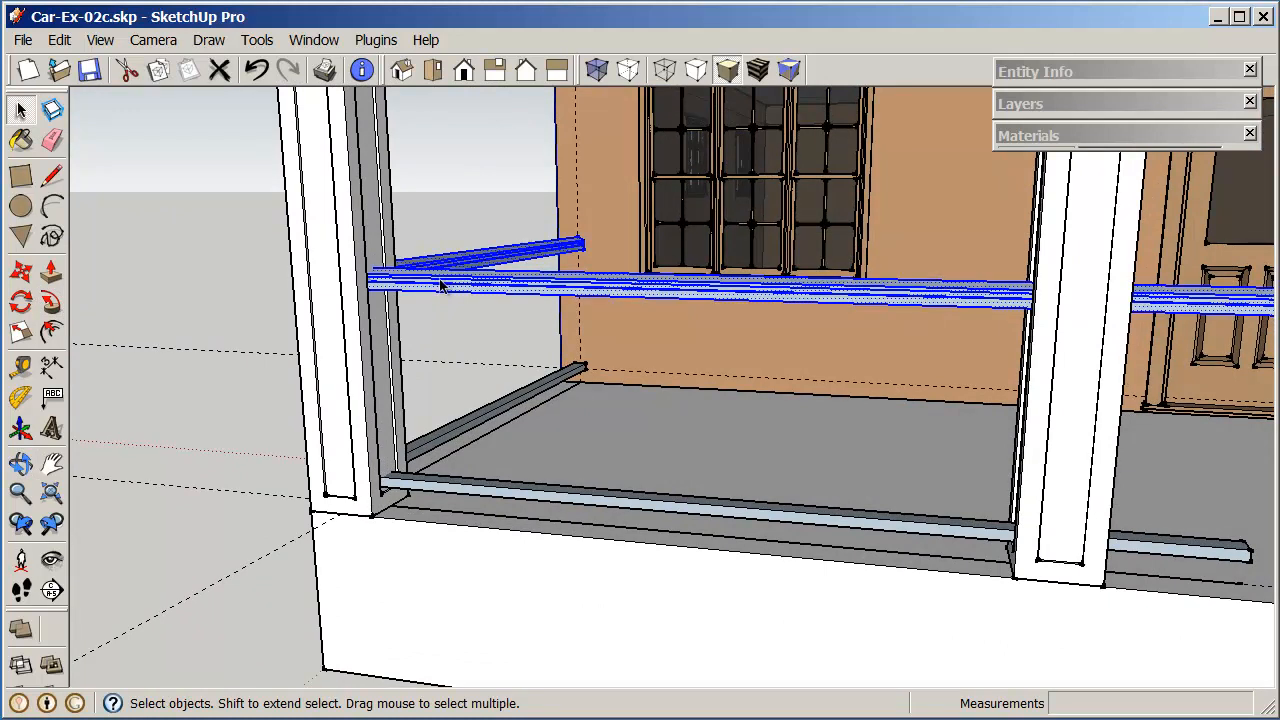
right_click(440, 290)
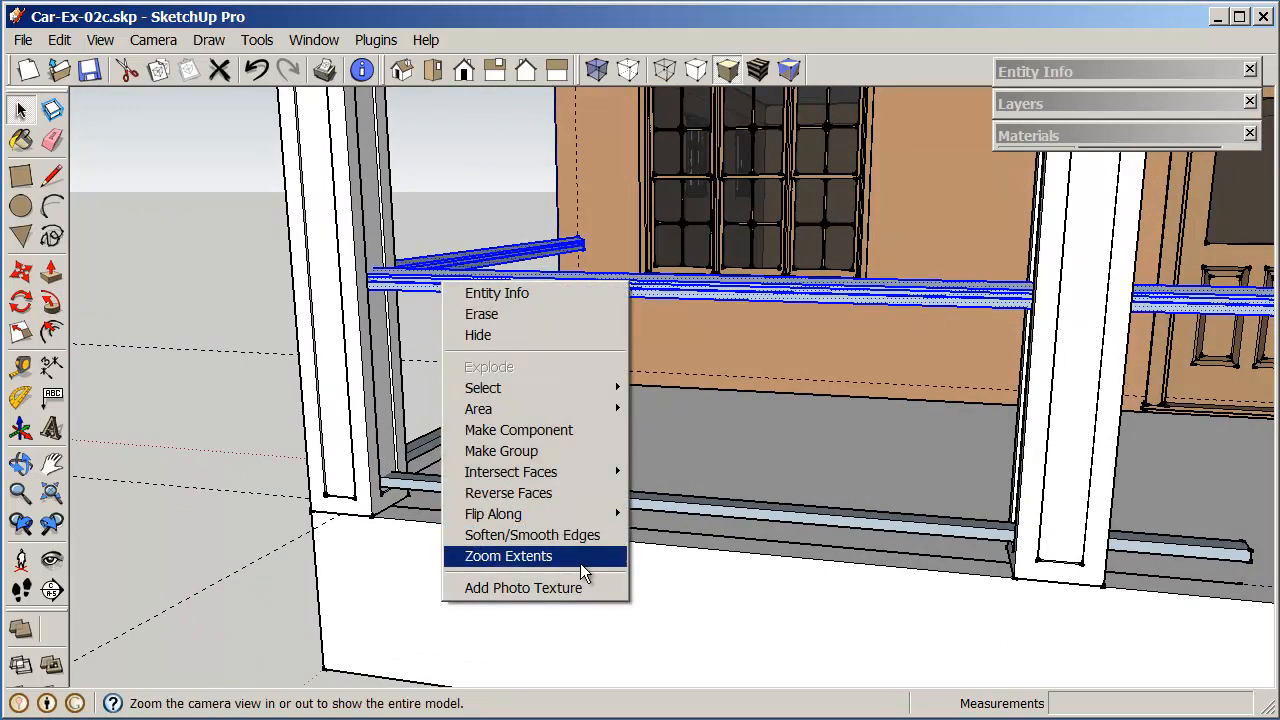
mouse_move(510, 471)
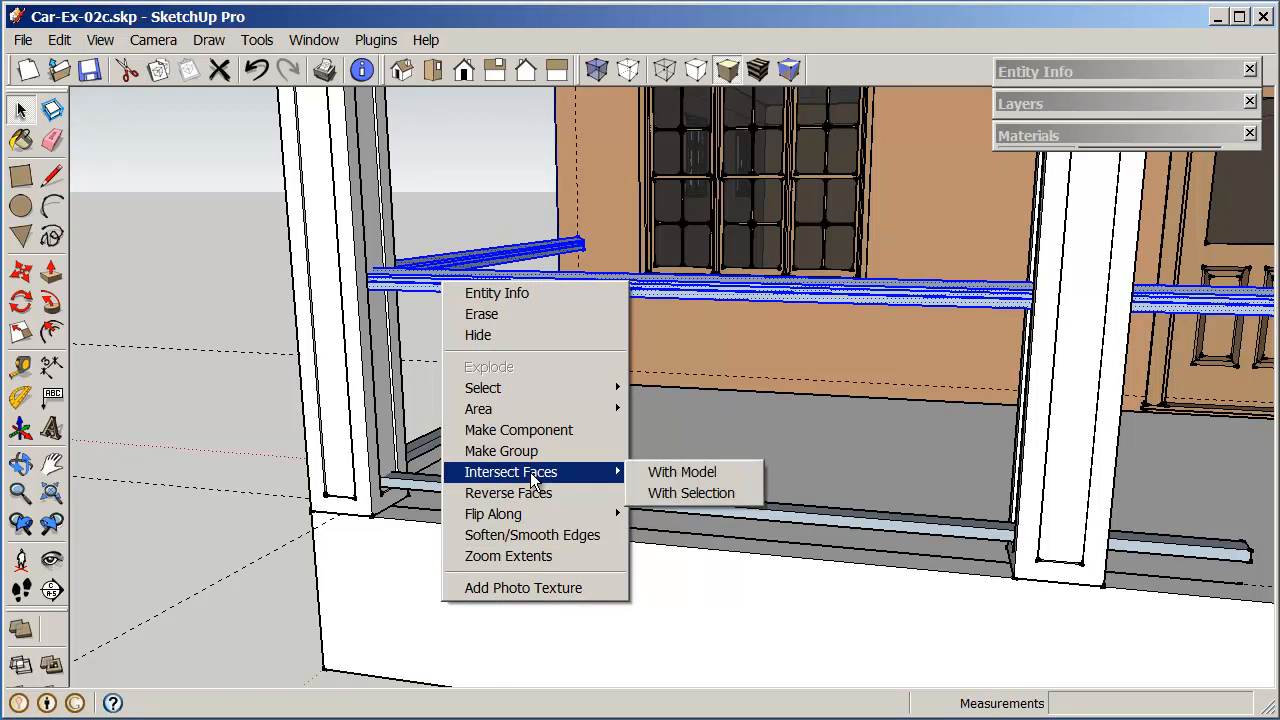
left_click(682, 471)
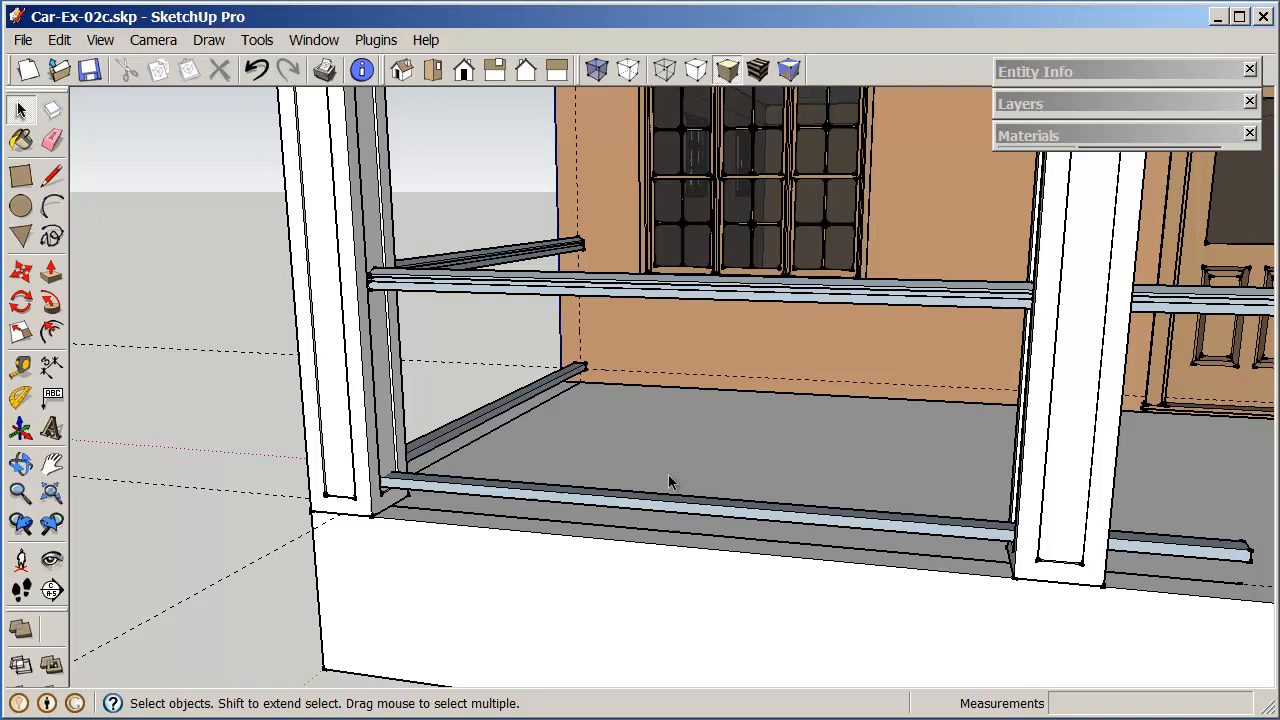
mouse_move(465, 430)
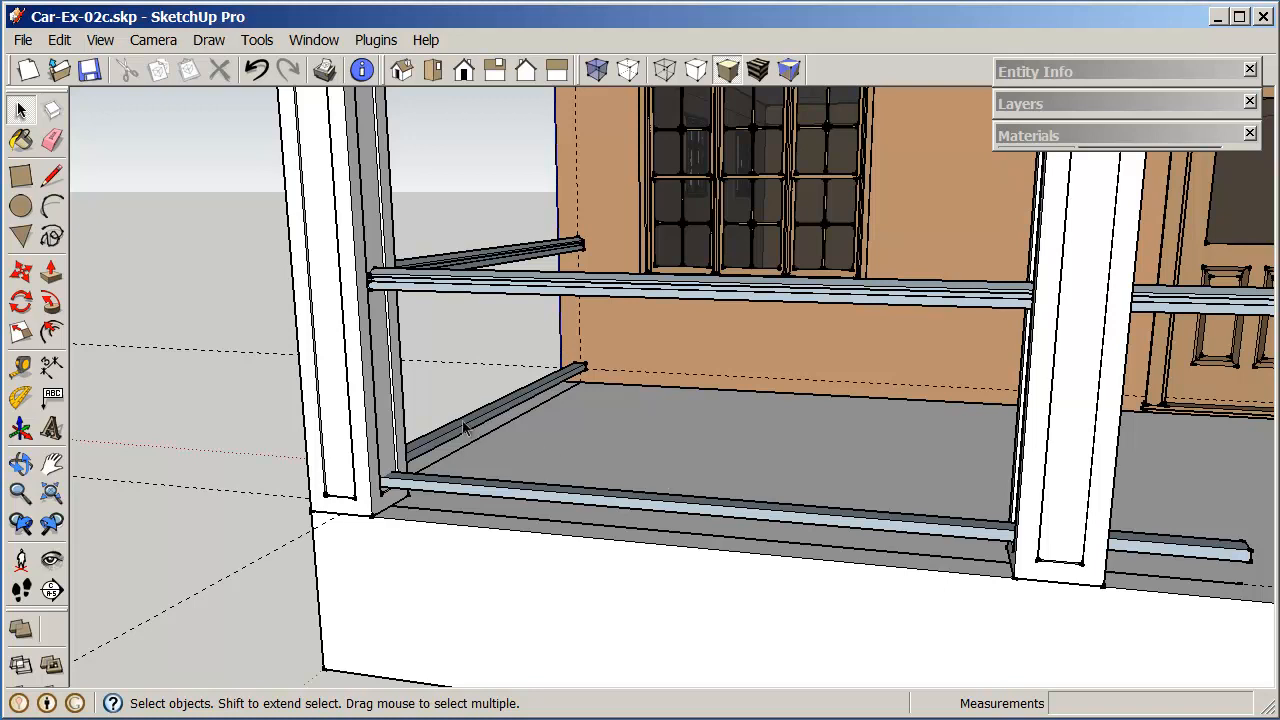
right_click(465, 430)
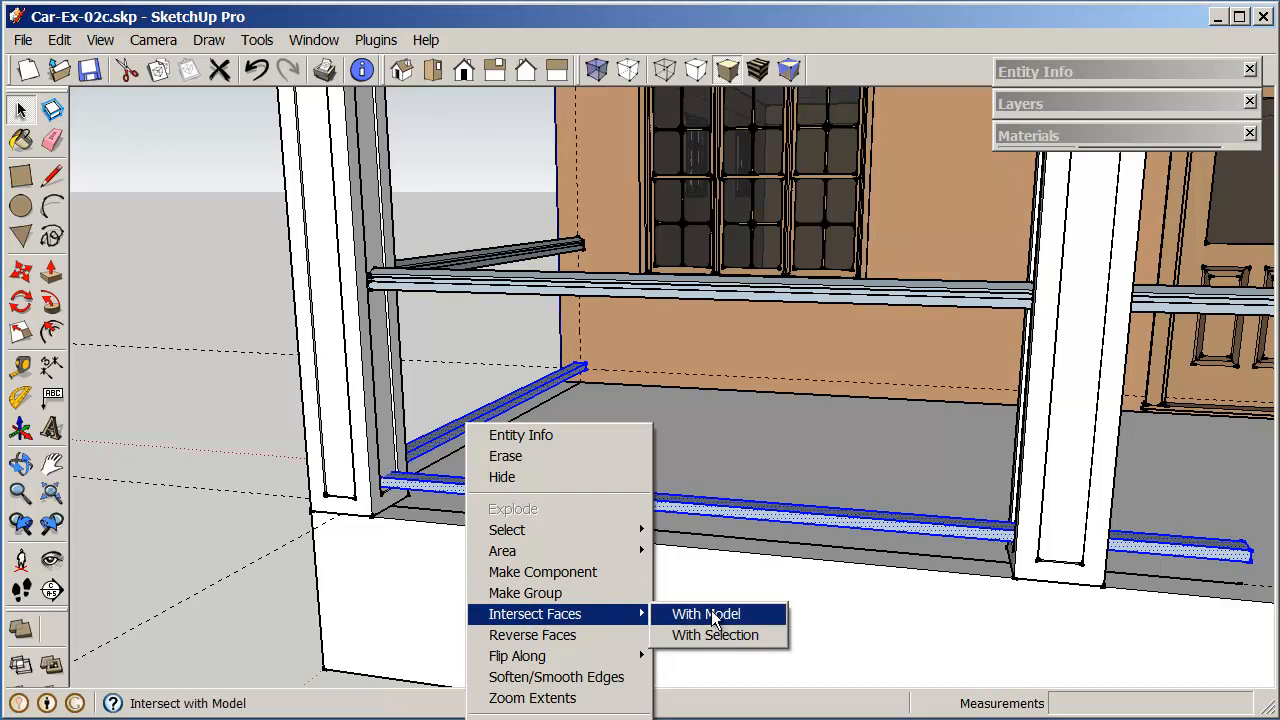
left_click(705, 614)
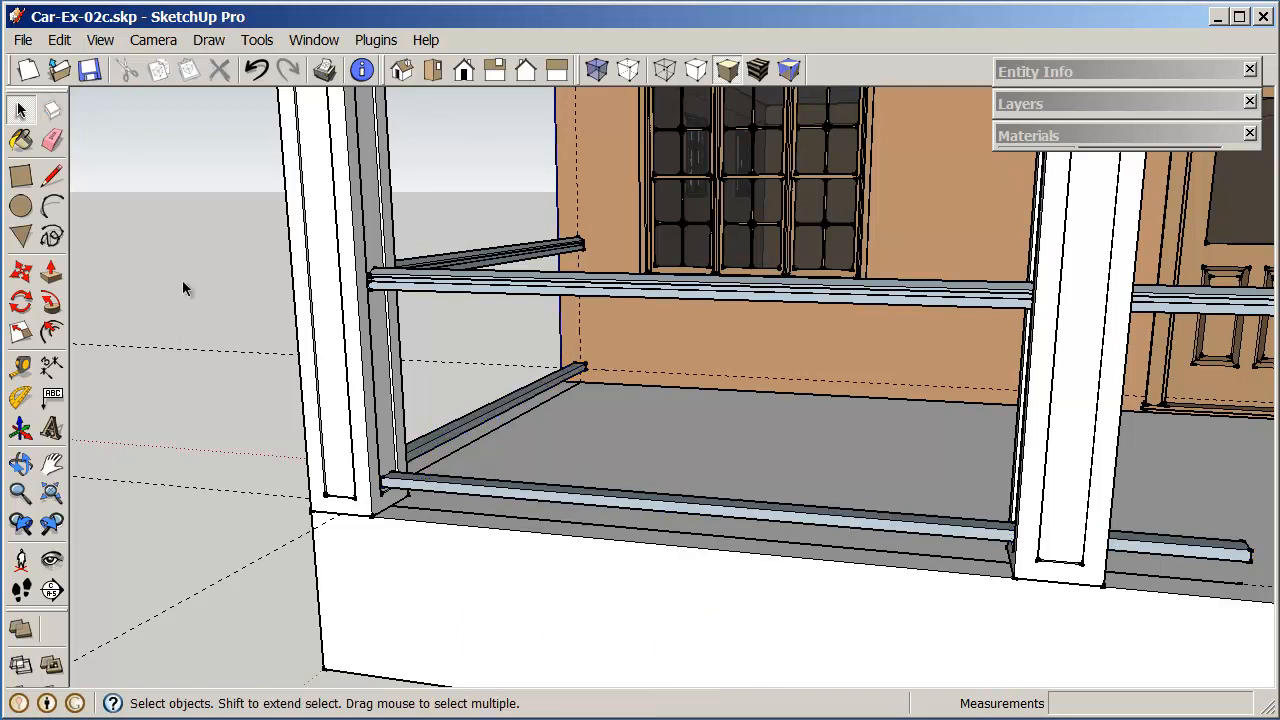
left_click(20, 465)
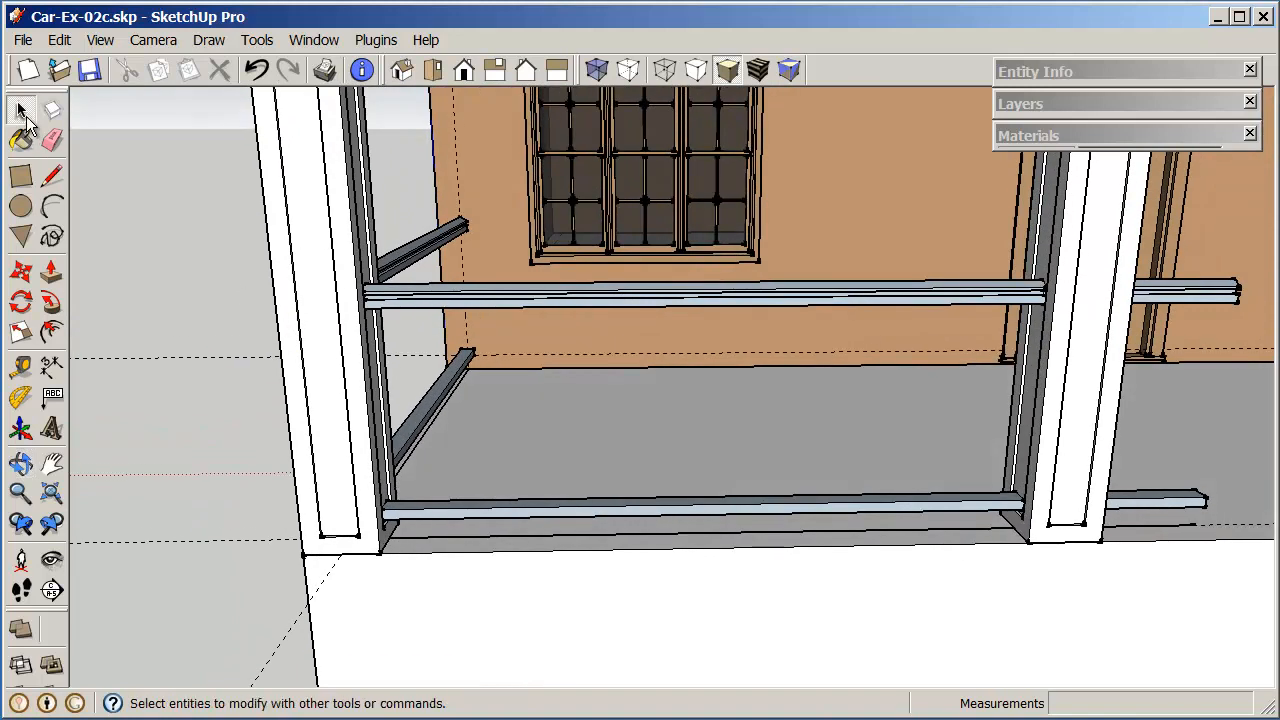
Step: Erase the upper and lower rail pieces that ran through the porch posts, leaving gaps
left_click(360, 195)
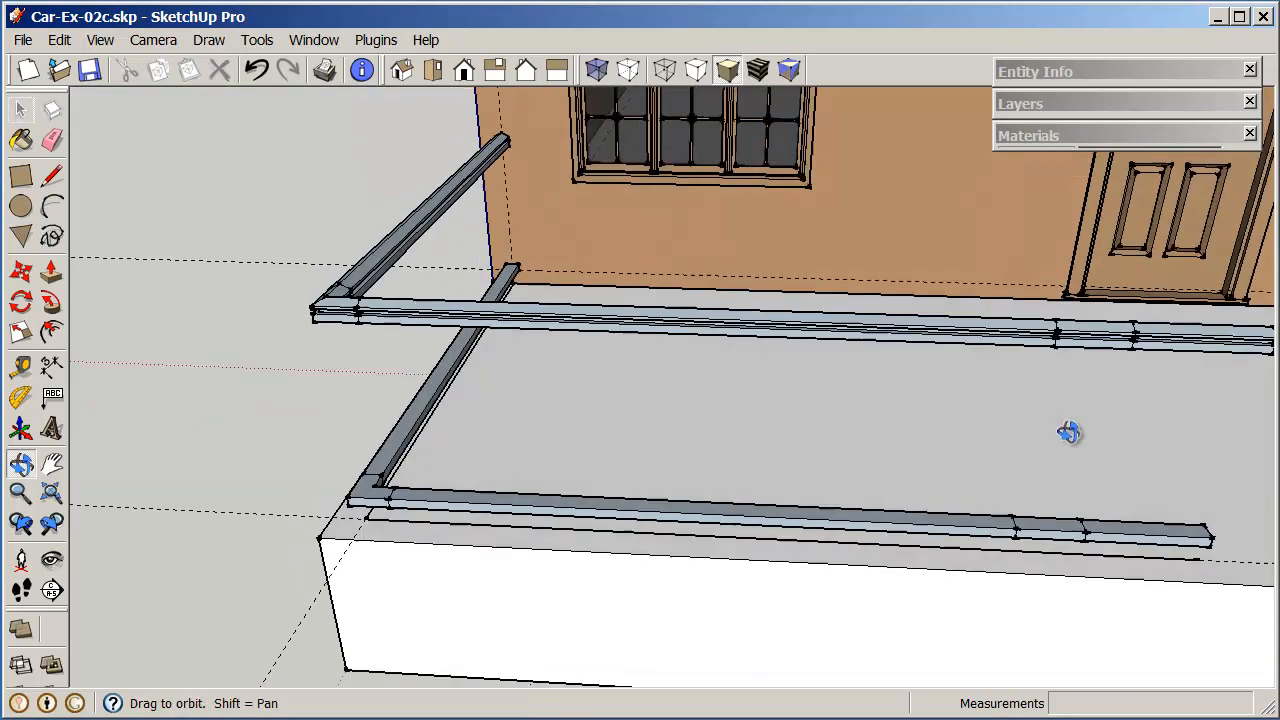
left_click_drag(1070, 432, 947, 330)
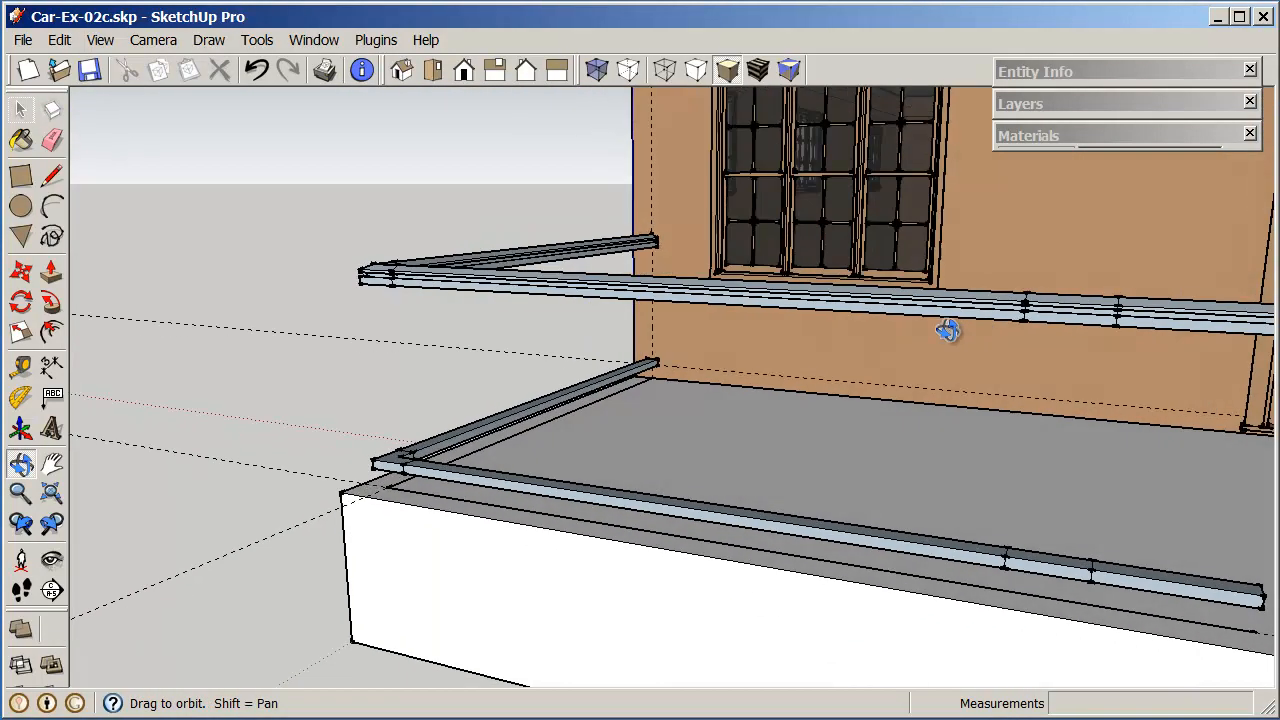
left_click(51, 142)
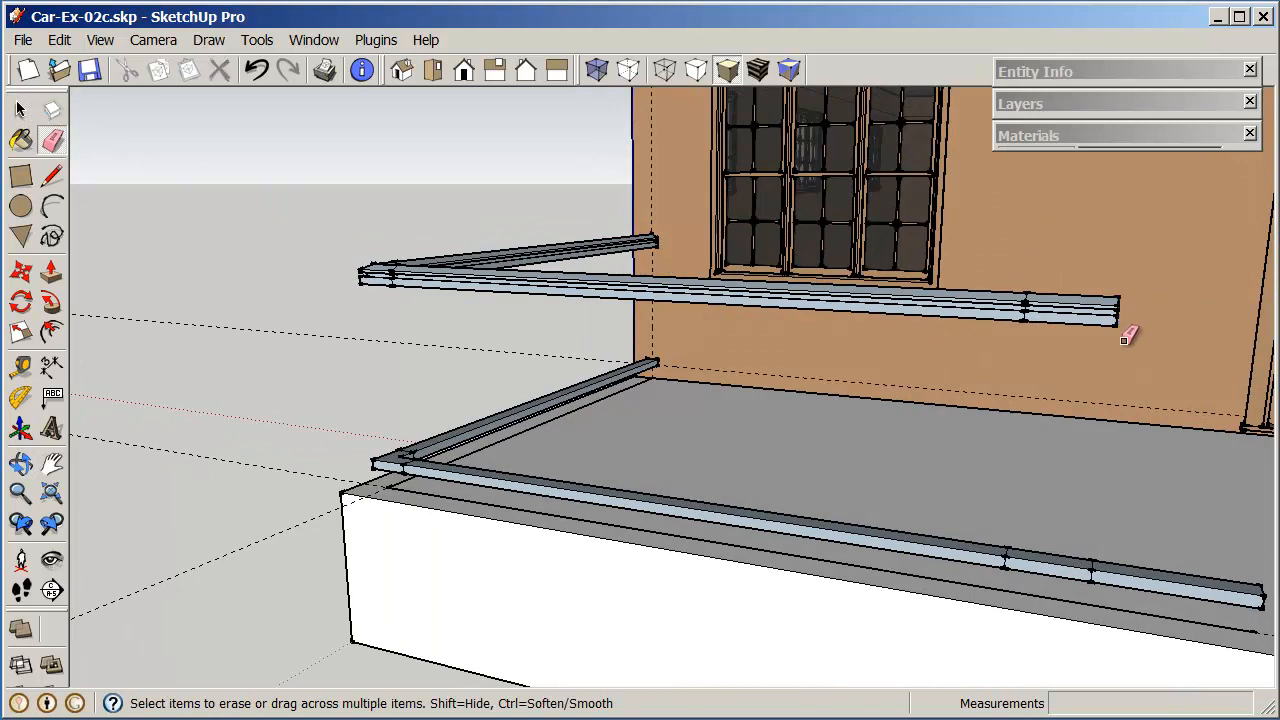
left_click(1120, 320)
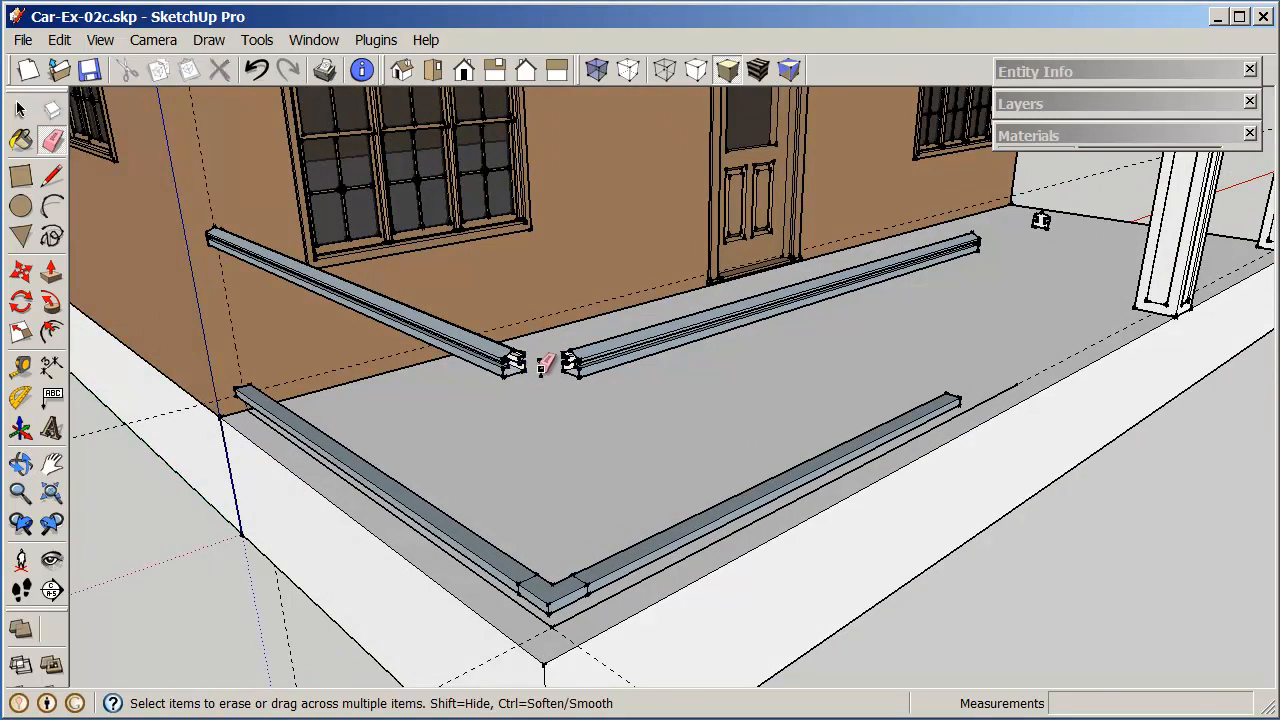
mouse_move(155, 215)
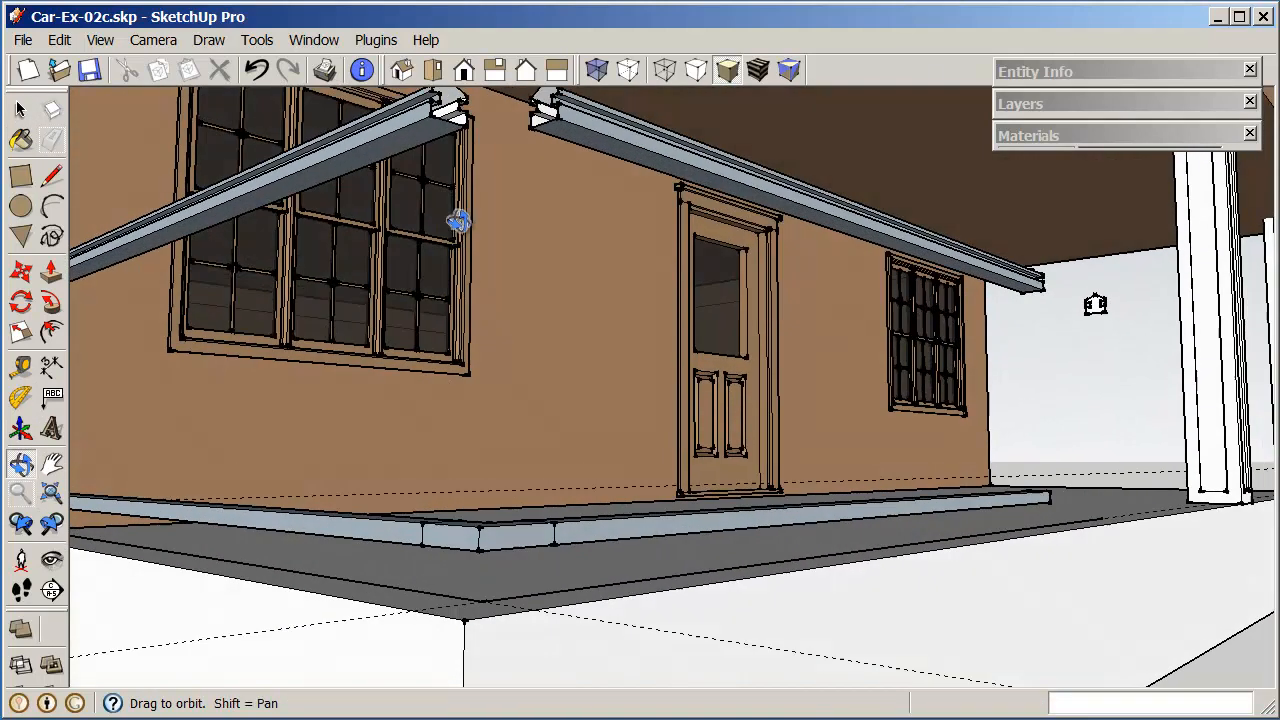
left_click(20, 493)
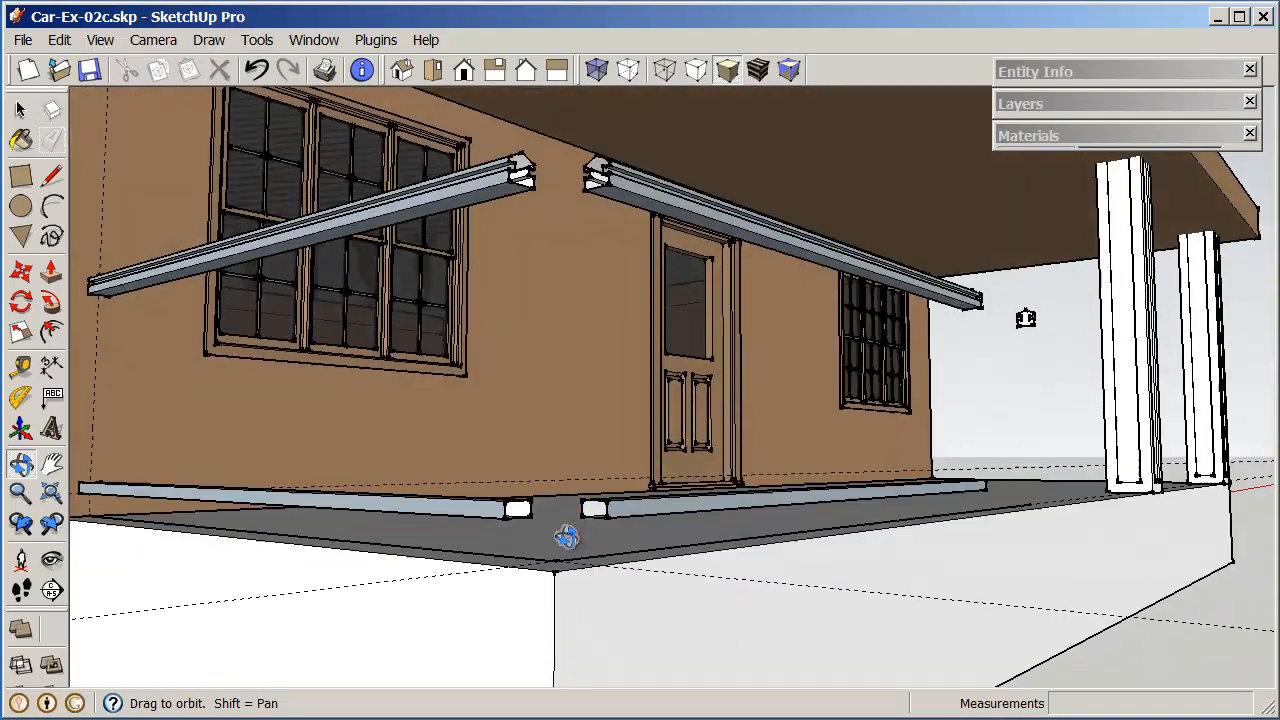
left_click_drag(567, 537, 315, 560)
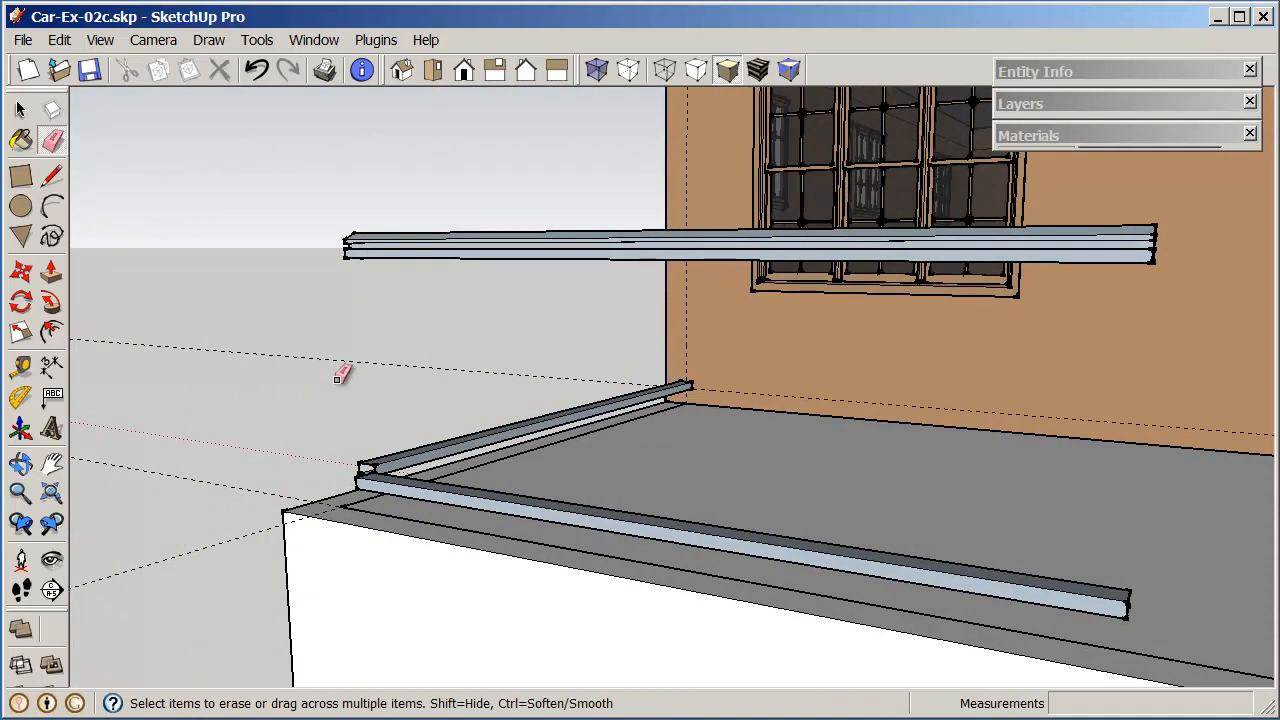
left_click(20, 110)
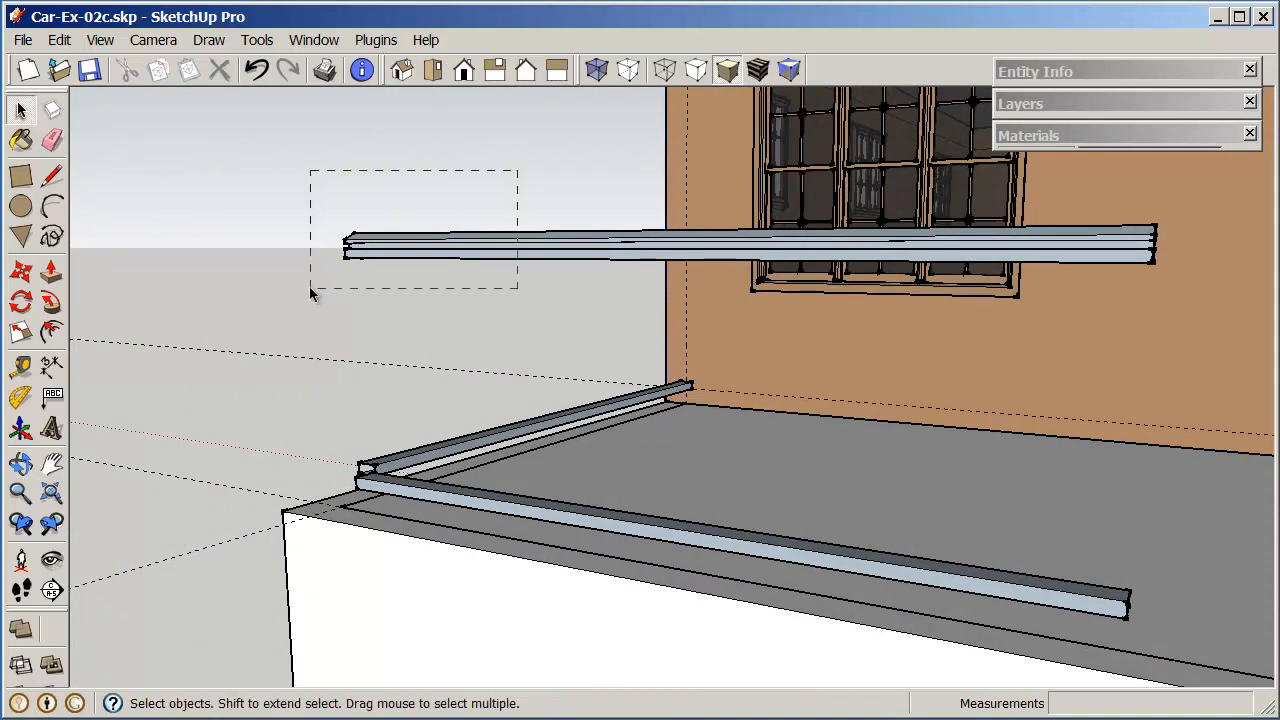
left_click_drag(315, 190, 510, 300)
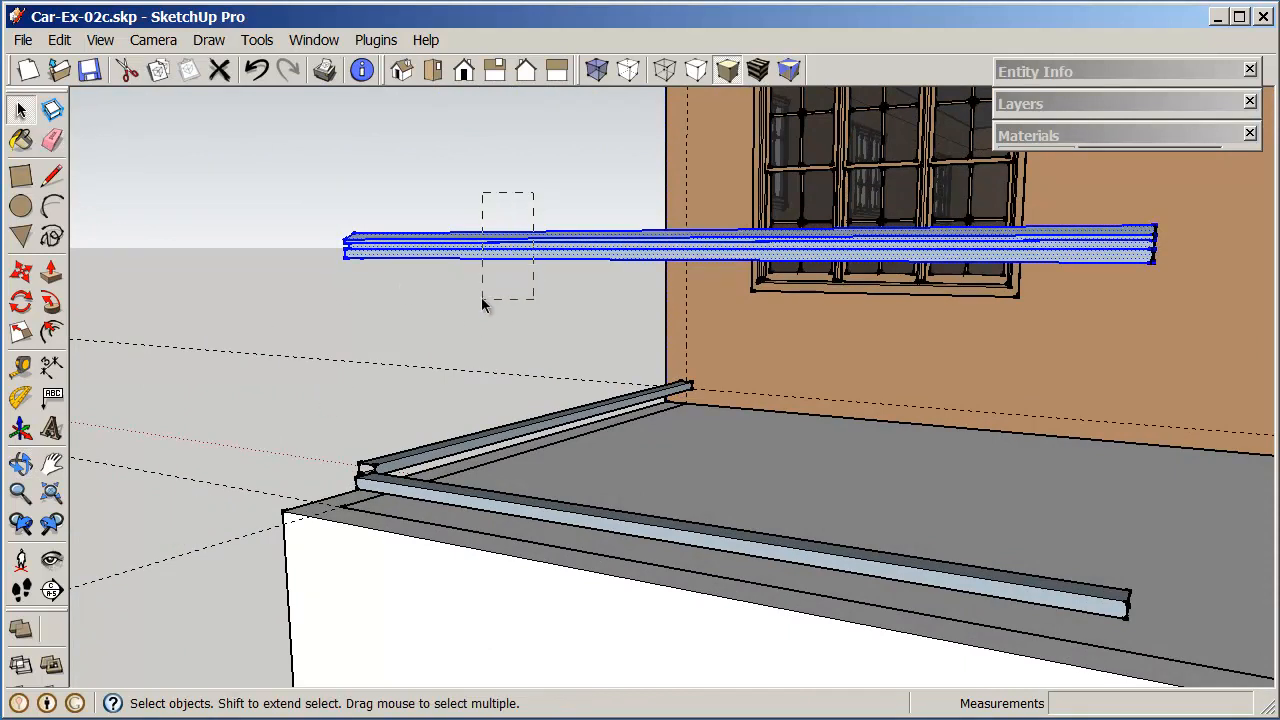
mouse_move(472, 318)
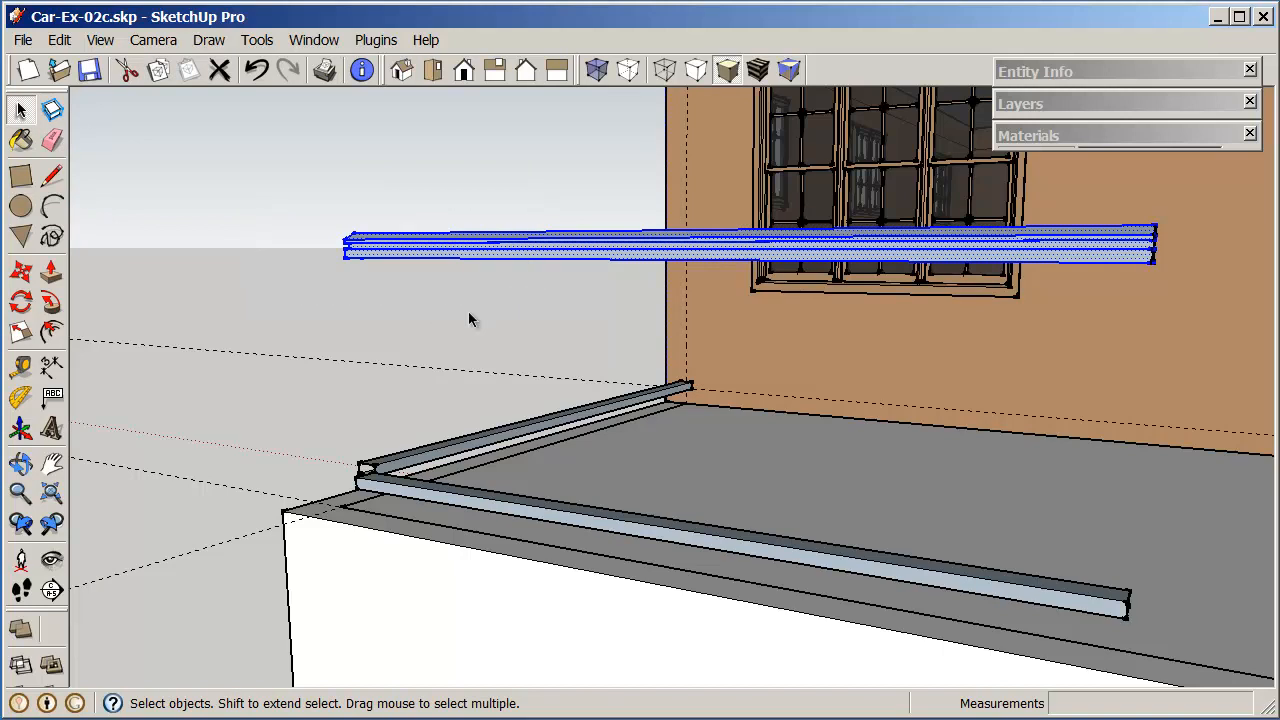
right_click(440, 250)
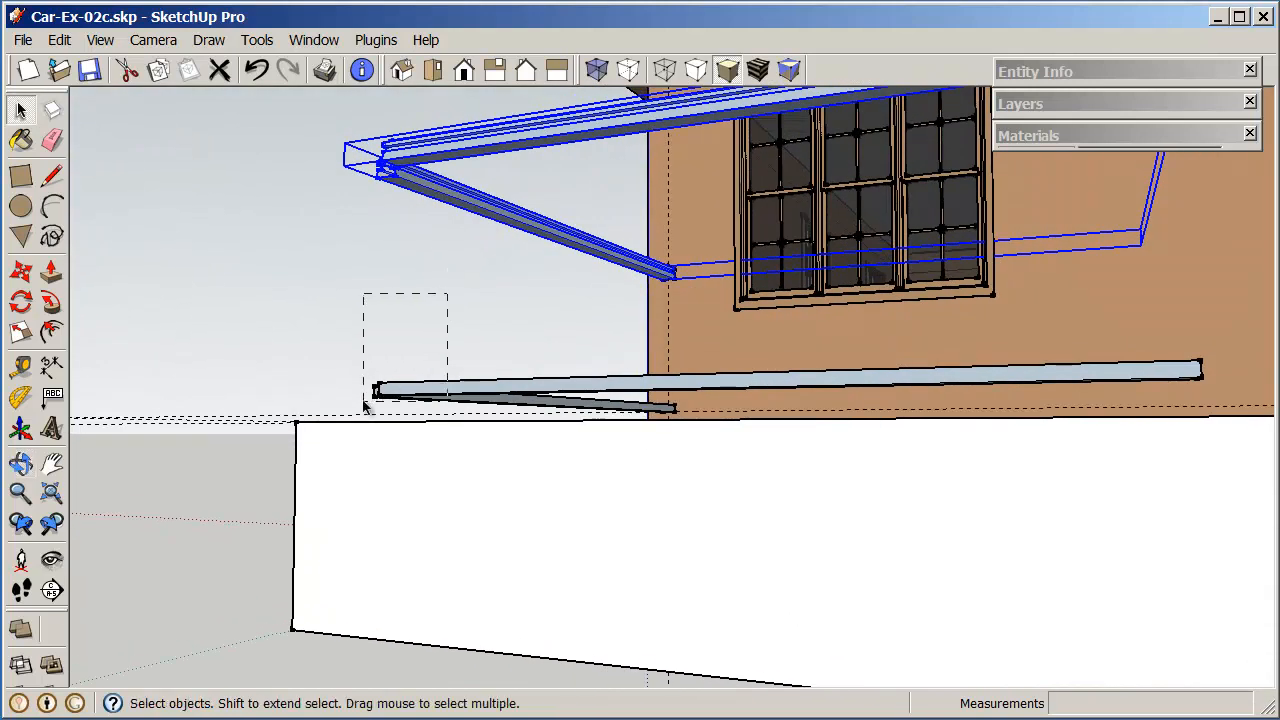
right_click(420, 395)
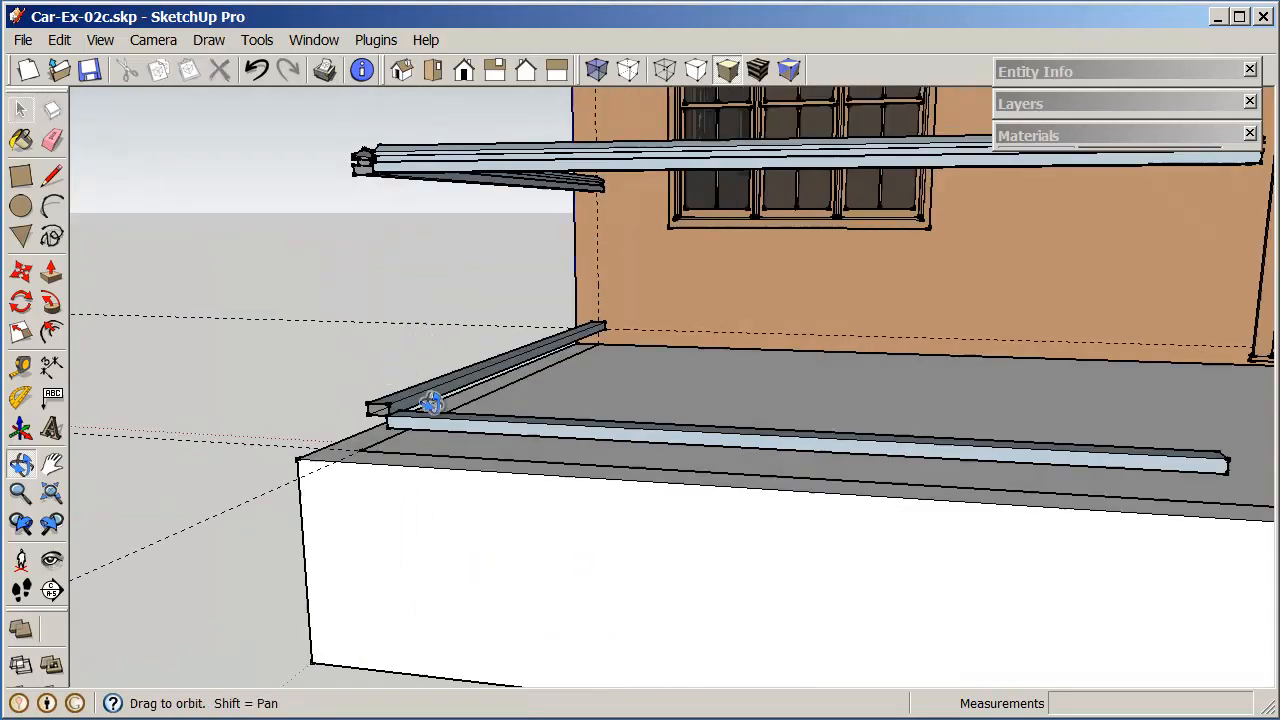
left_click_drag(430, 403, 723, 423)
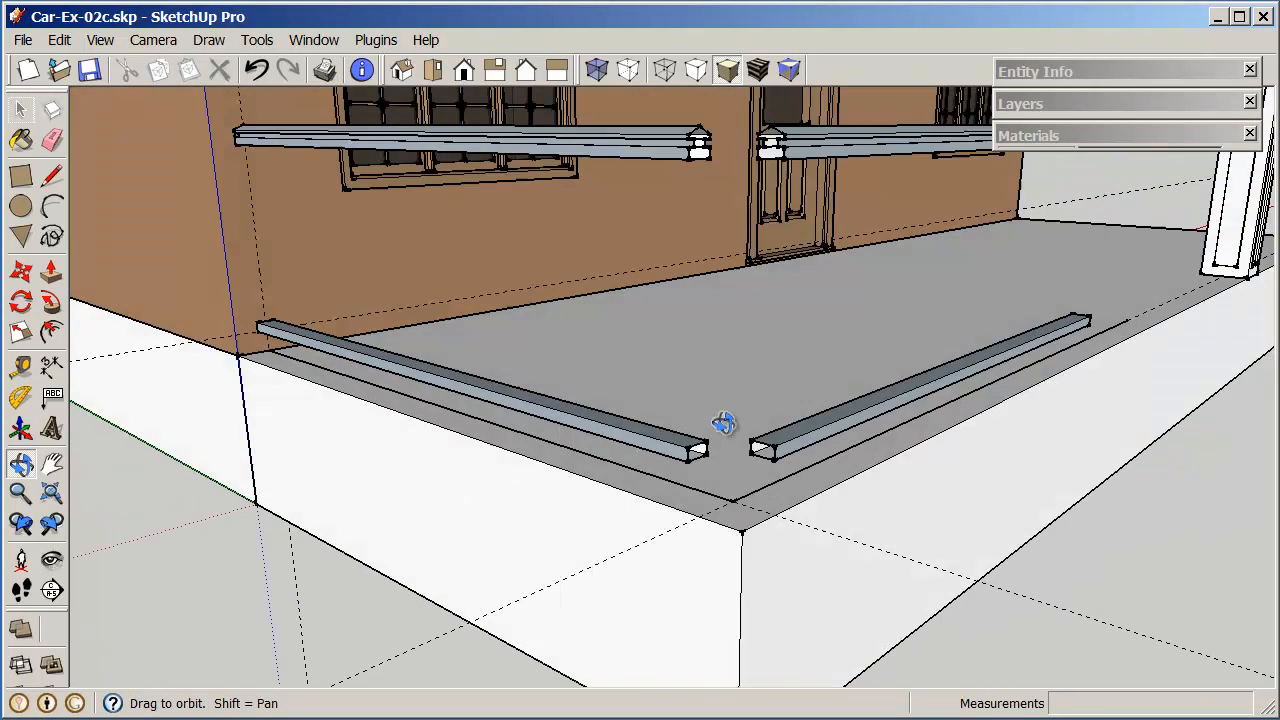
left_click_drag(724, 422, 744, 480)
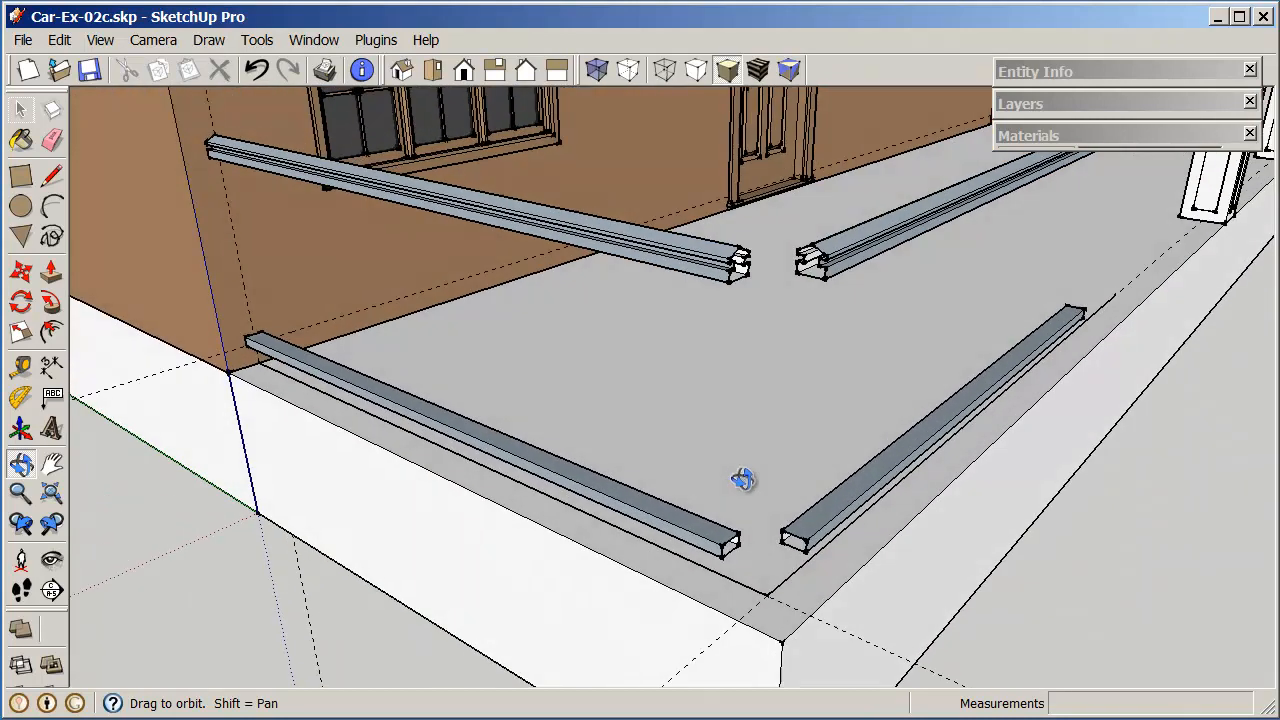
left_click_drag(745, 480, 700, 470)
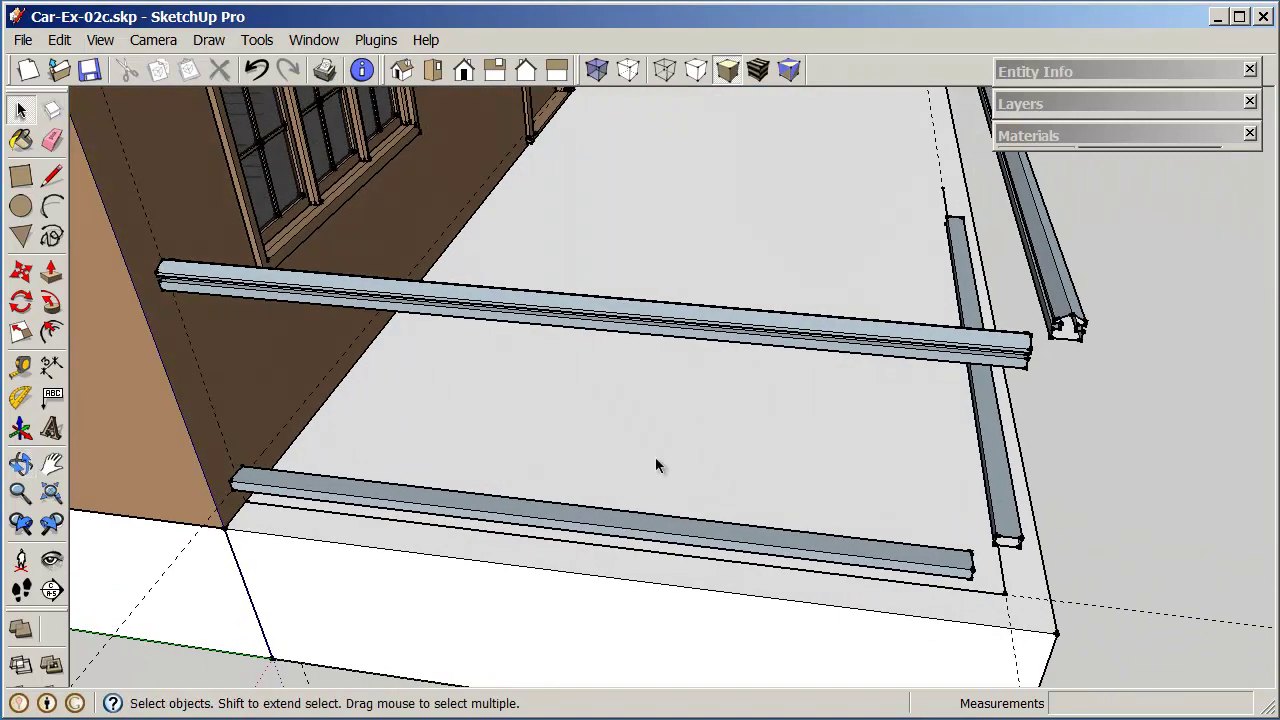
mouse_move(203, 483)
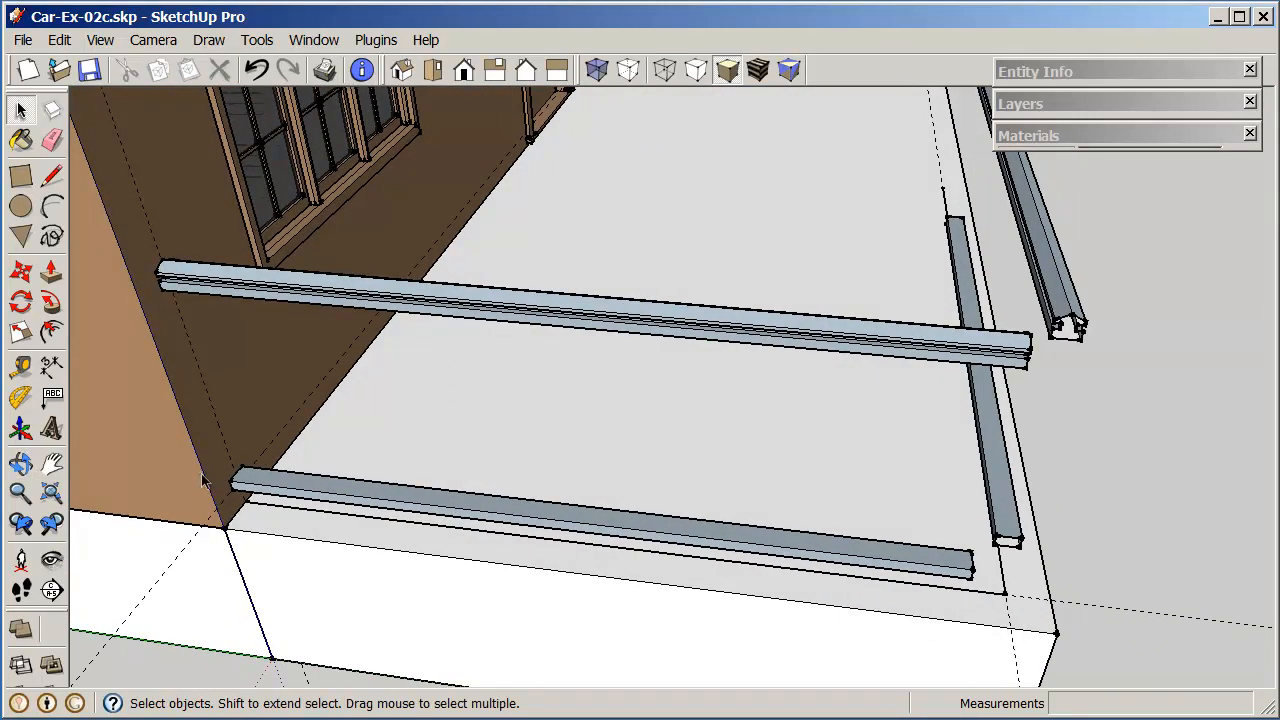
mouse_move(170, 445)
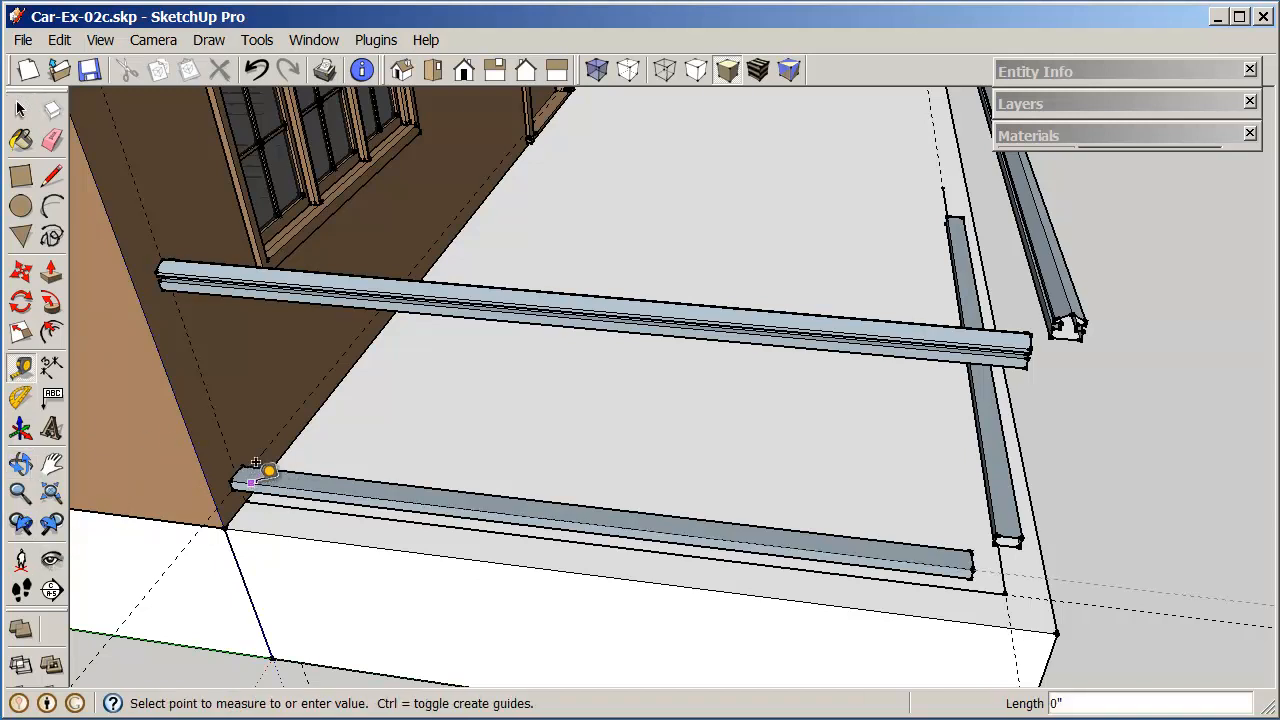
mouse_move(350, 422)
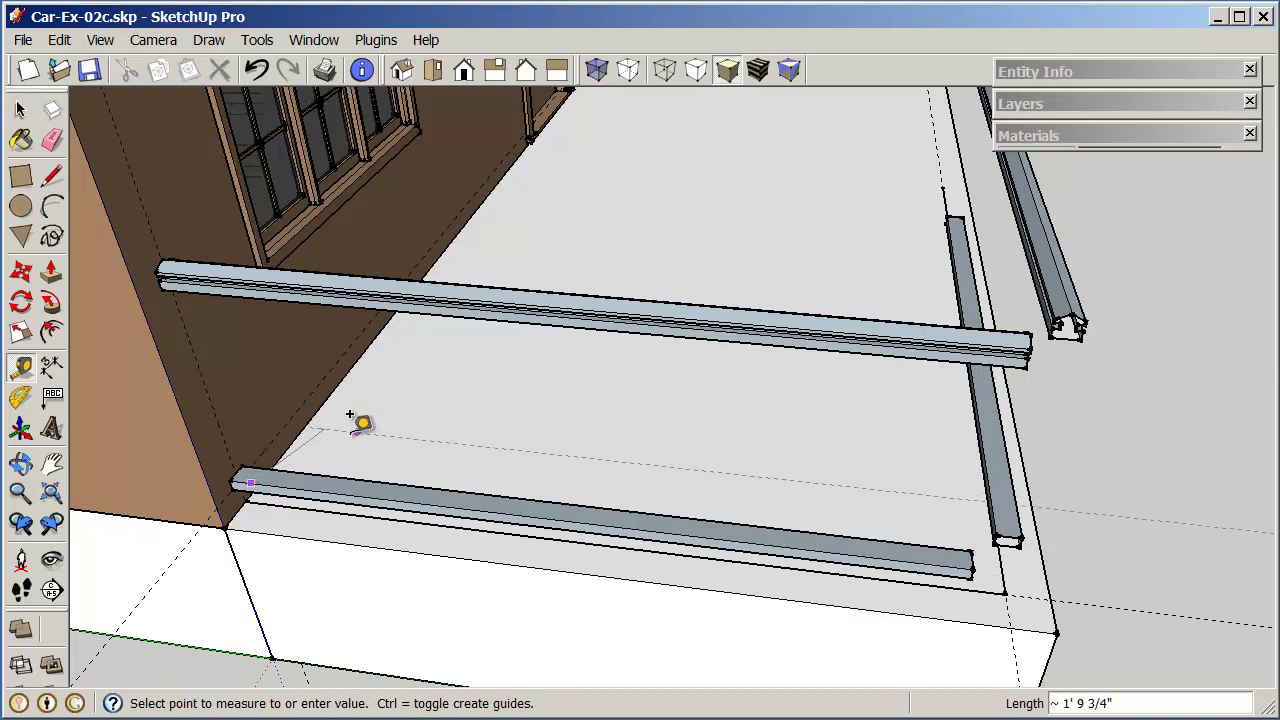
mouse_move(240, 460)
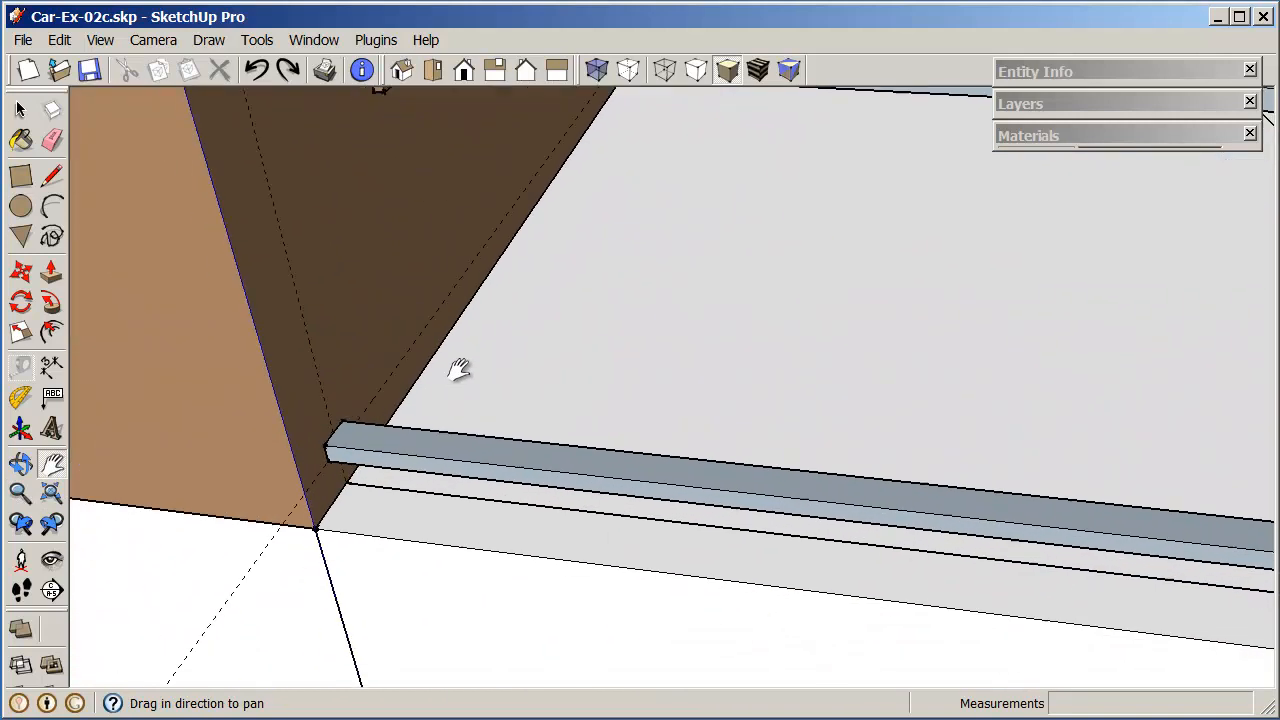
Step: Pull a Tape Measure guide lengthwise along the centre of the lower rail's top
left_click(20, 368)
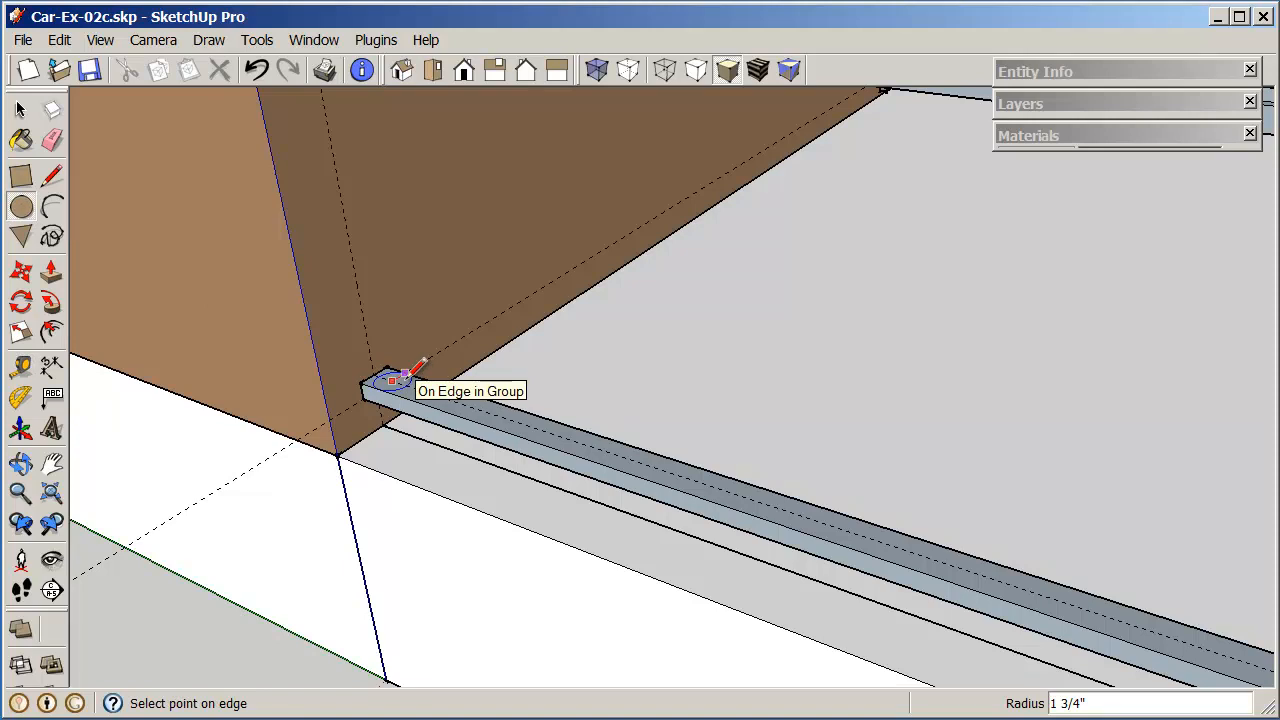
Step: Draw a .75-radius circle on the rail guide and push it up to the handrail
type(".75")
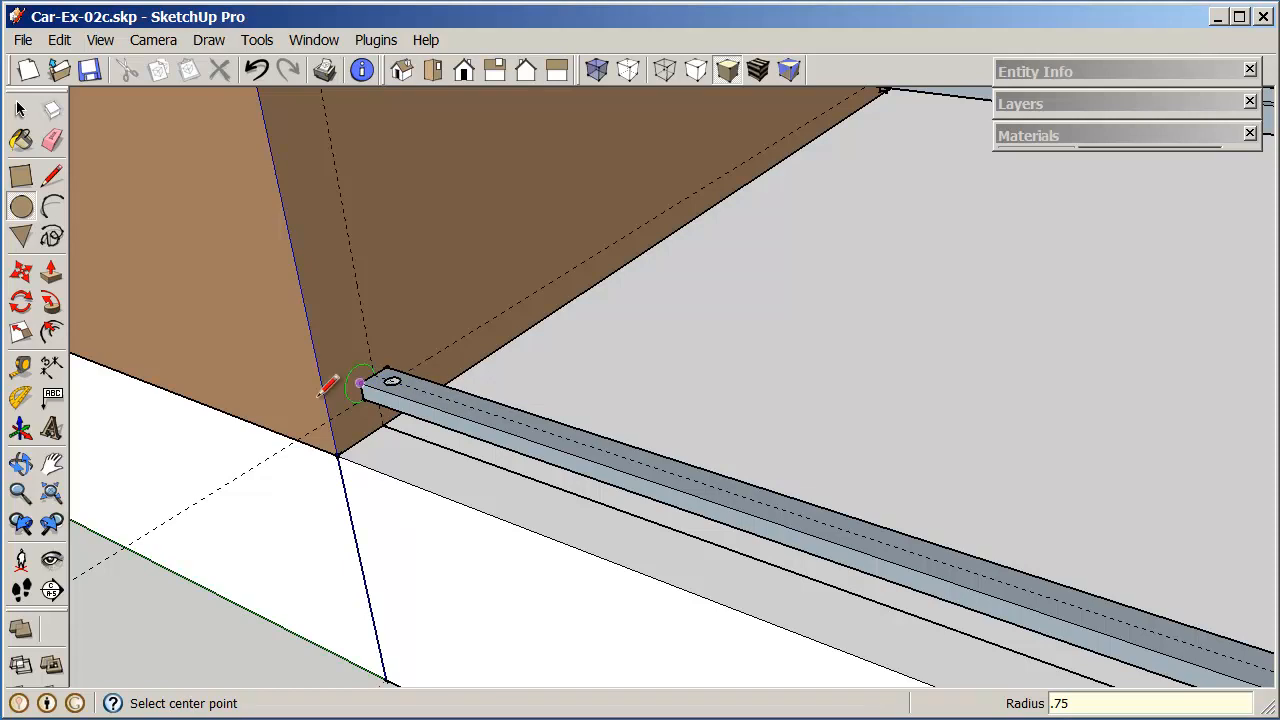
mouse_move(570, 318)
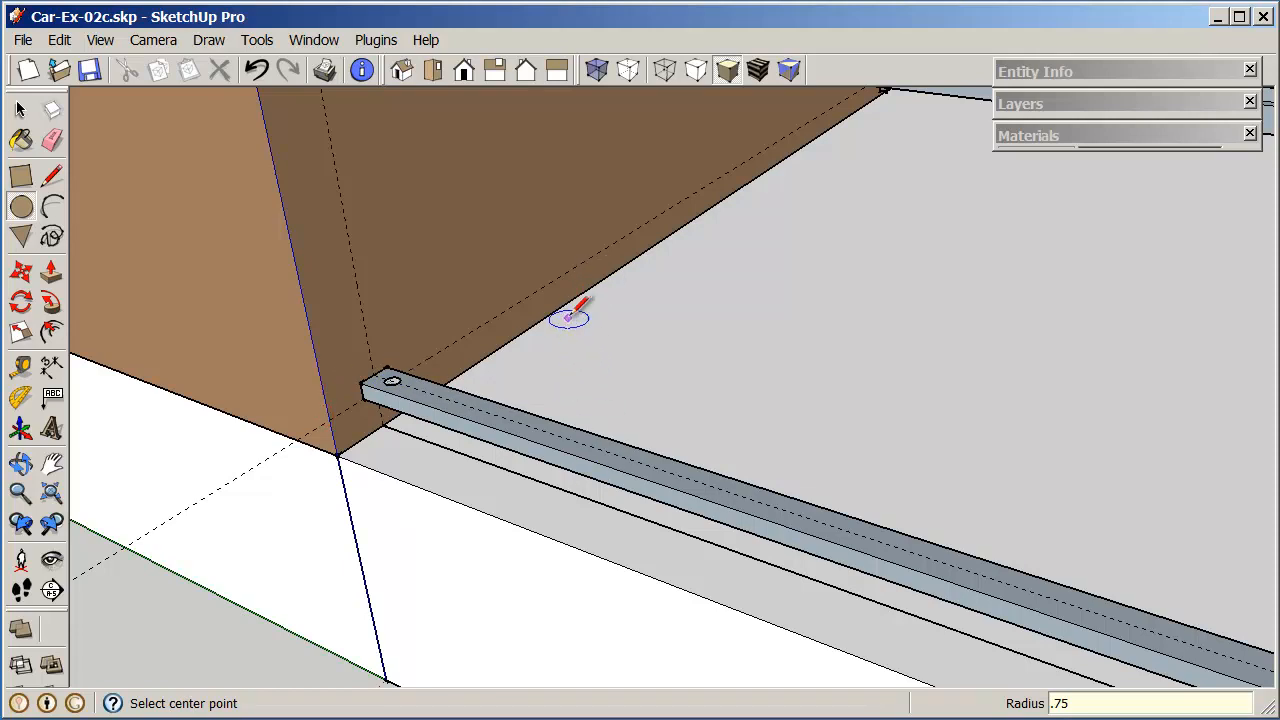
left_click(20, 493)
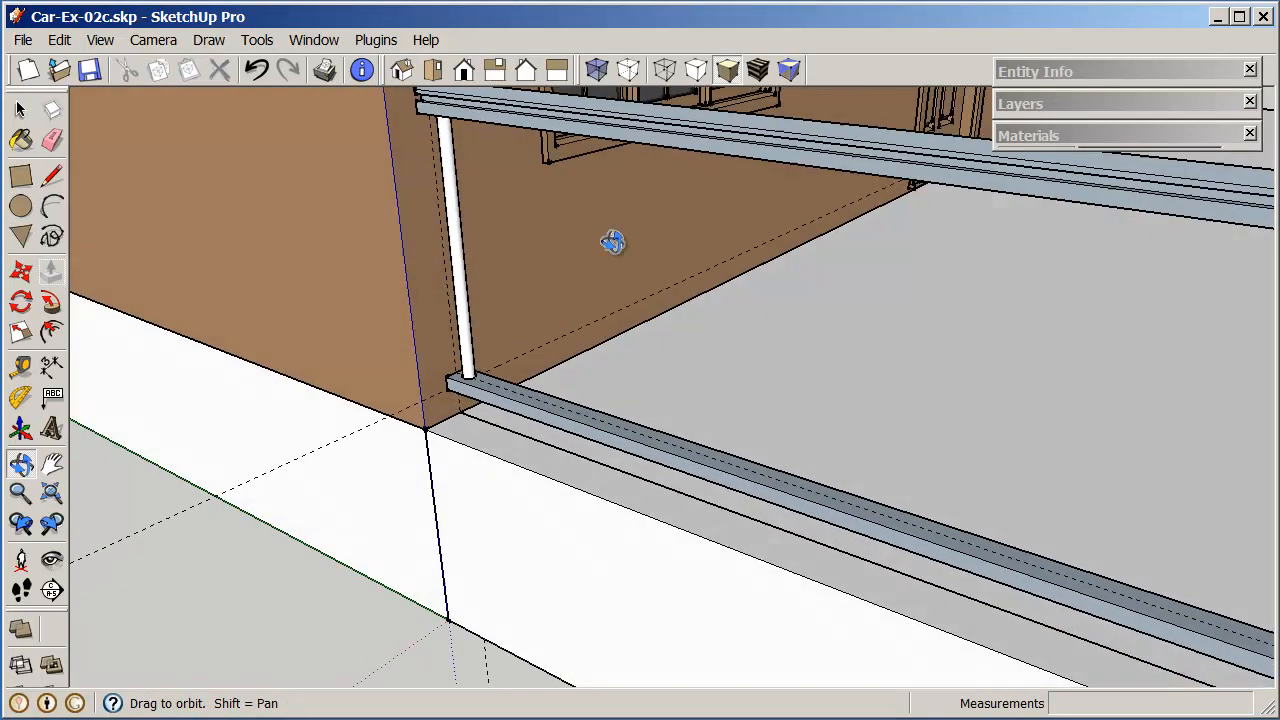
left_click_drag(613, 242, 735, 208)
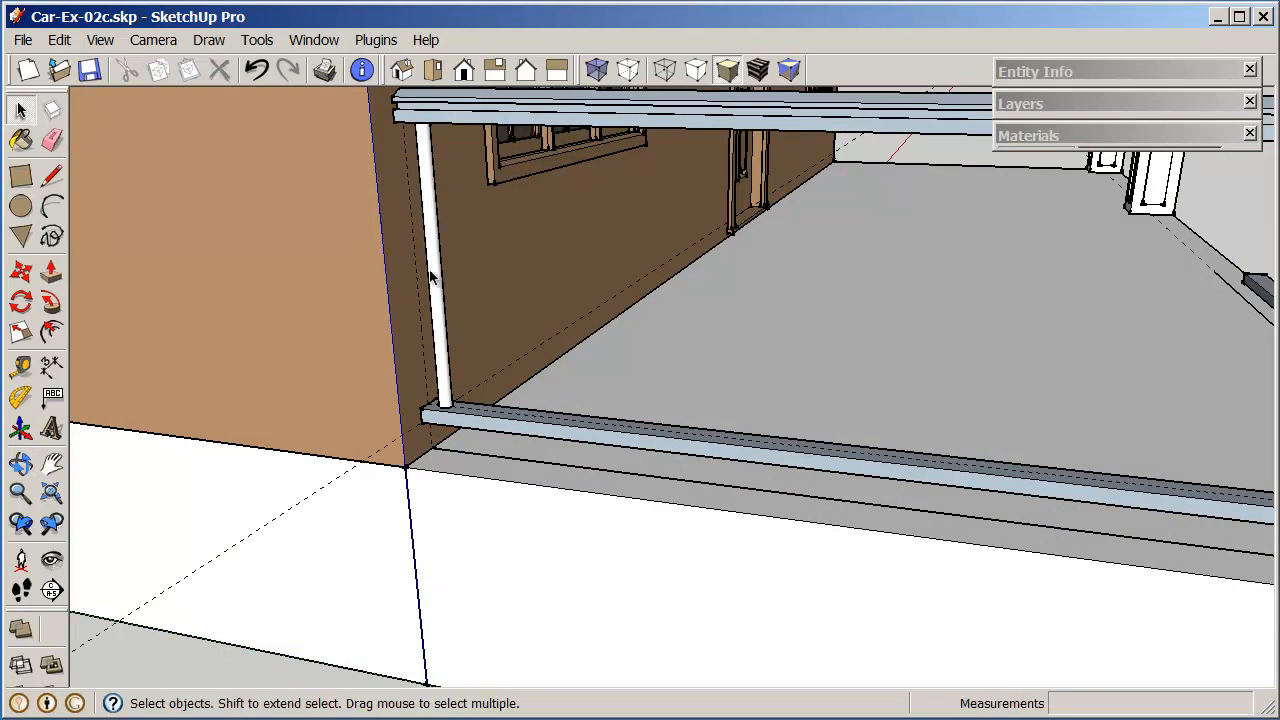
left_click(435, 280)
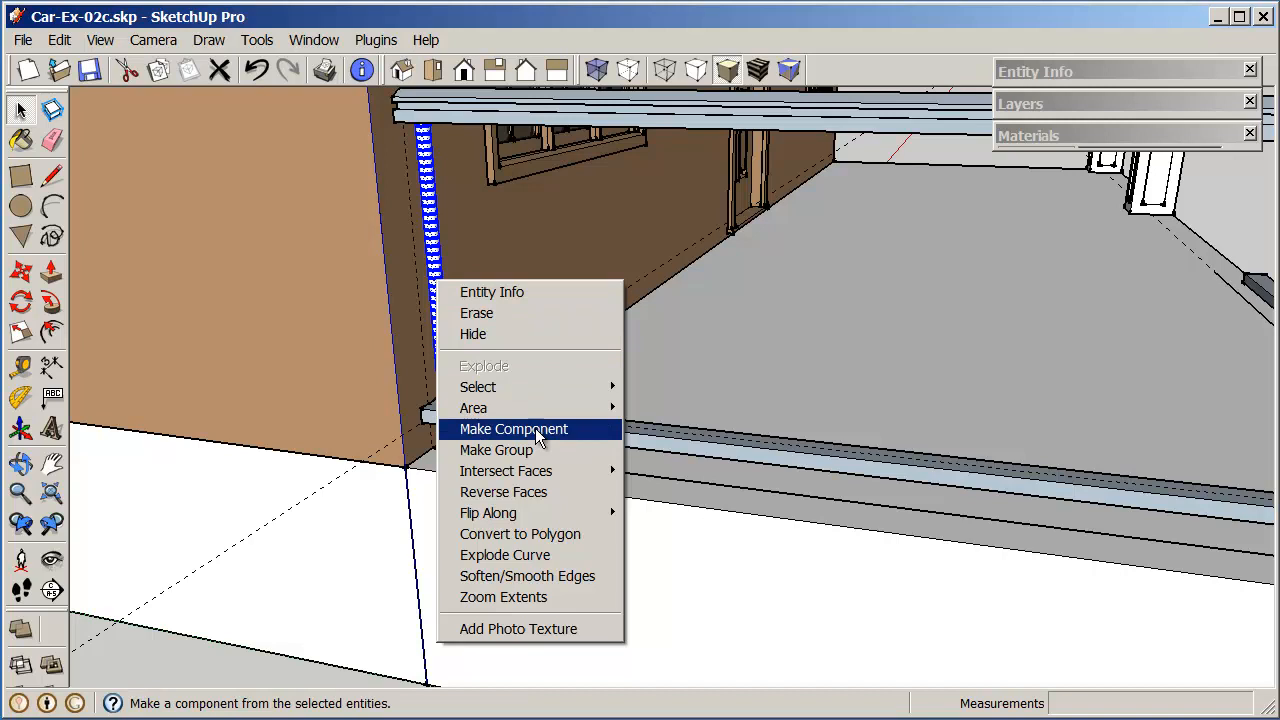
Step: Turn the spindle into a component named 'CAr-Sp'
left_click(513, 428)
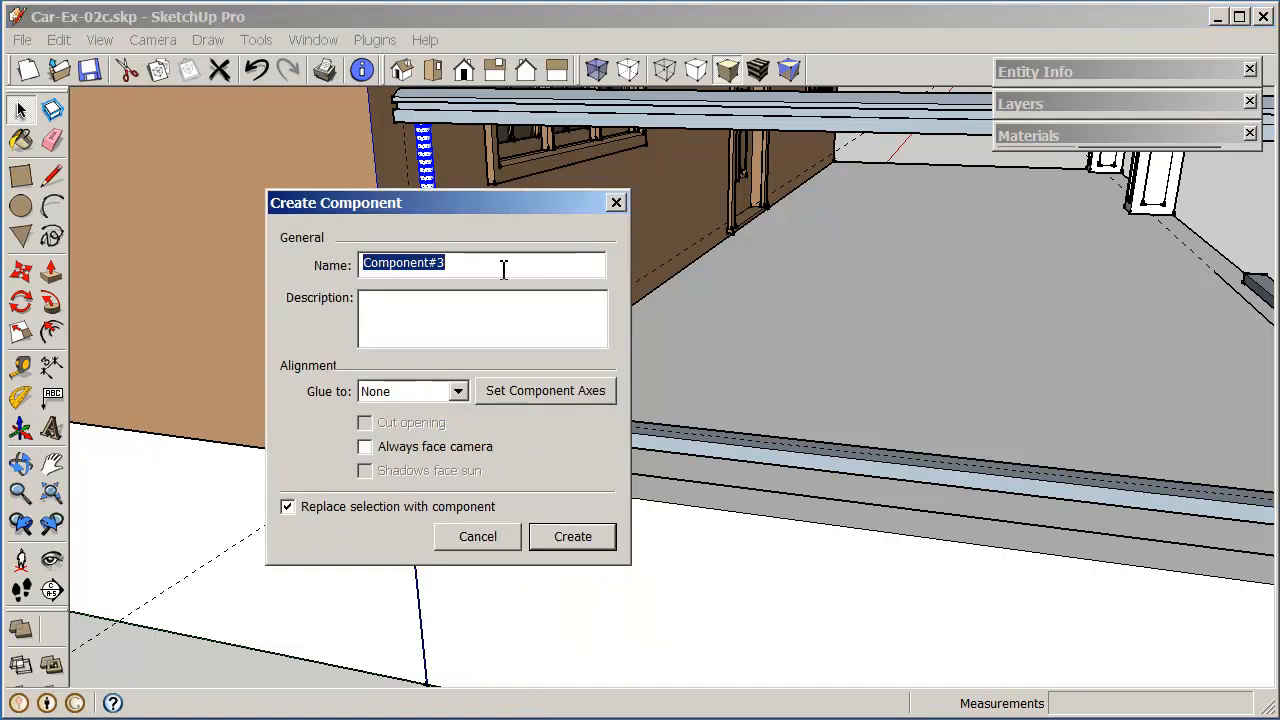
type("CAr")
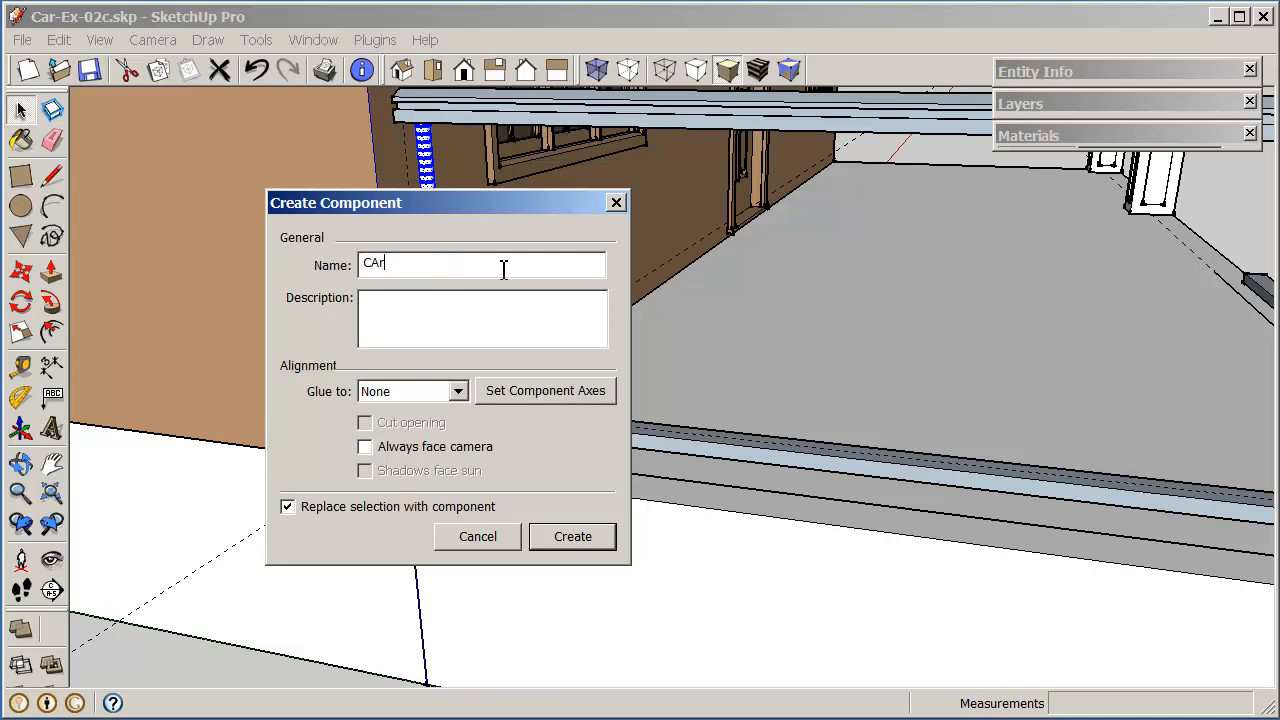
type("-Spinda")
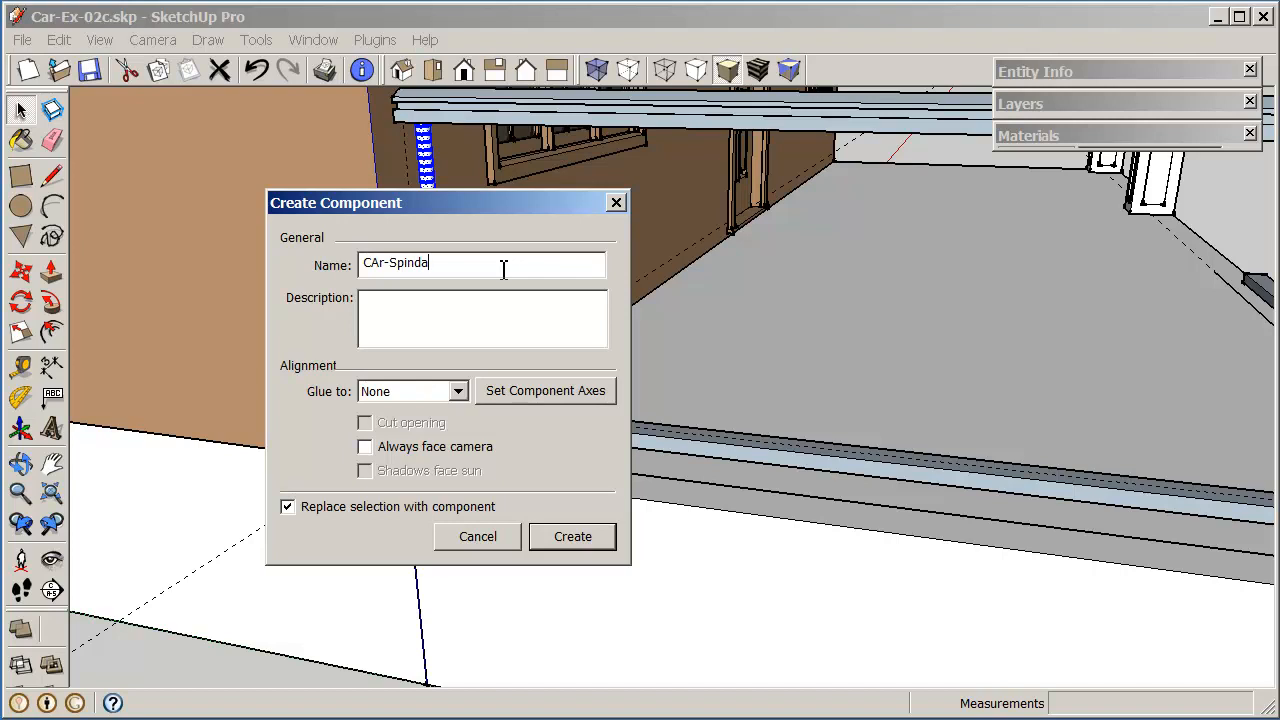
left_click(572, 536)
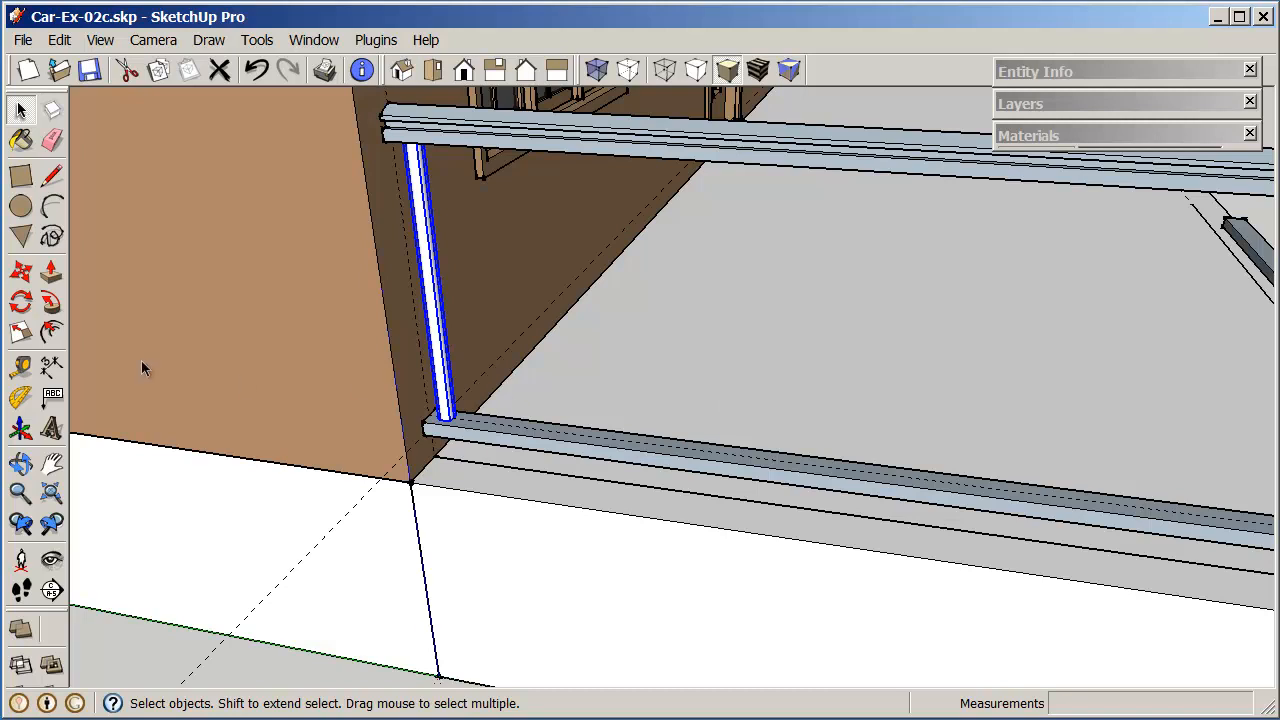
Step: Copy the spindle along the rail with Move+Ctrl and array it with multiplier 5
left_click(52, 302)
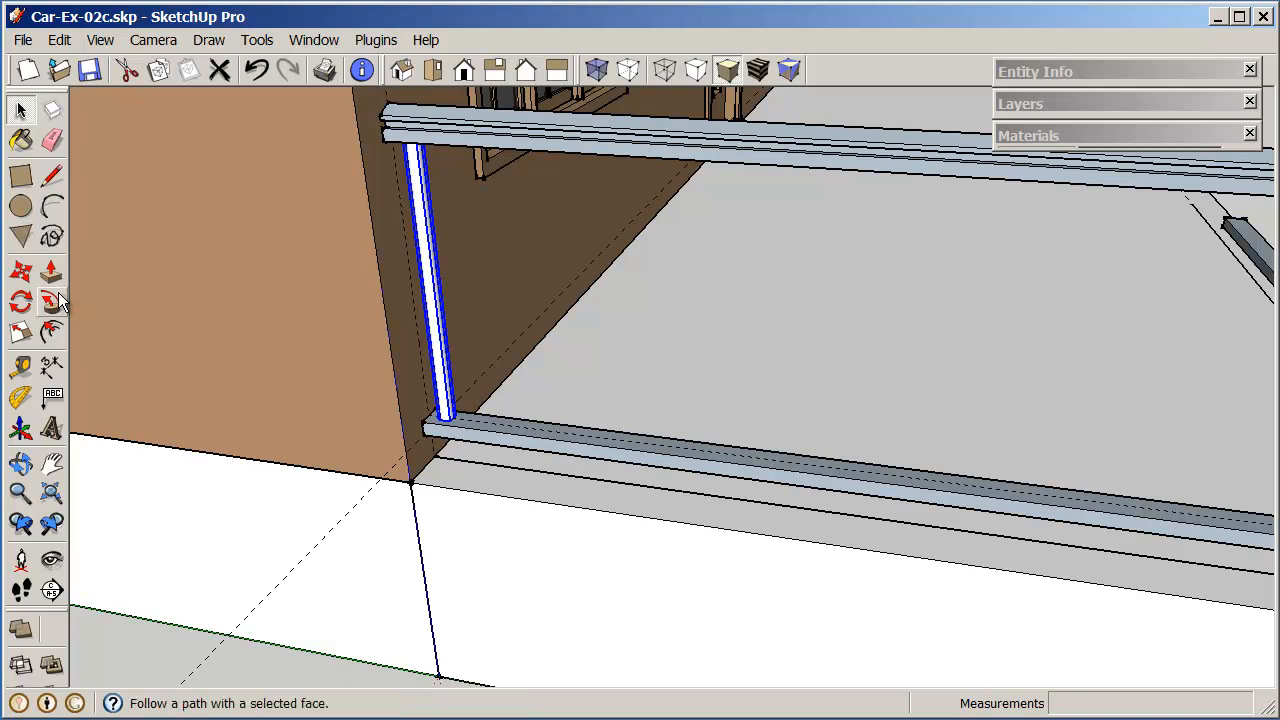
mouse_move(53, 333)
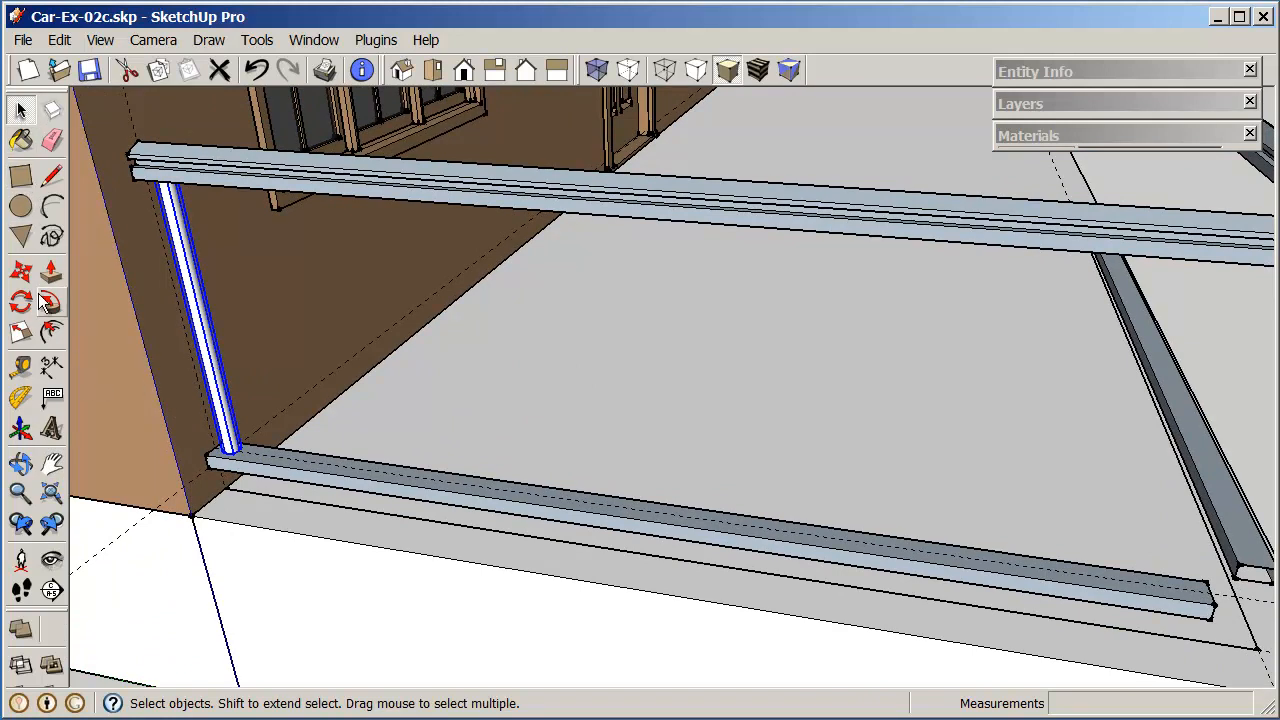
left_click(20, 271)
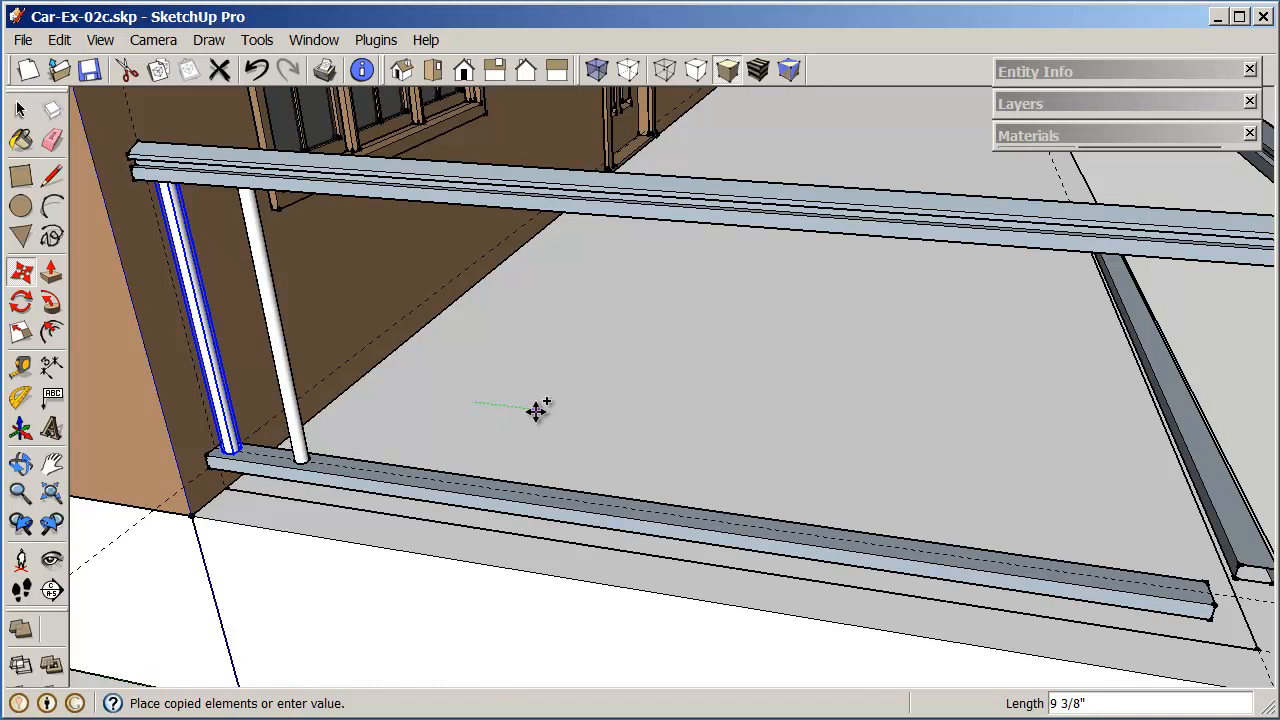
type("5")
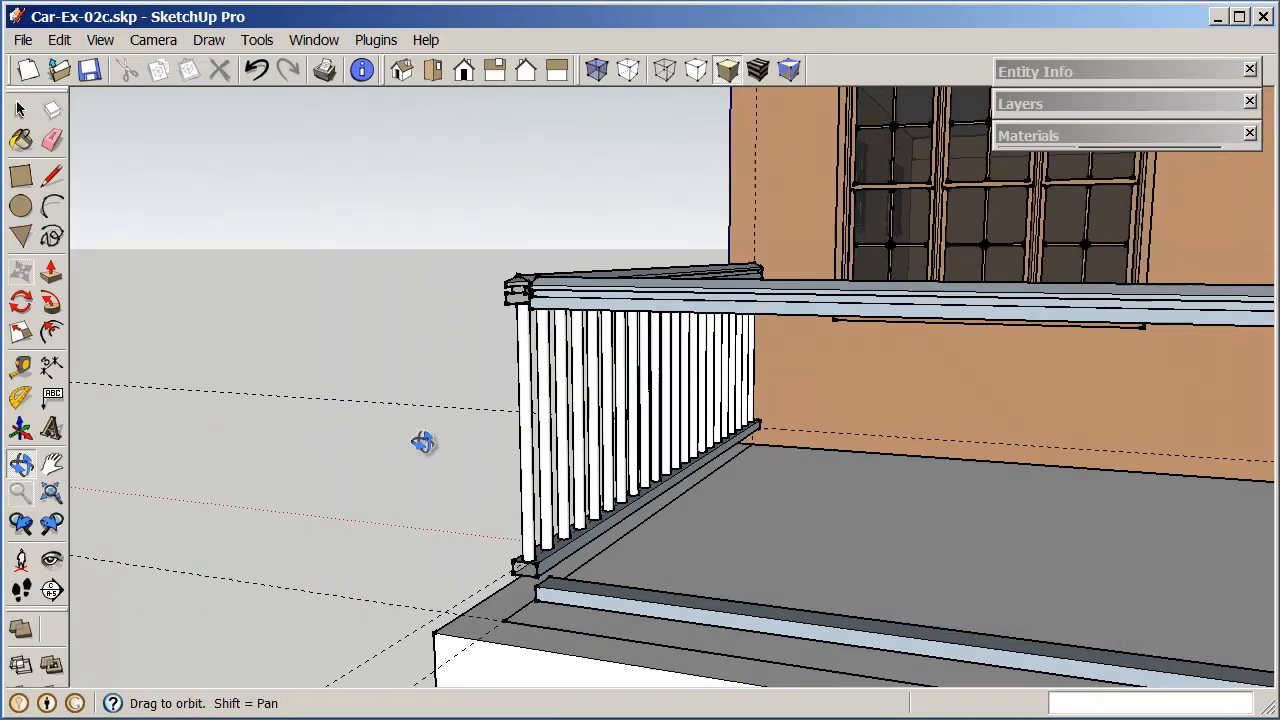
left_click(20, 493)
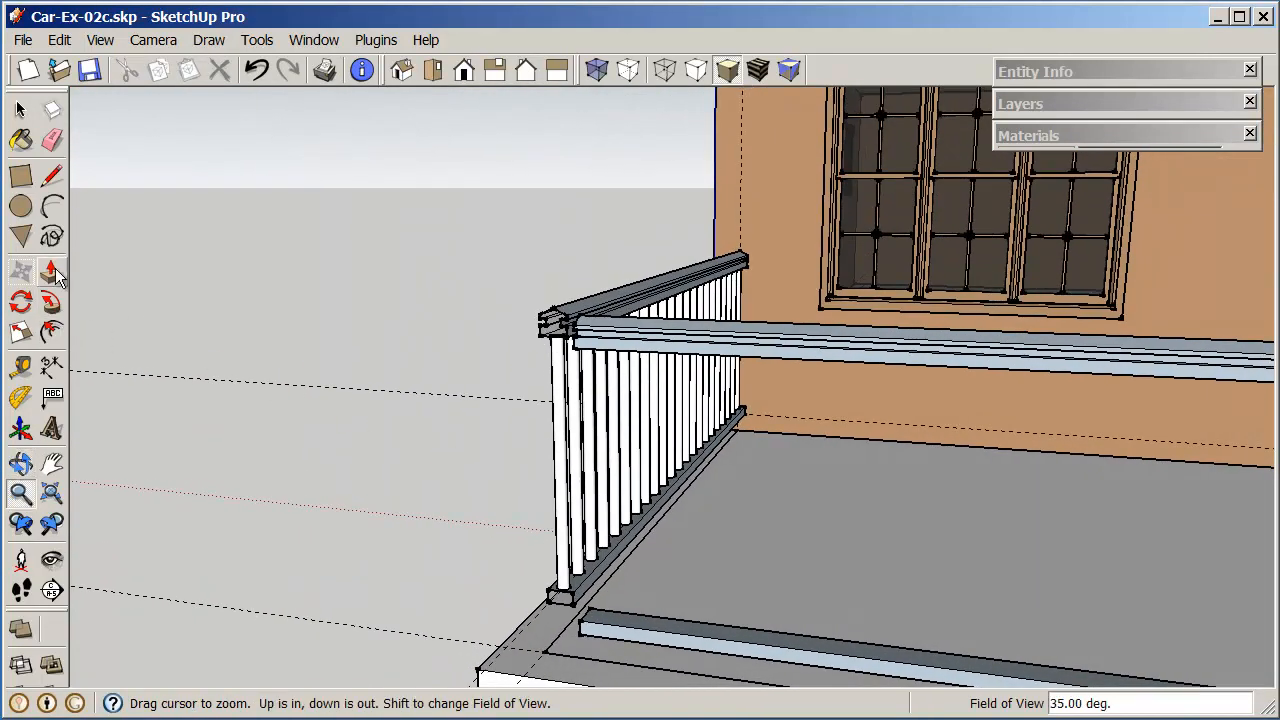
left_click(20, 463)
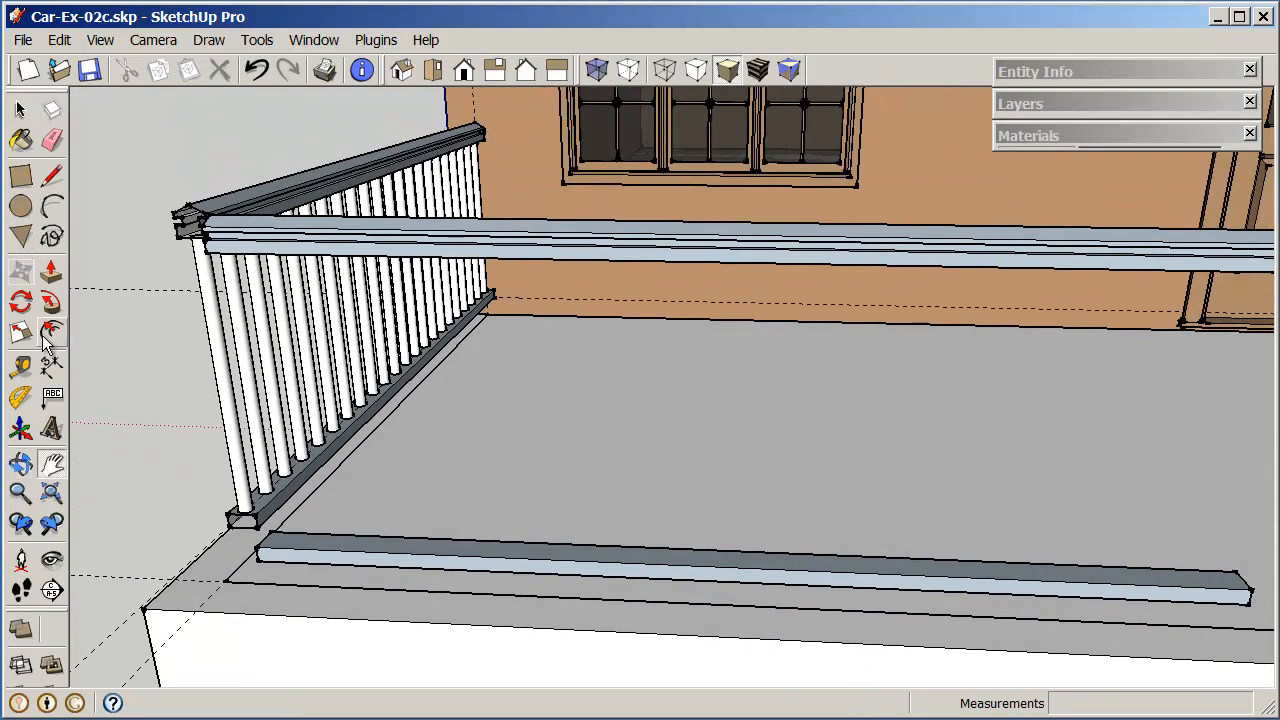
left_click(22, 492)
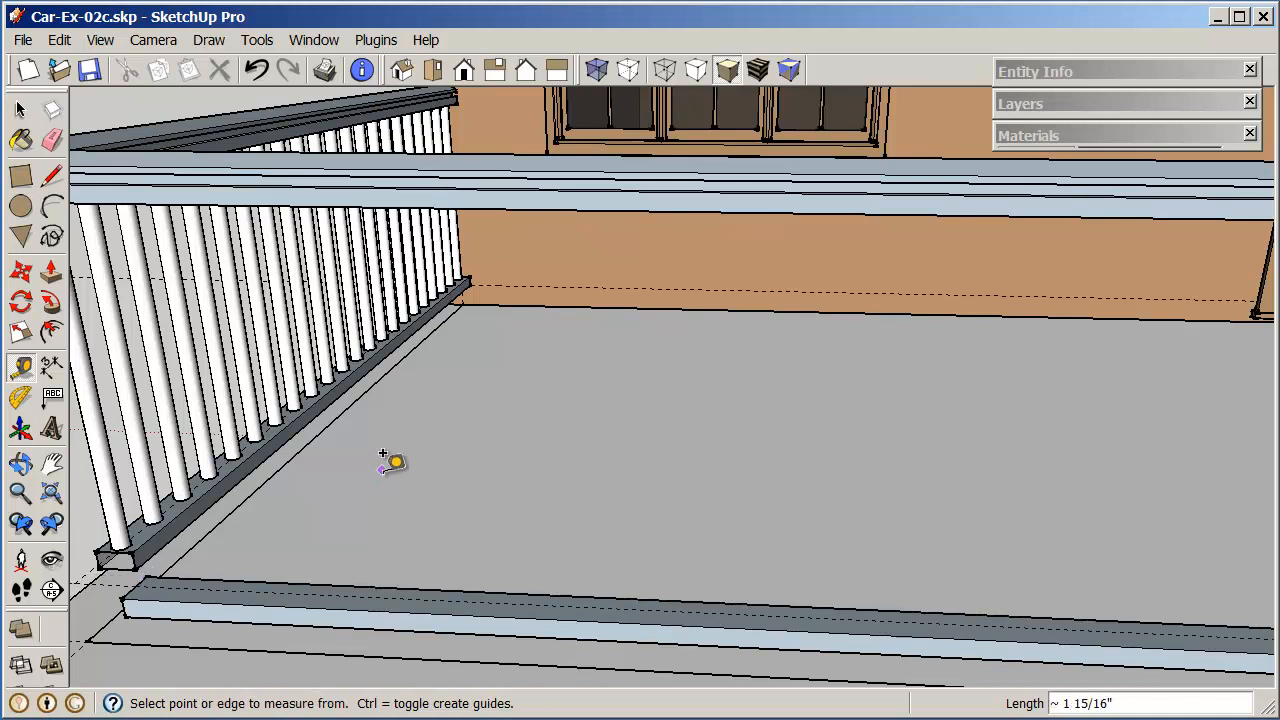
left_click_drag(390, 460, 720, 540)
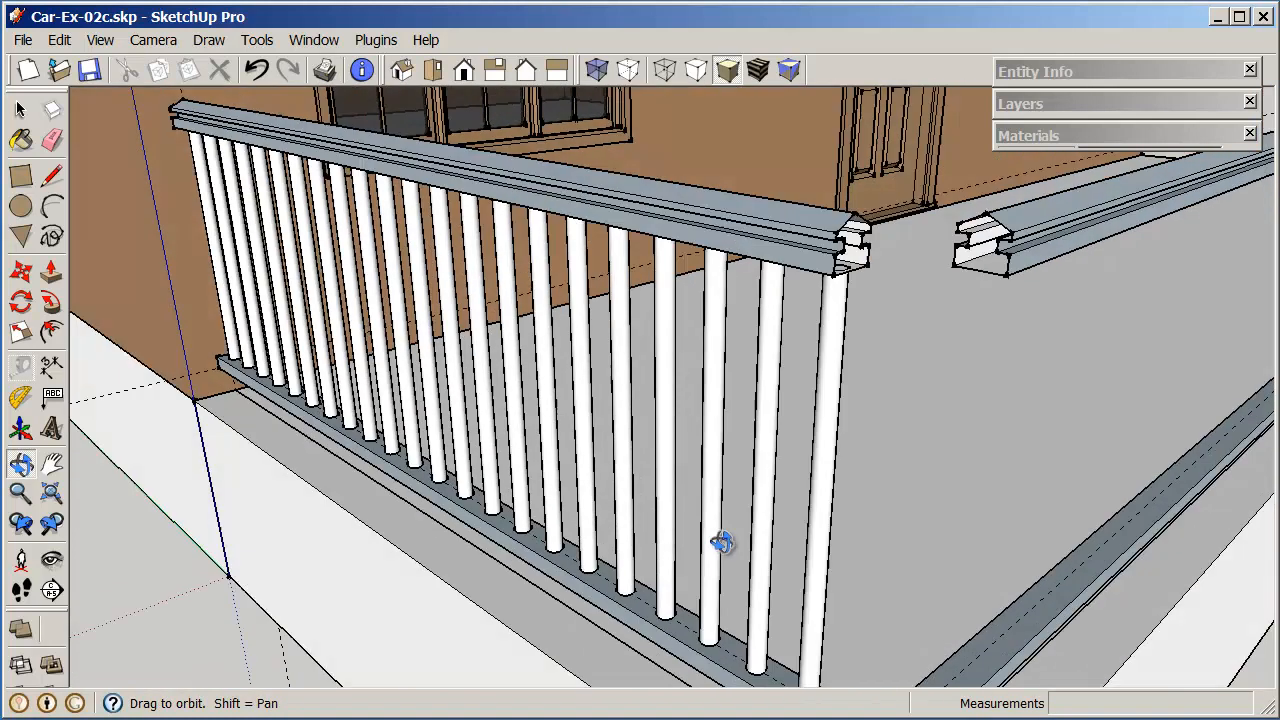
left_click_drag(720, 540, 670, 285)
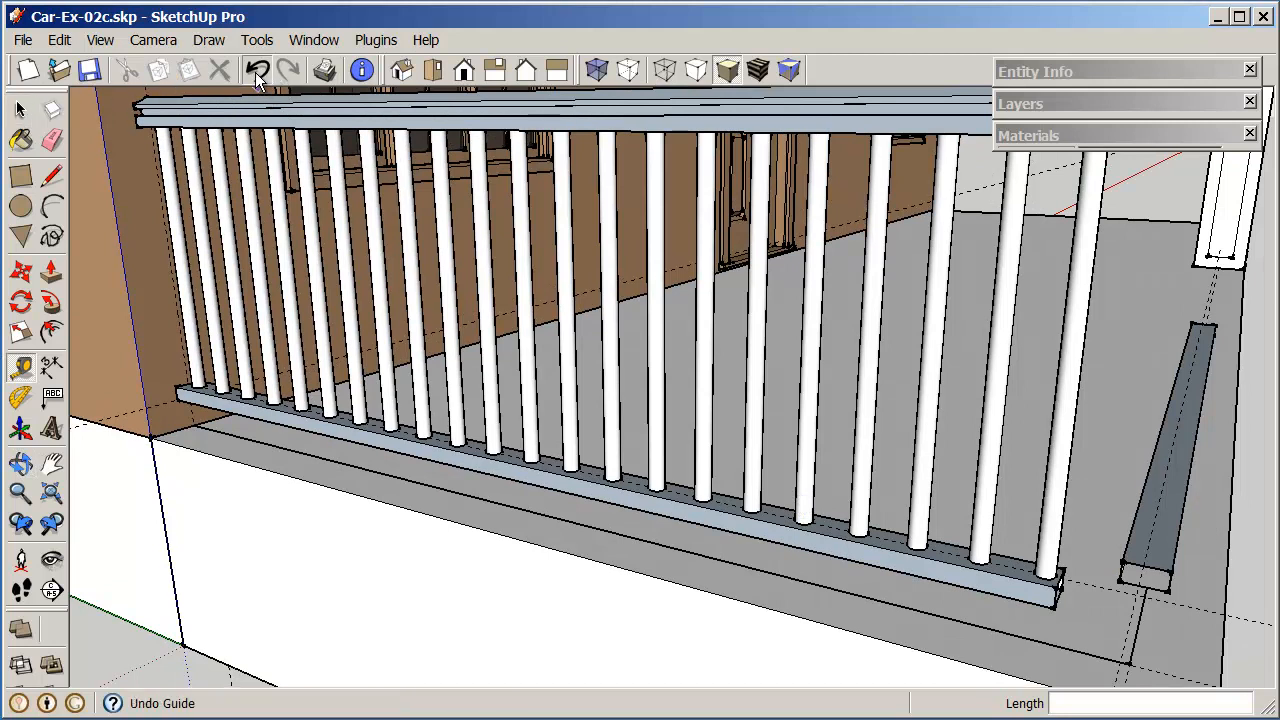
left_click(257, 70)
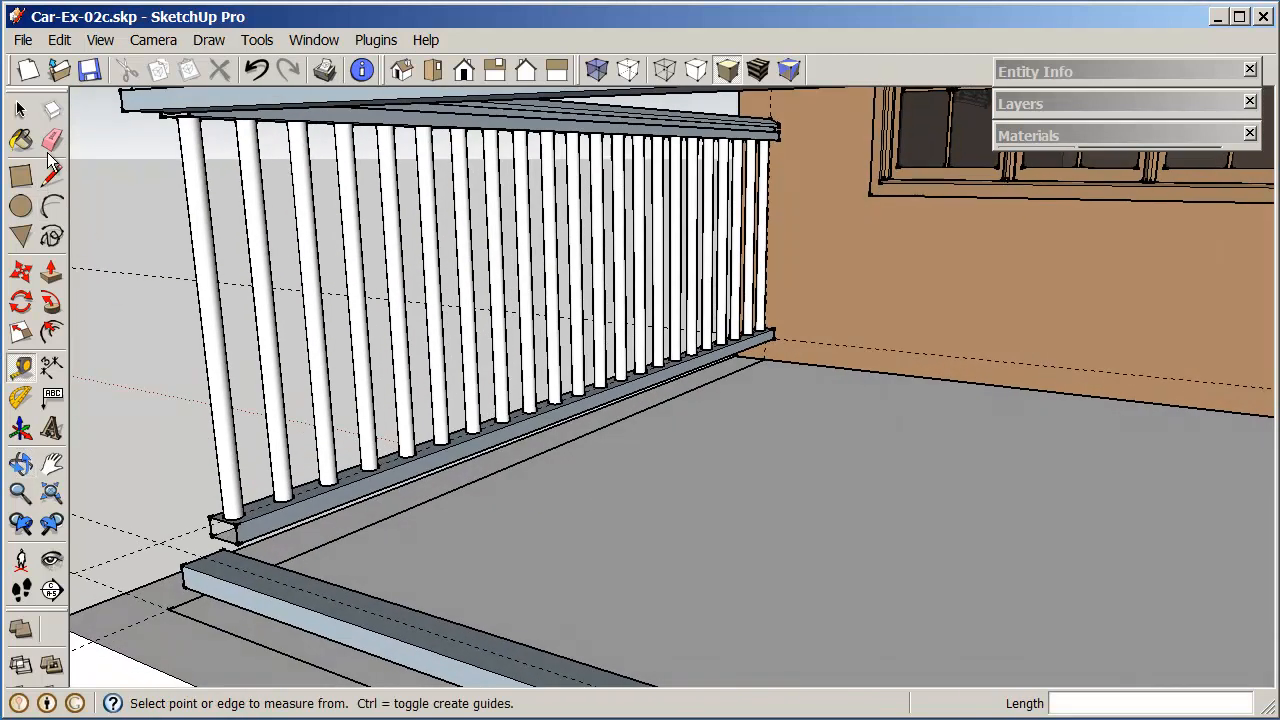
Step: Fill the front-edge railing with its own row of spindles and check both railings
left_click(20, 109)
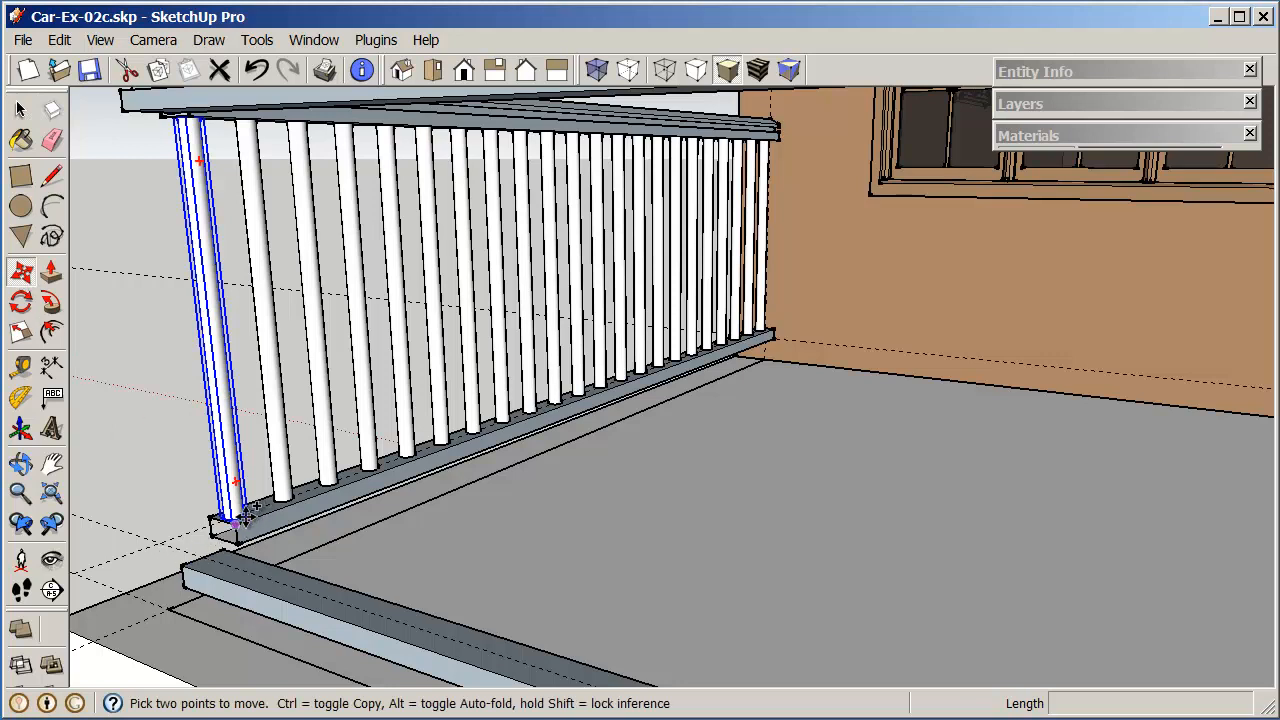
mouse_move(247, 514)
type("*20")
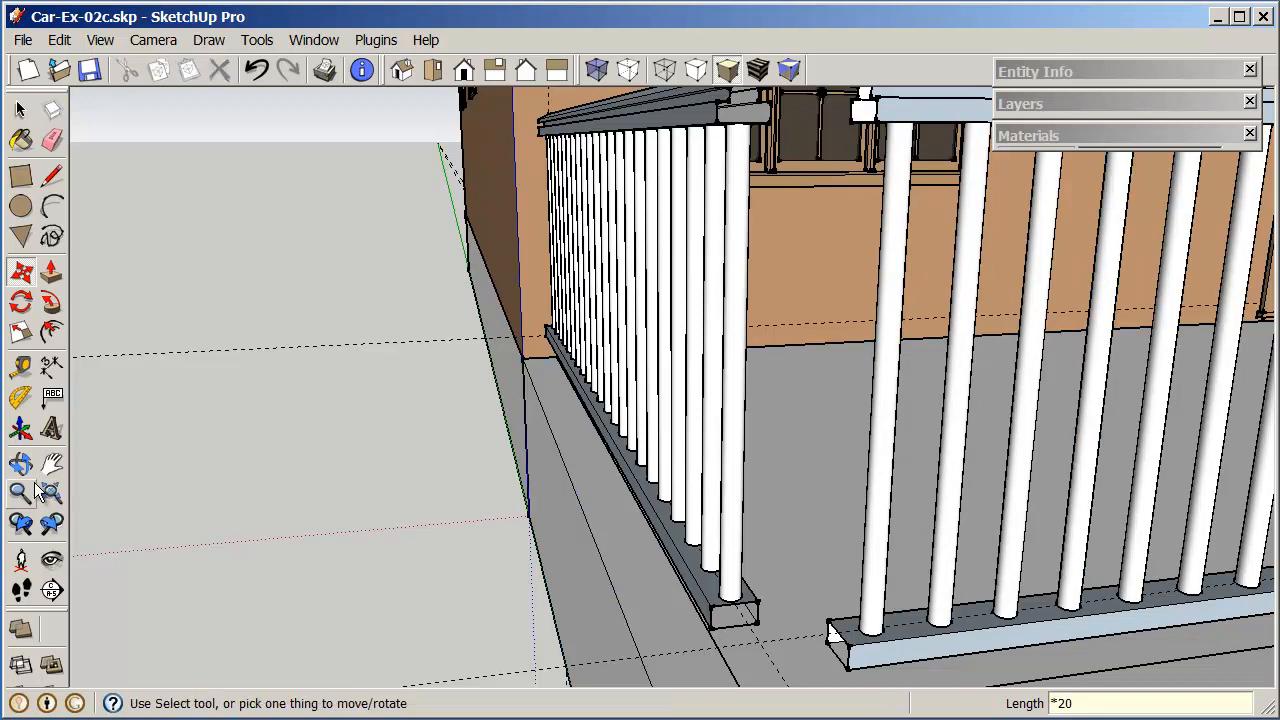
left_click(20, 492)
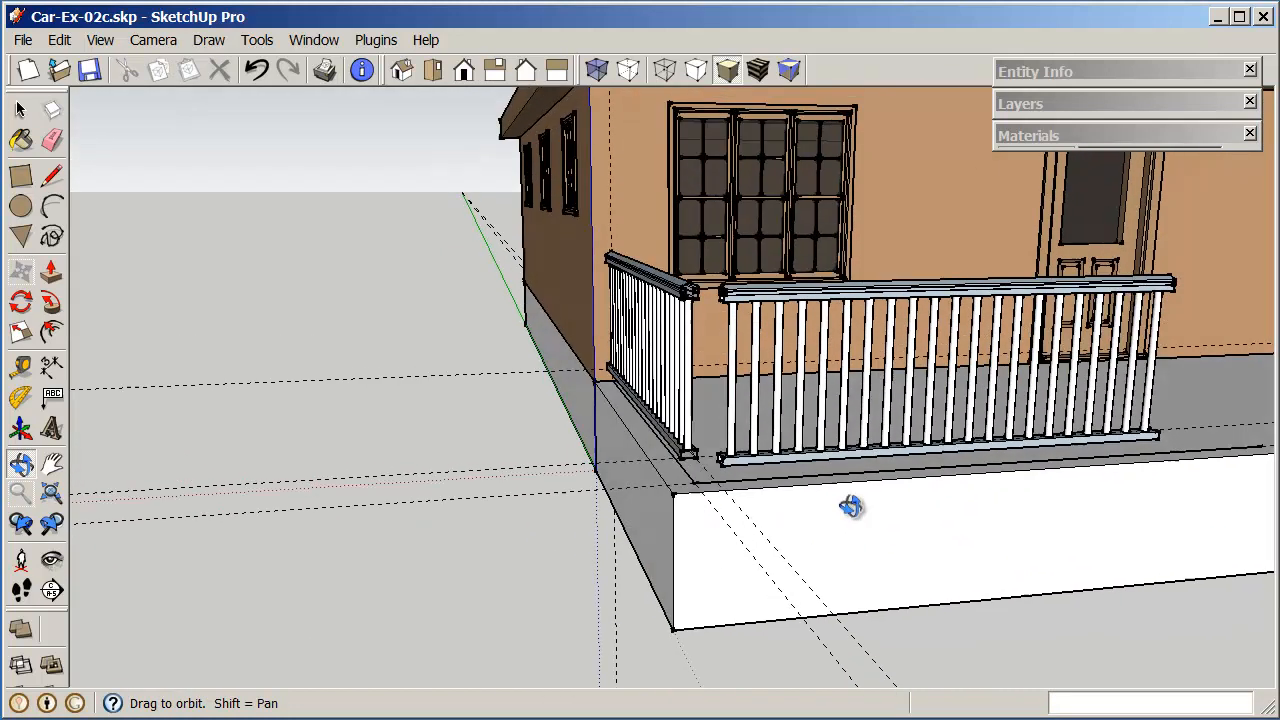
Step: Inspect the corner railings from several angles, select the group, and open Edit's Unhide options
left_click_drag(850, 505, 620, 550)
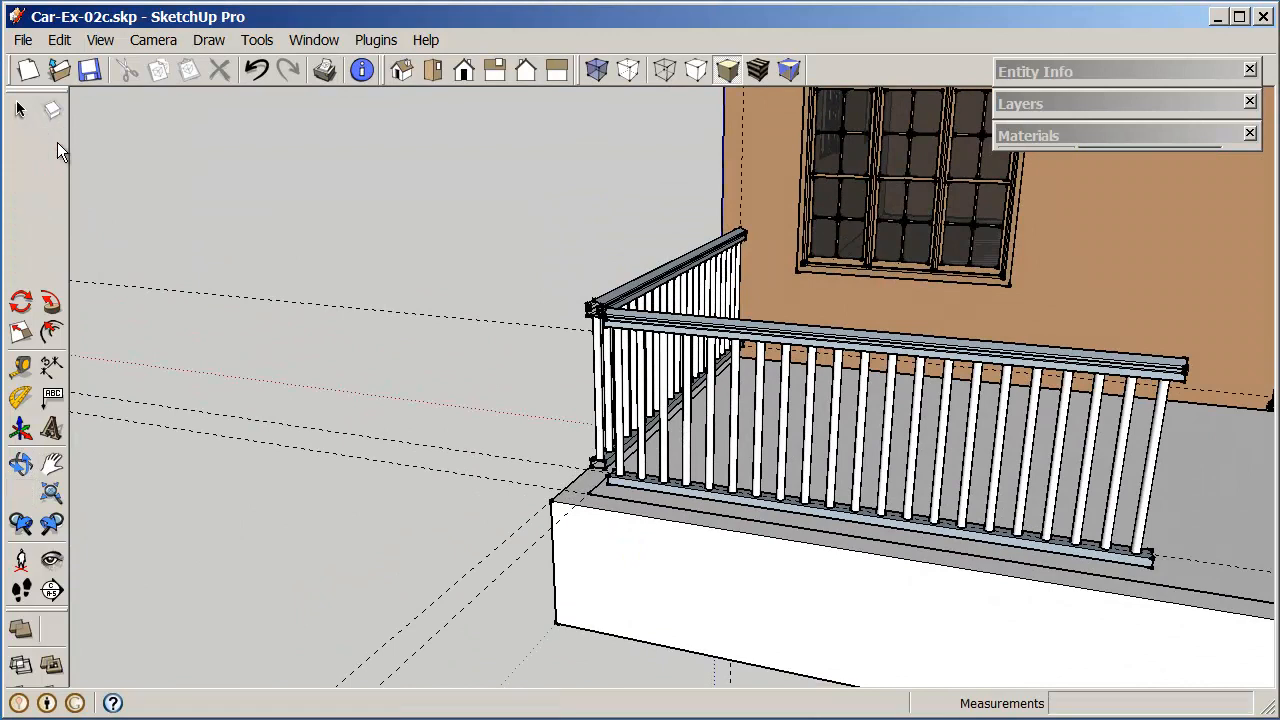
left_click(52, 139)
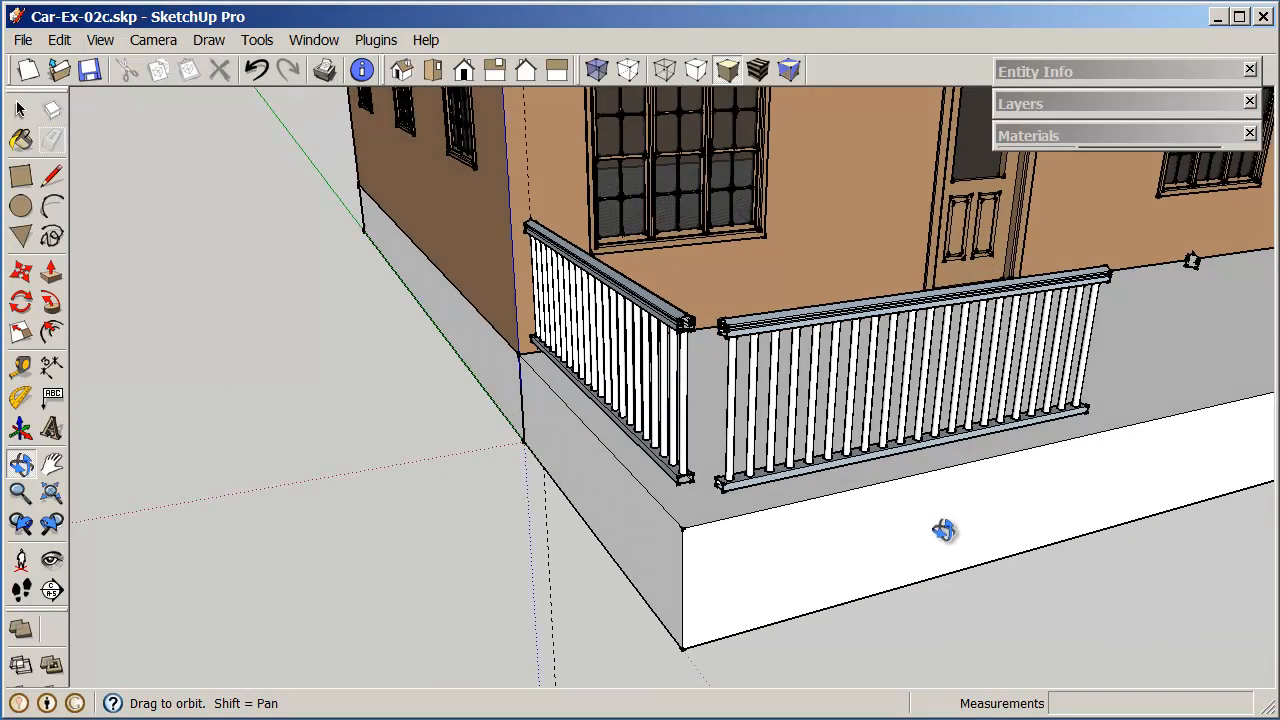
left_click_drag(945, 530, 1030, 471)
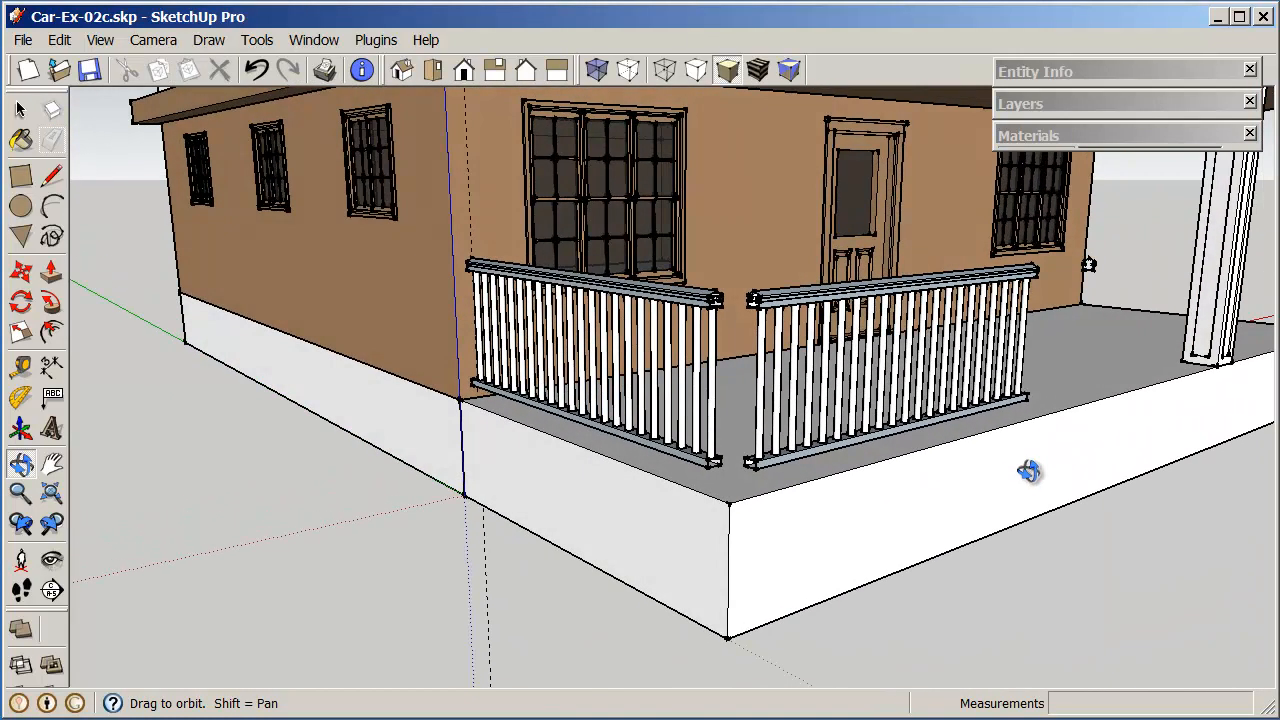
left_click(51, 140)
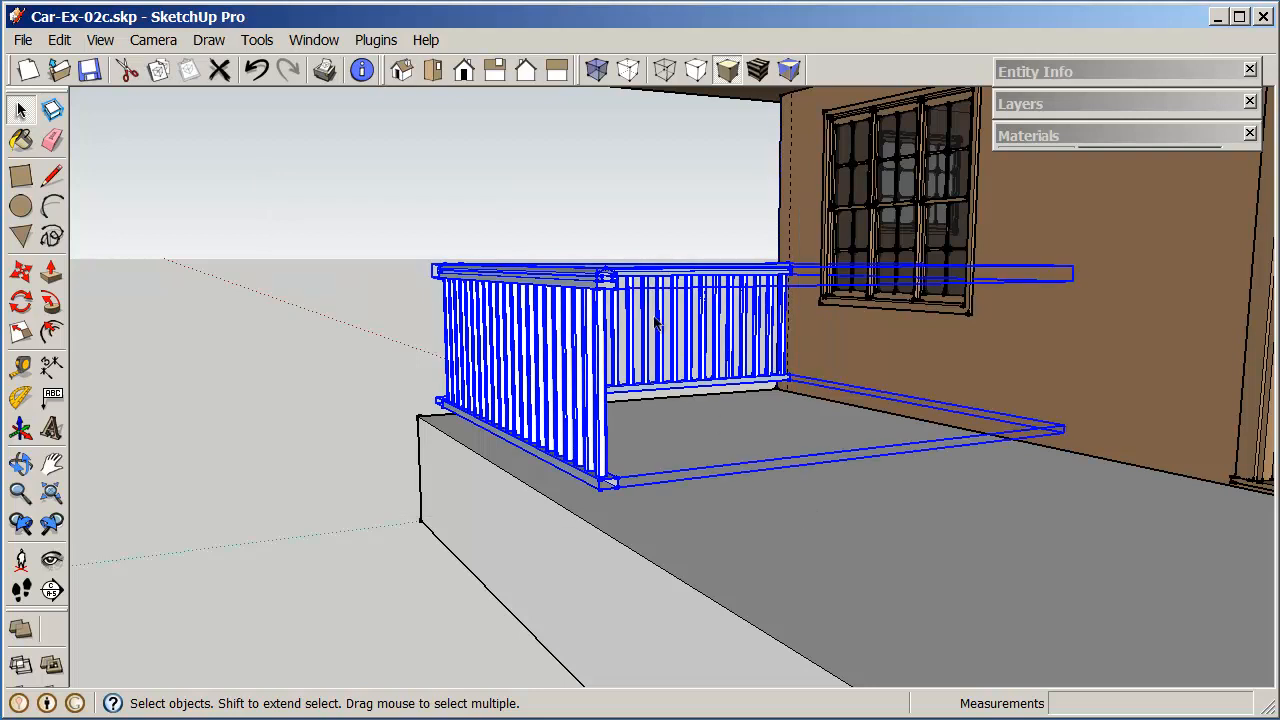
right_click(655, 320)
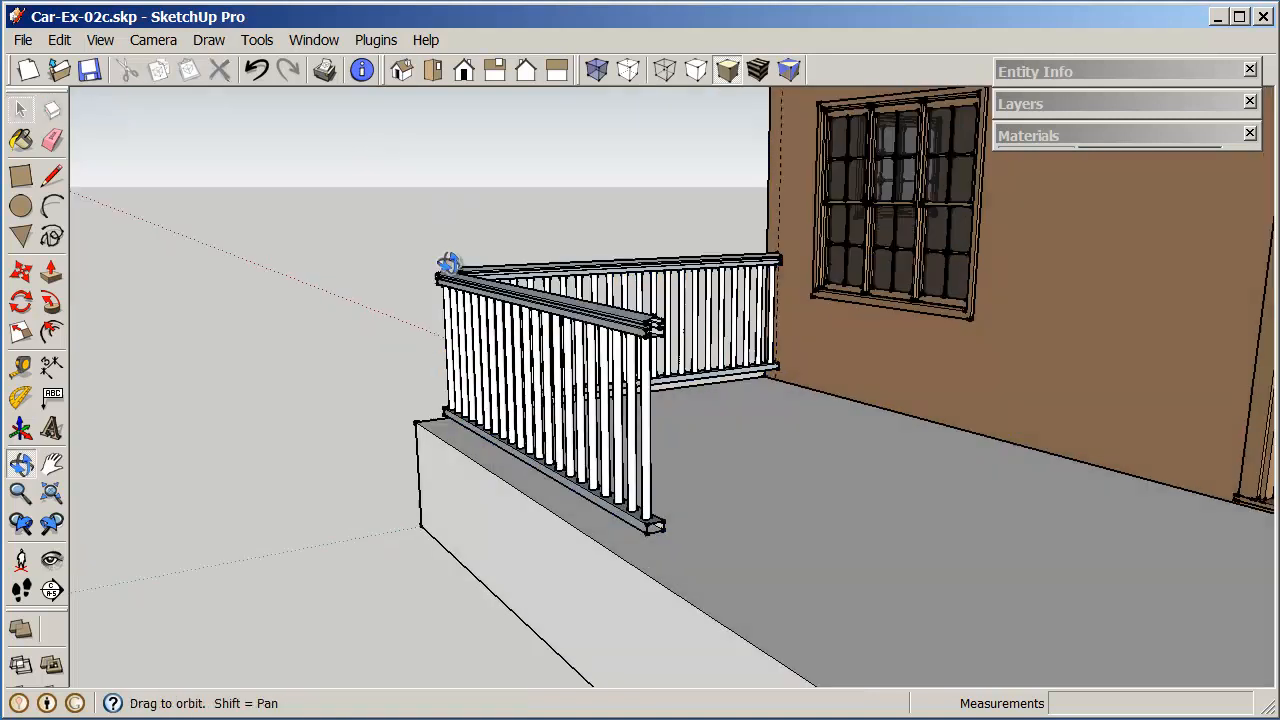
left_click(21, 140)
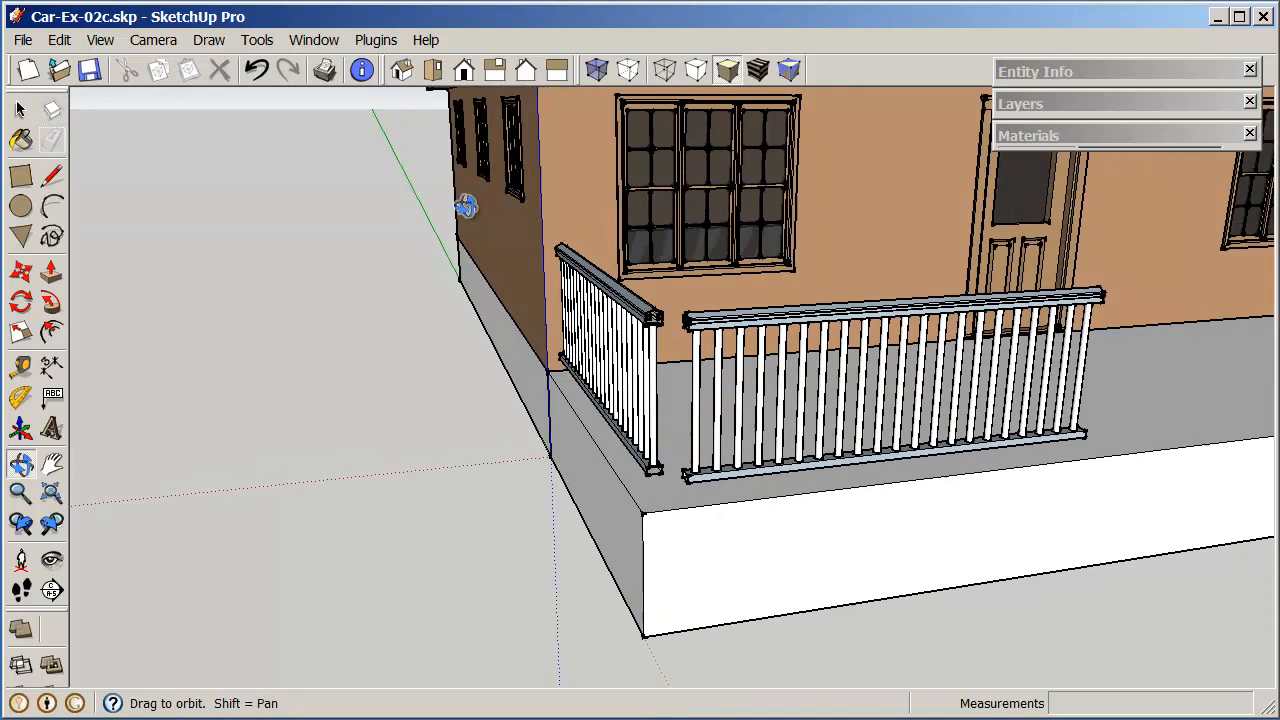
left_click(60, 40)
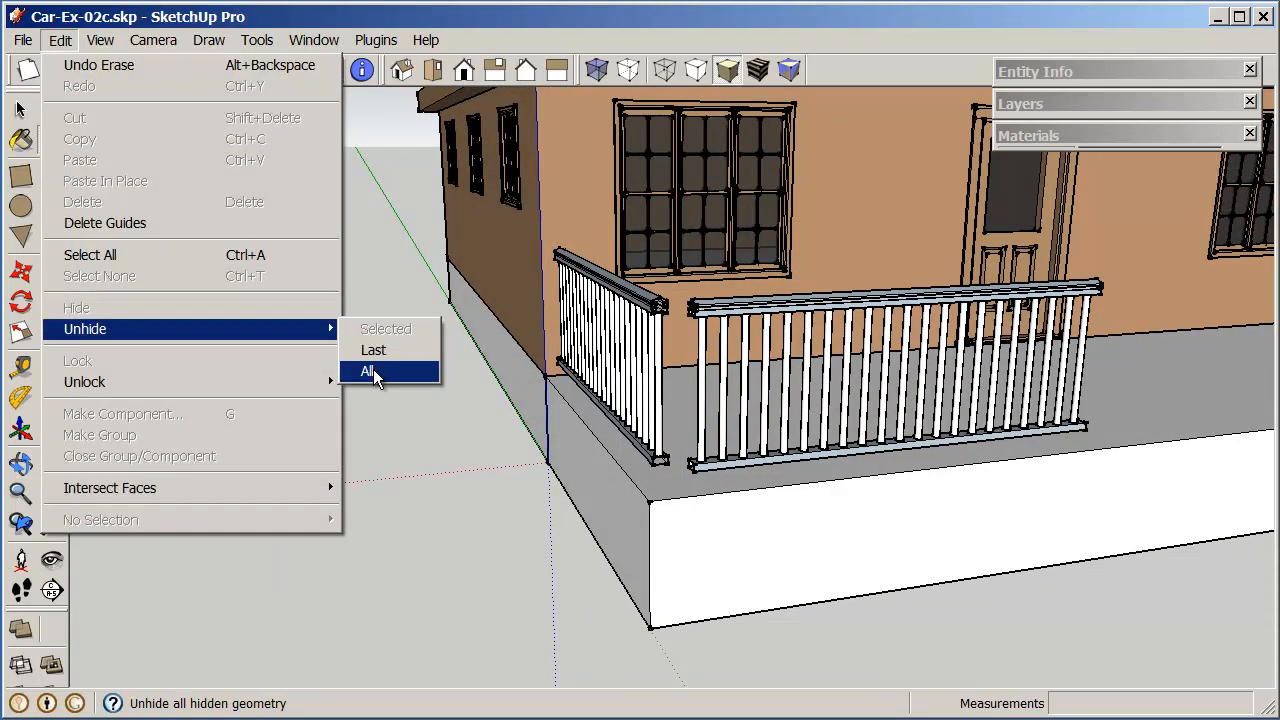
Step: Unhide all hidden geometry, bringing back the porch posts and roof
left_click(366, 371)
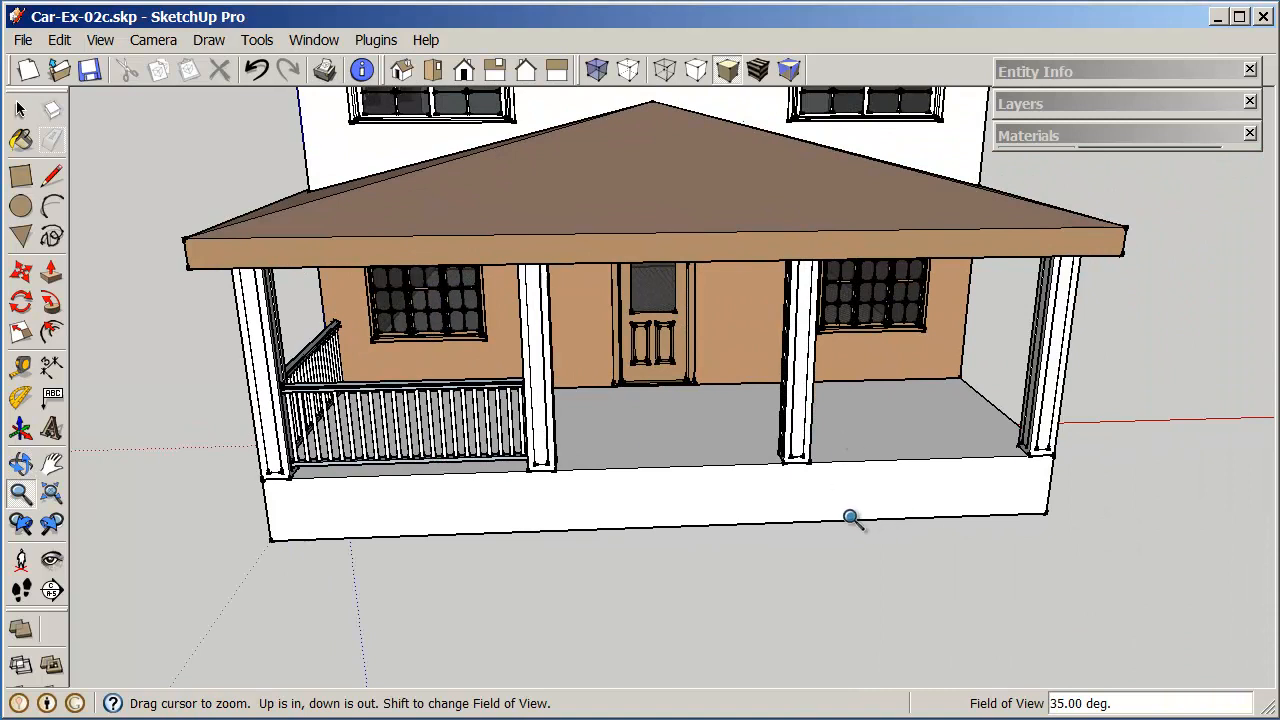
mouse_move(679, 584)
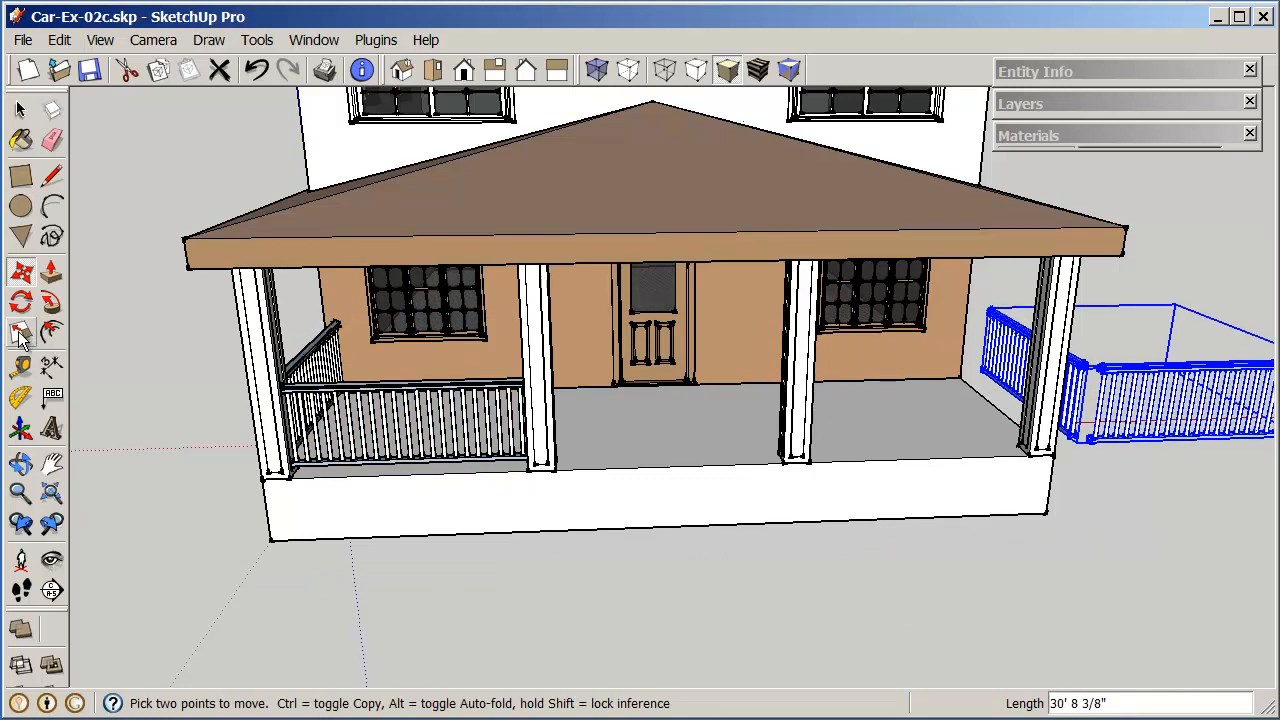
Step: Mirror the railing copy with a -1 scale and move it into the porch's right corner
left_click(22, 333)
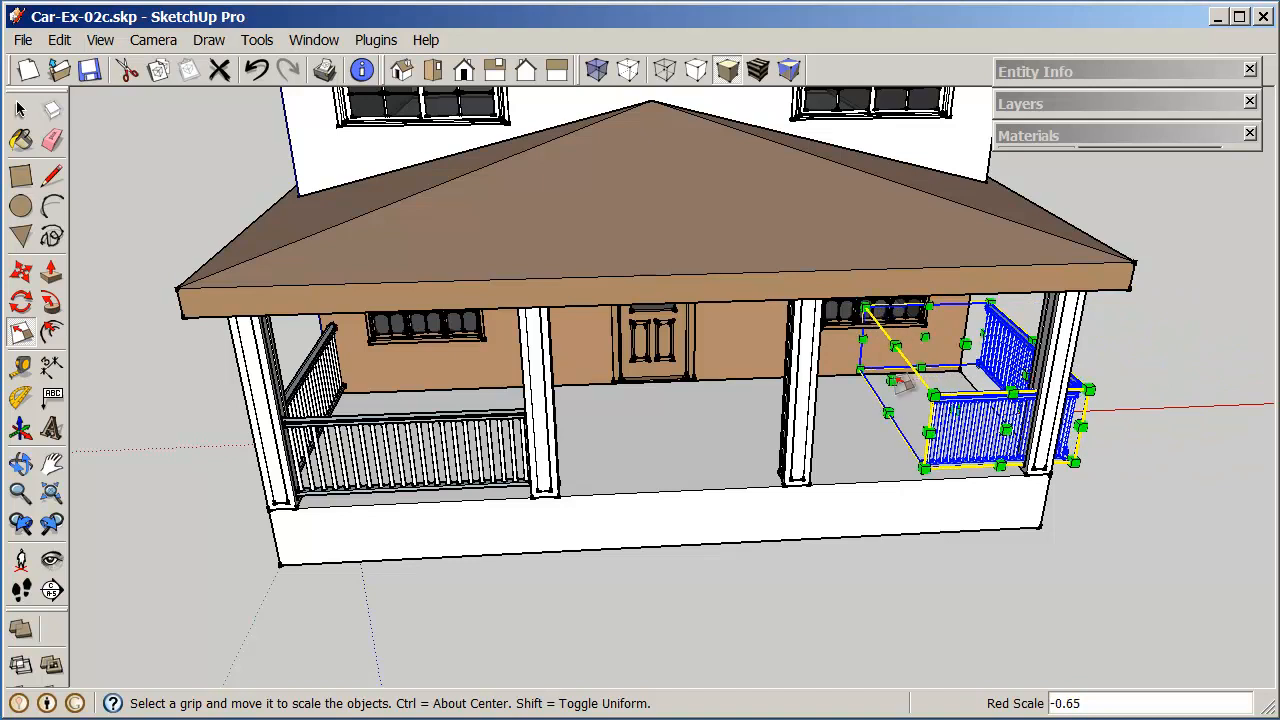
type("-1")
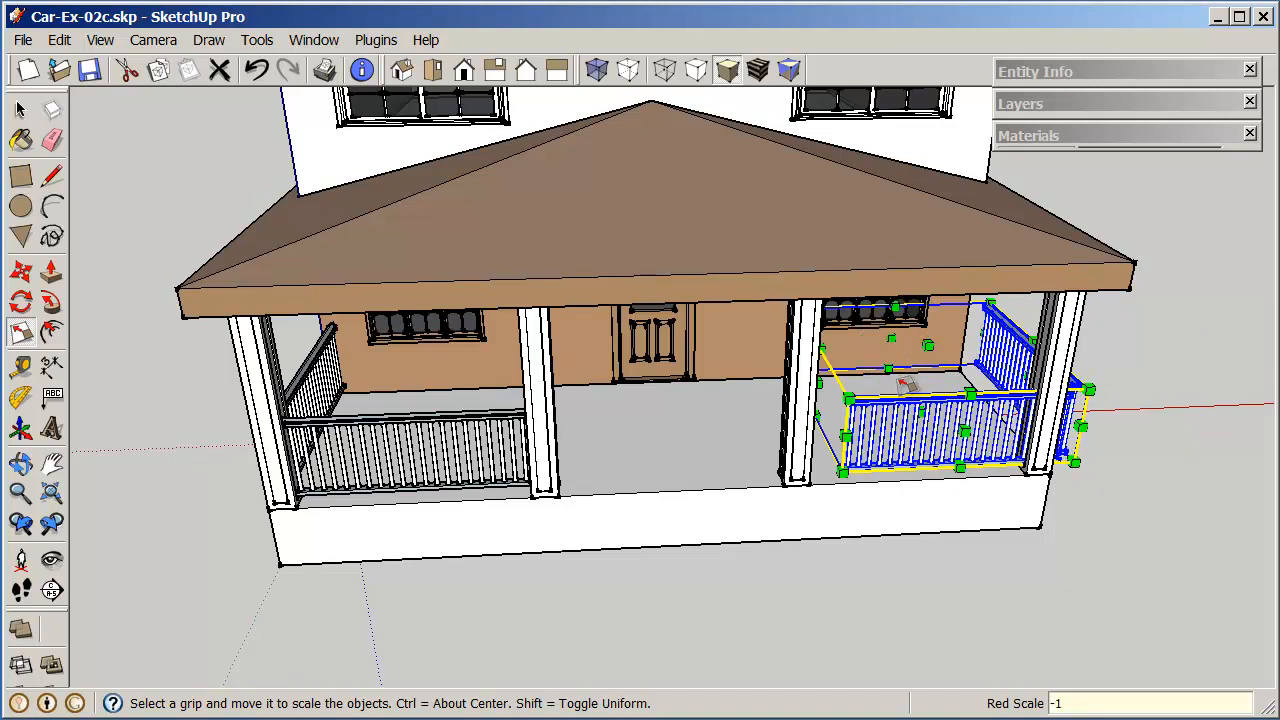
mouse_move(1148, 598)
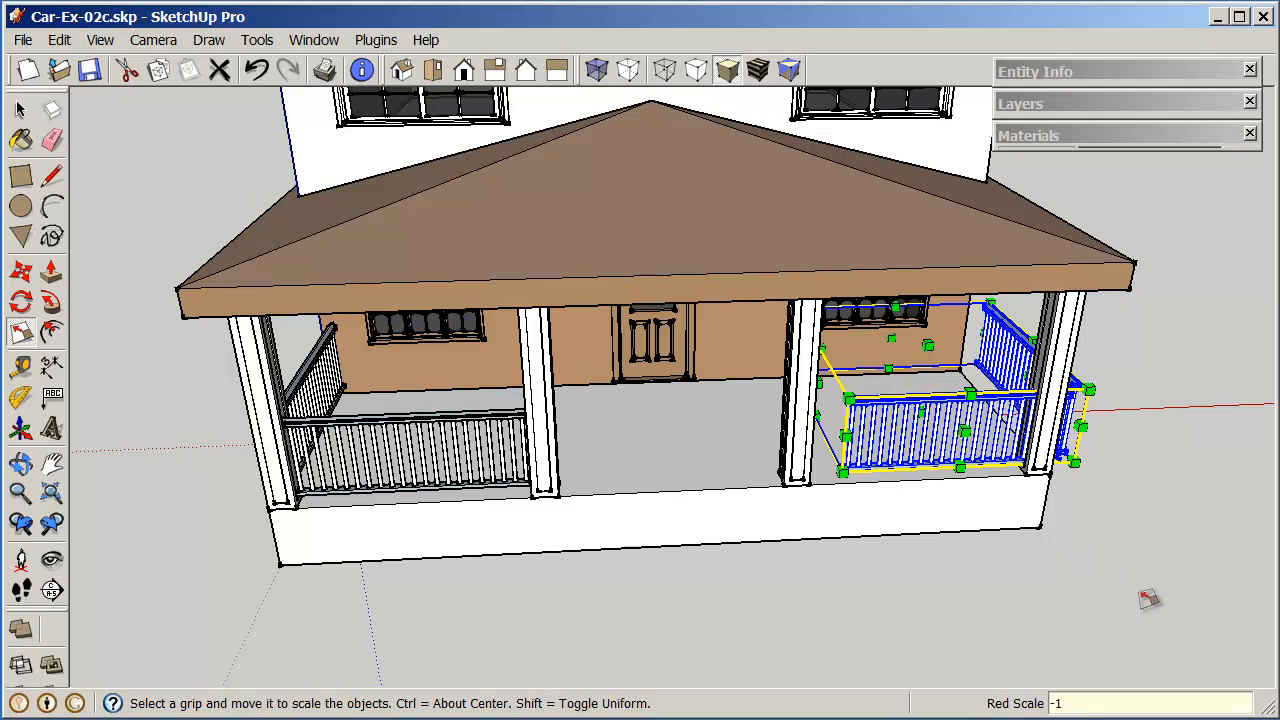
mouse_move(150, 347)
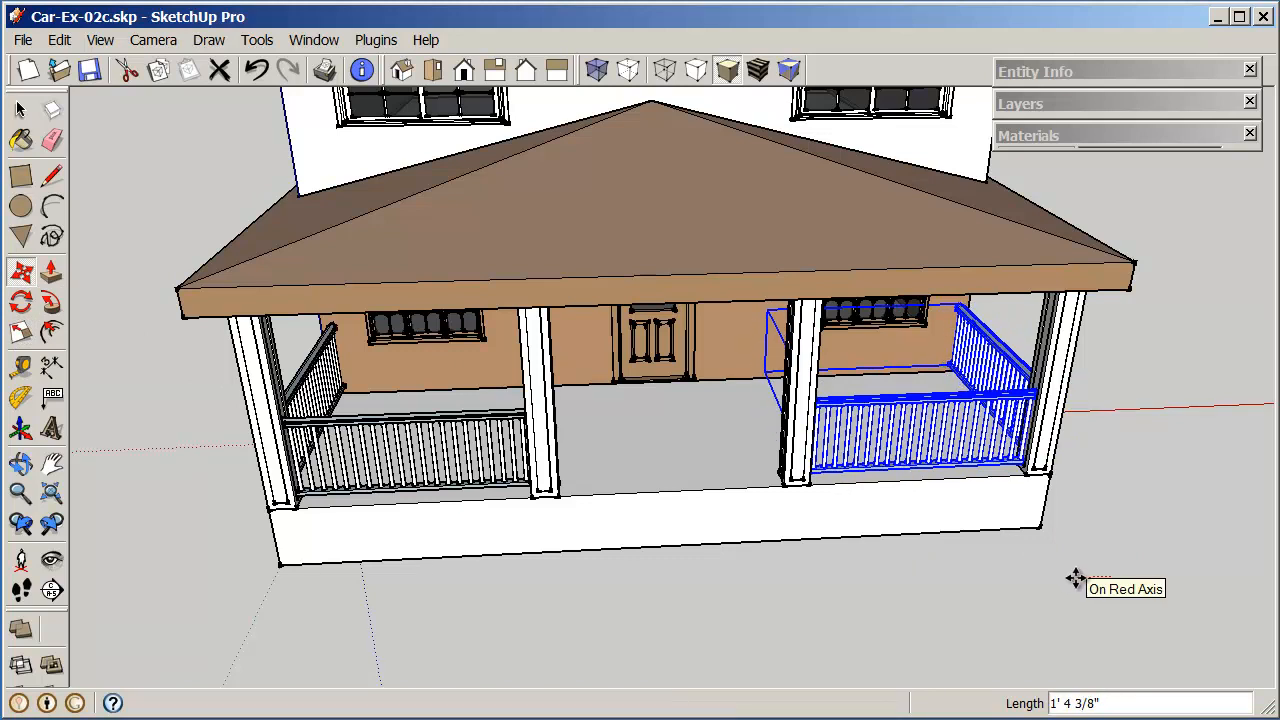
left_click_drag(1075, 578, 720, 560)
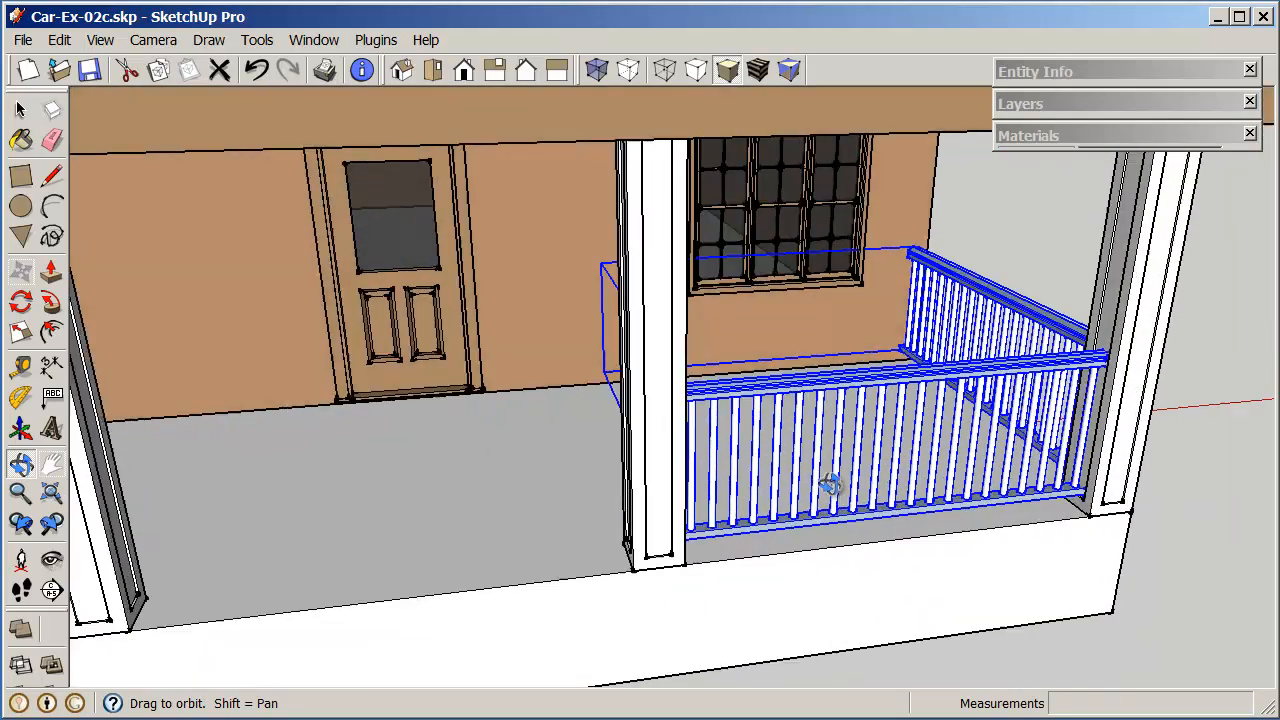
Step: Zoom out to the whole house and switch to Shaded with Textures
left_click_drag(830, 485, 510, 475)
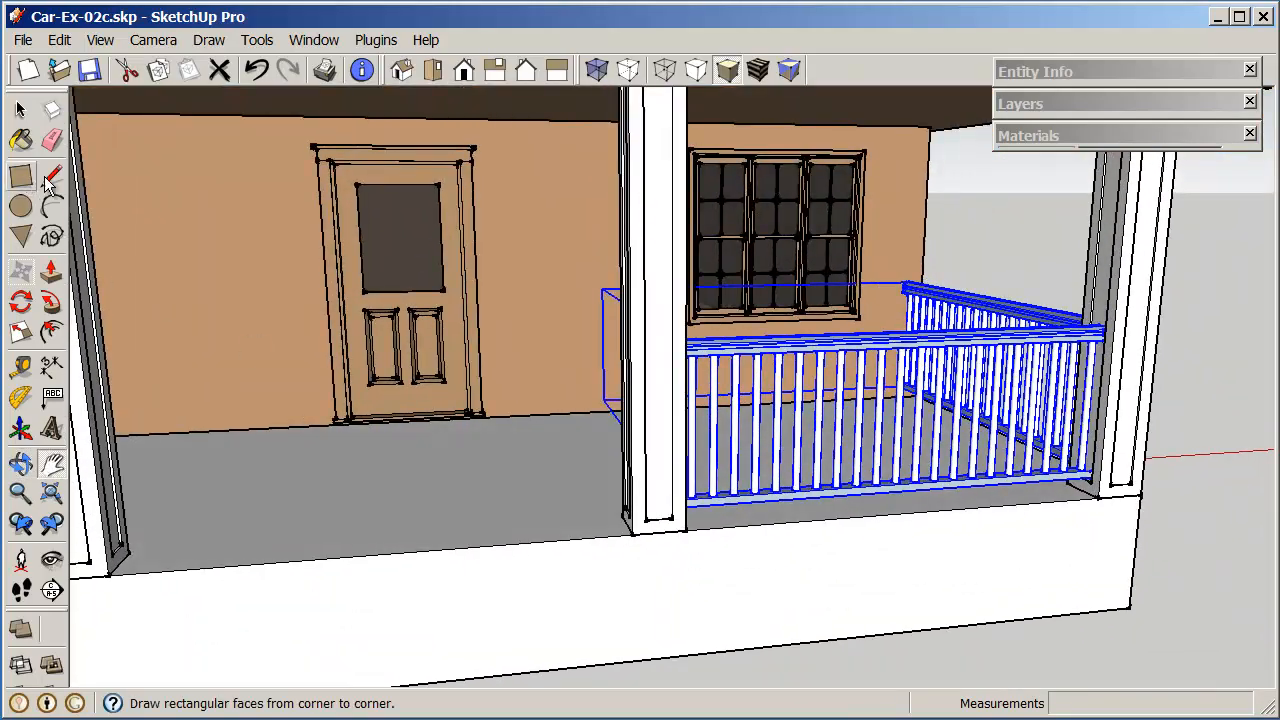
left_click(20, 109)
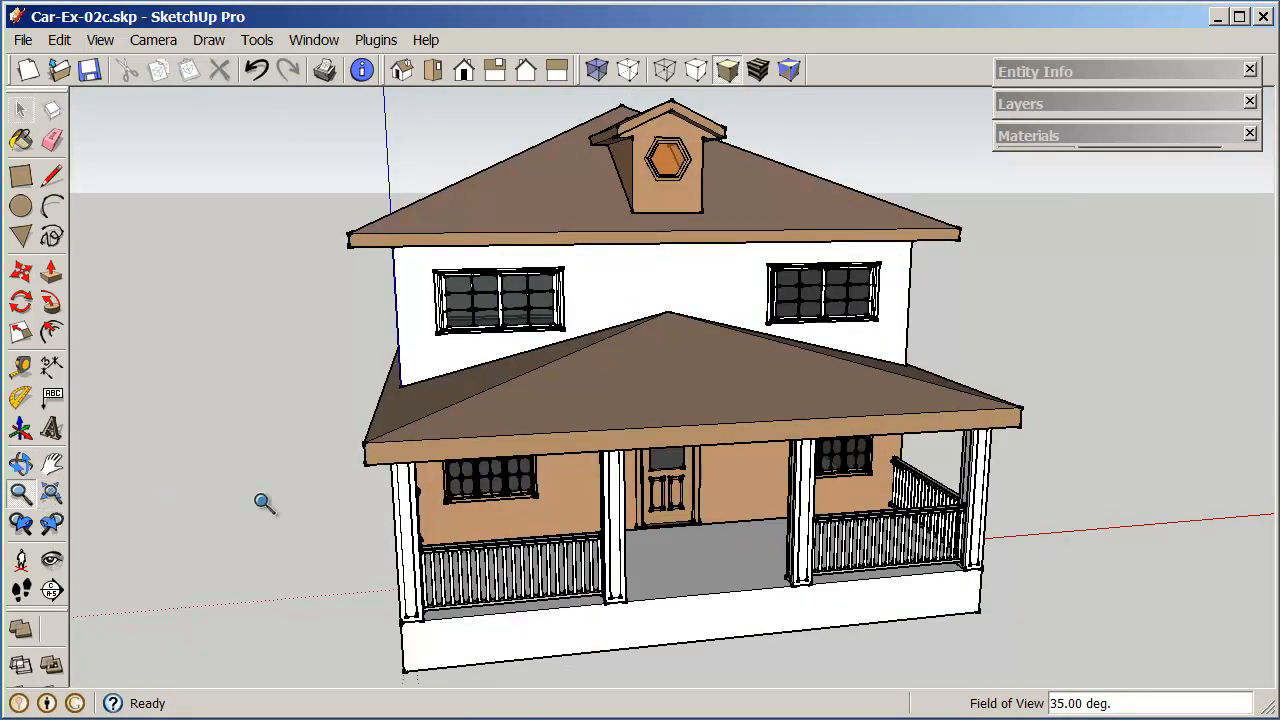
left_click(757, 70)
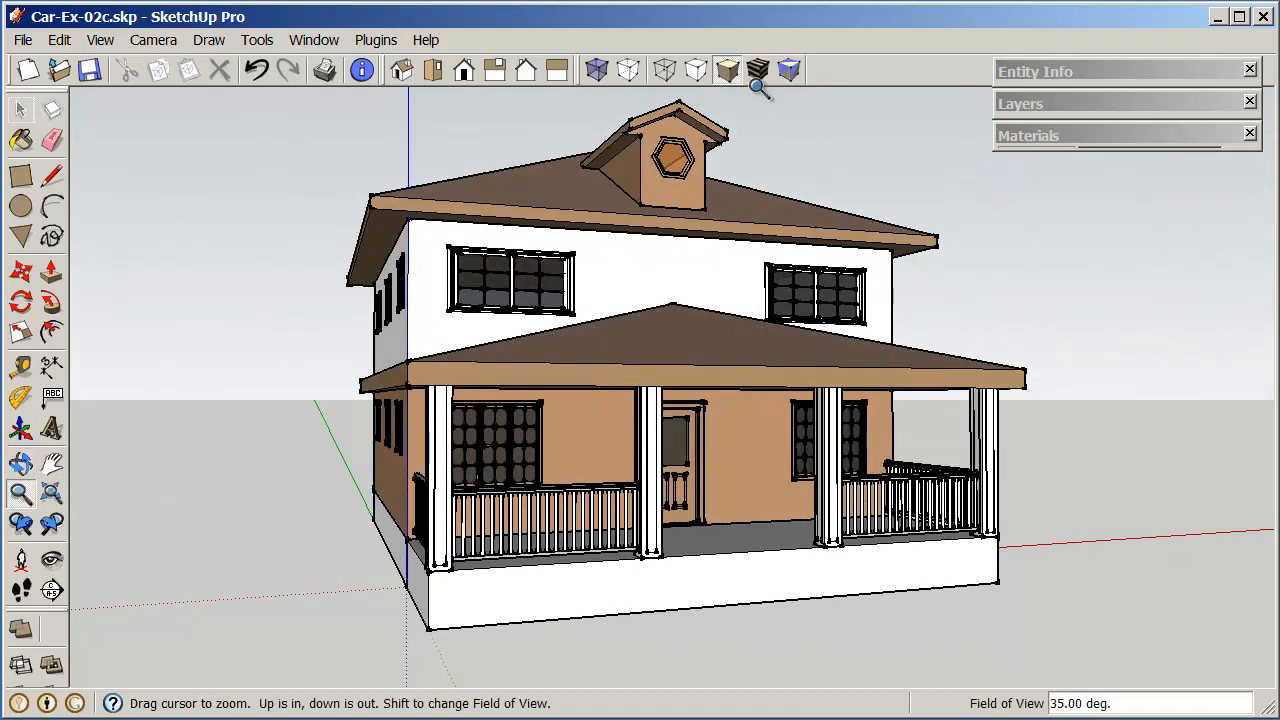
left_click(21, 463)
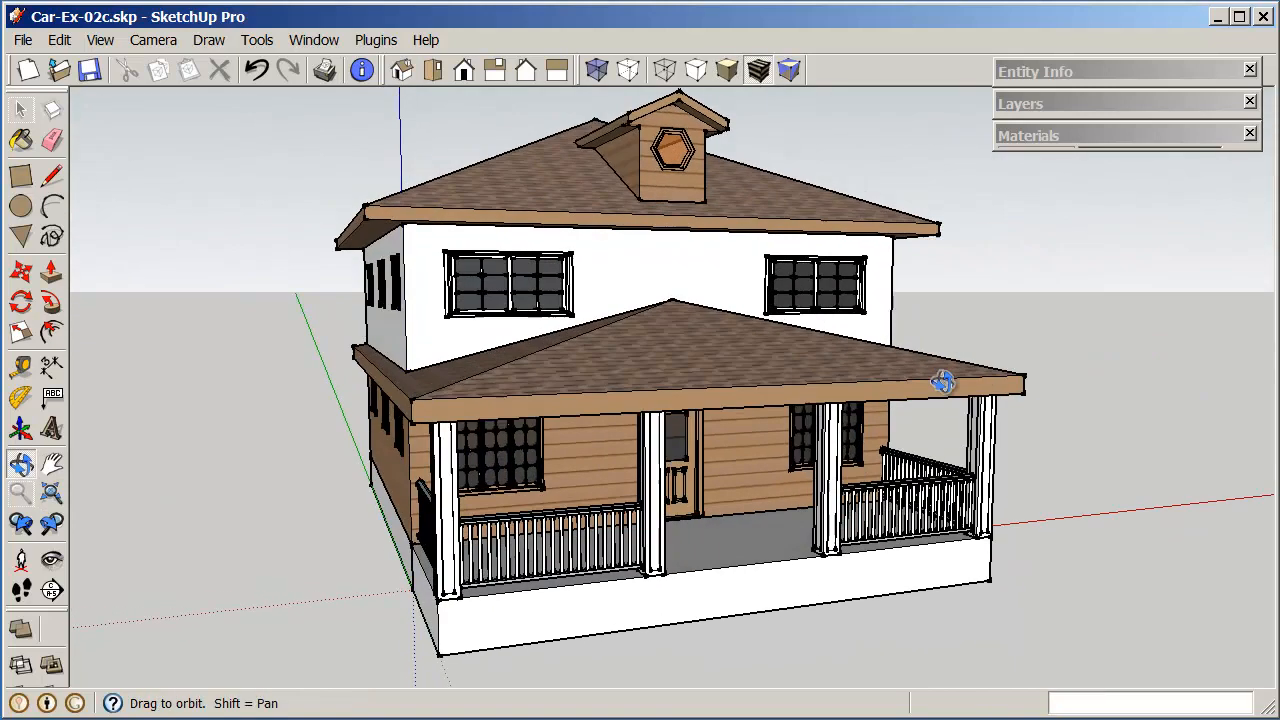
Step: Orbit to a corner view of the house and select the porch railings
left_click_drag(943, 383, 1002, 343)
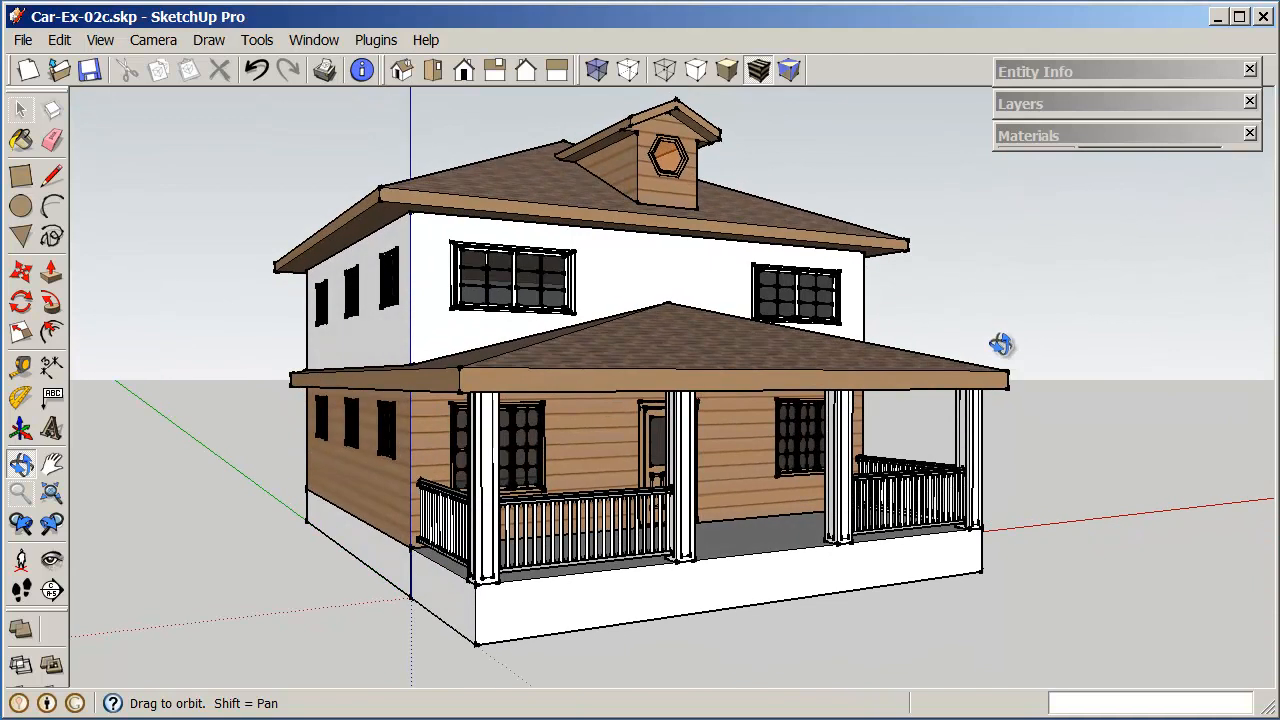
left_click(21, 109)
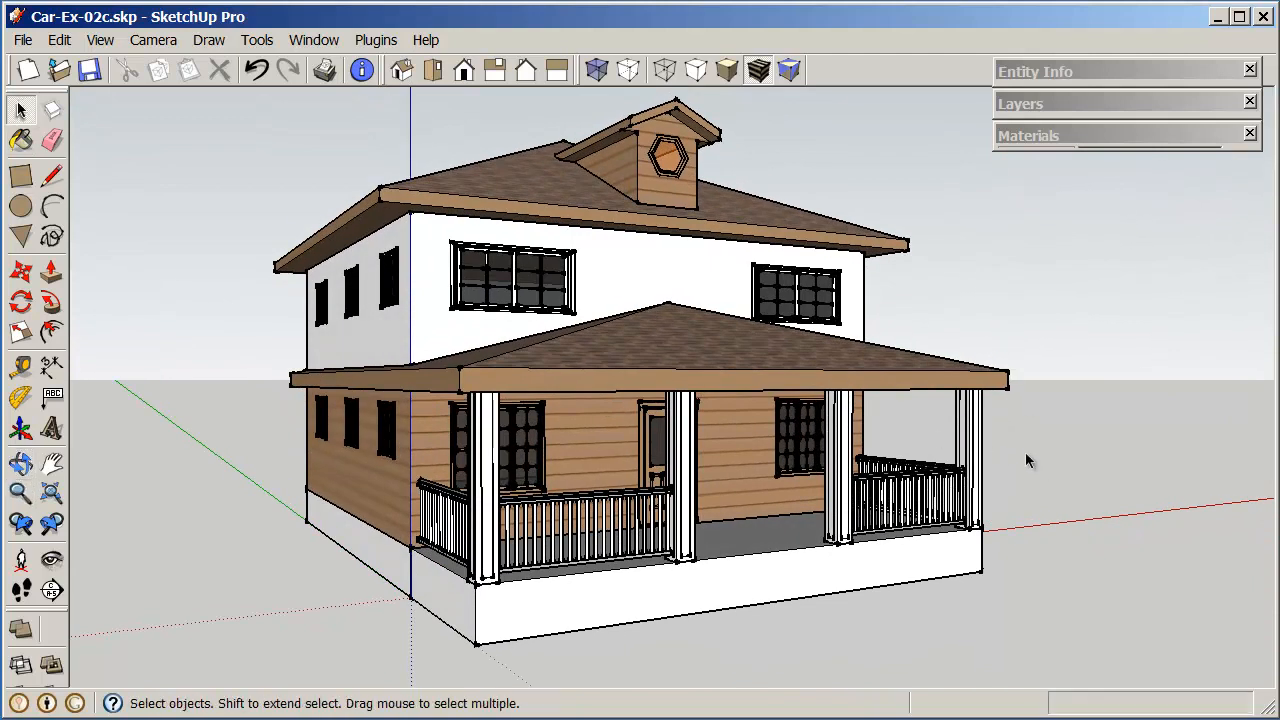
left_click(900, 490)
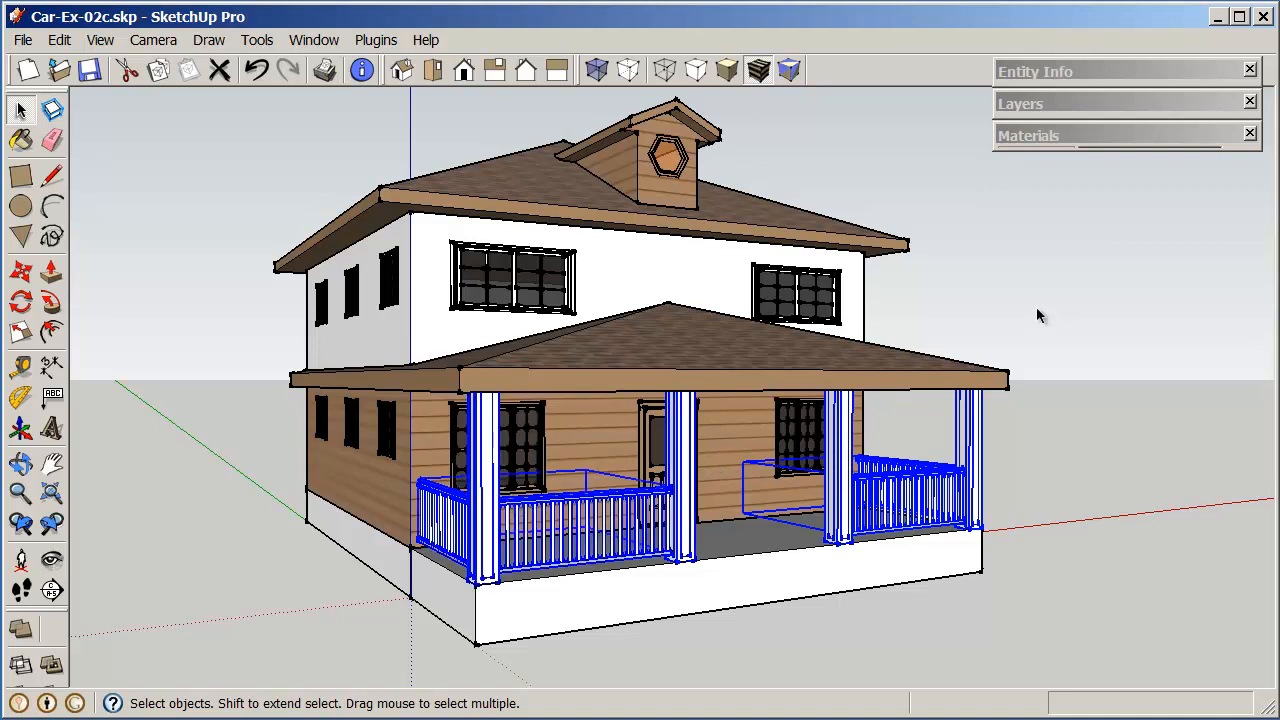
Step: Assign the six selected porch railing and post groups to the Deck layer via Entity Info
left_click(1100, 71)
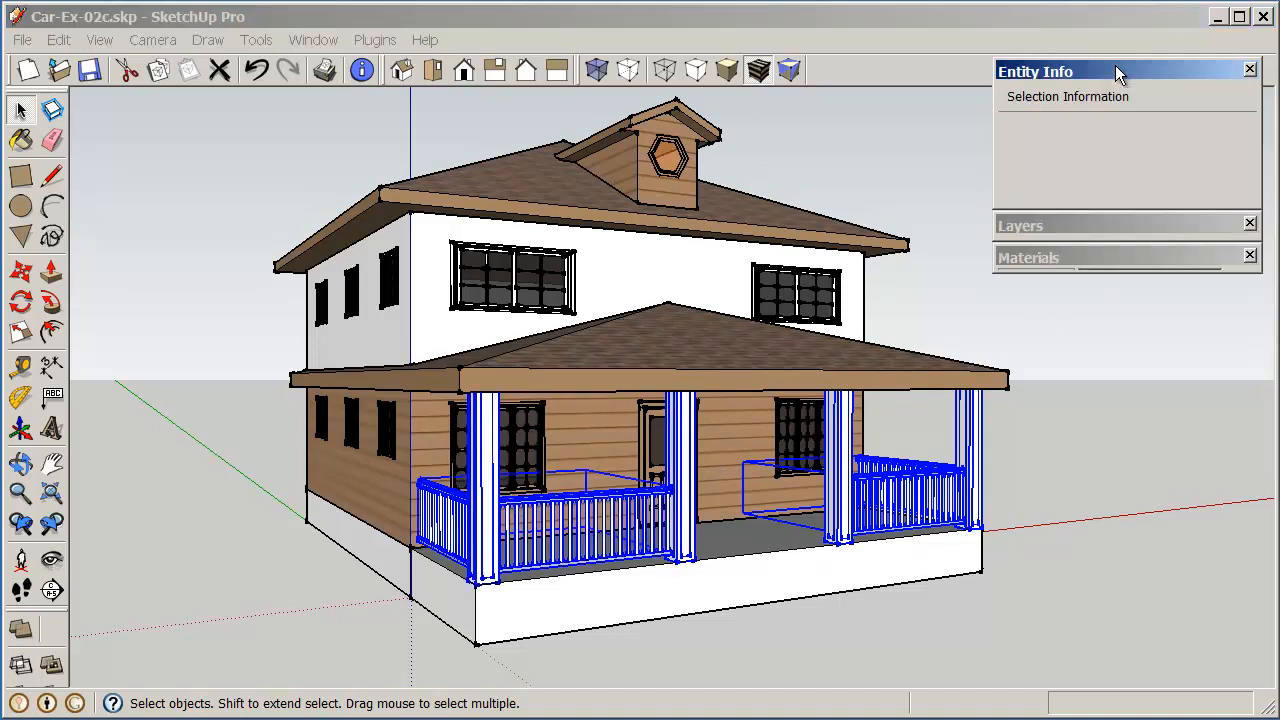
left_click(1238, 132)
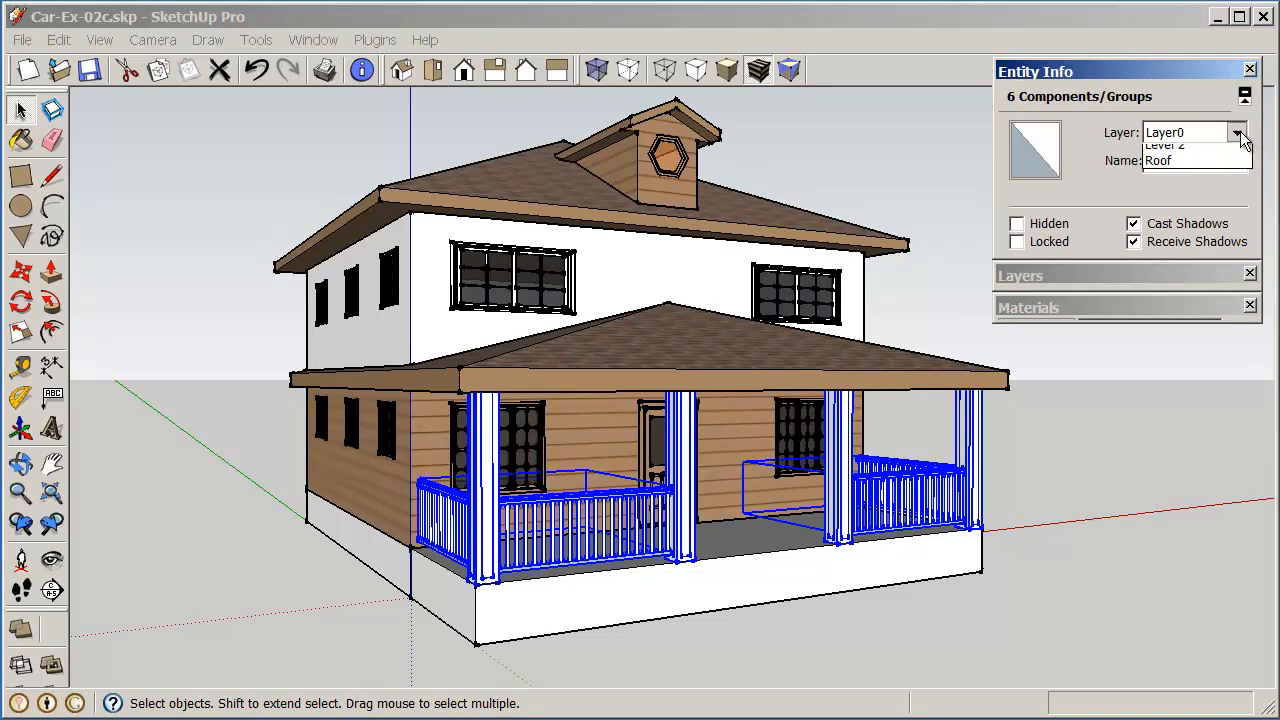
left_click(1237, 132)
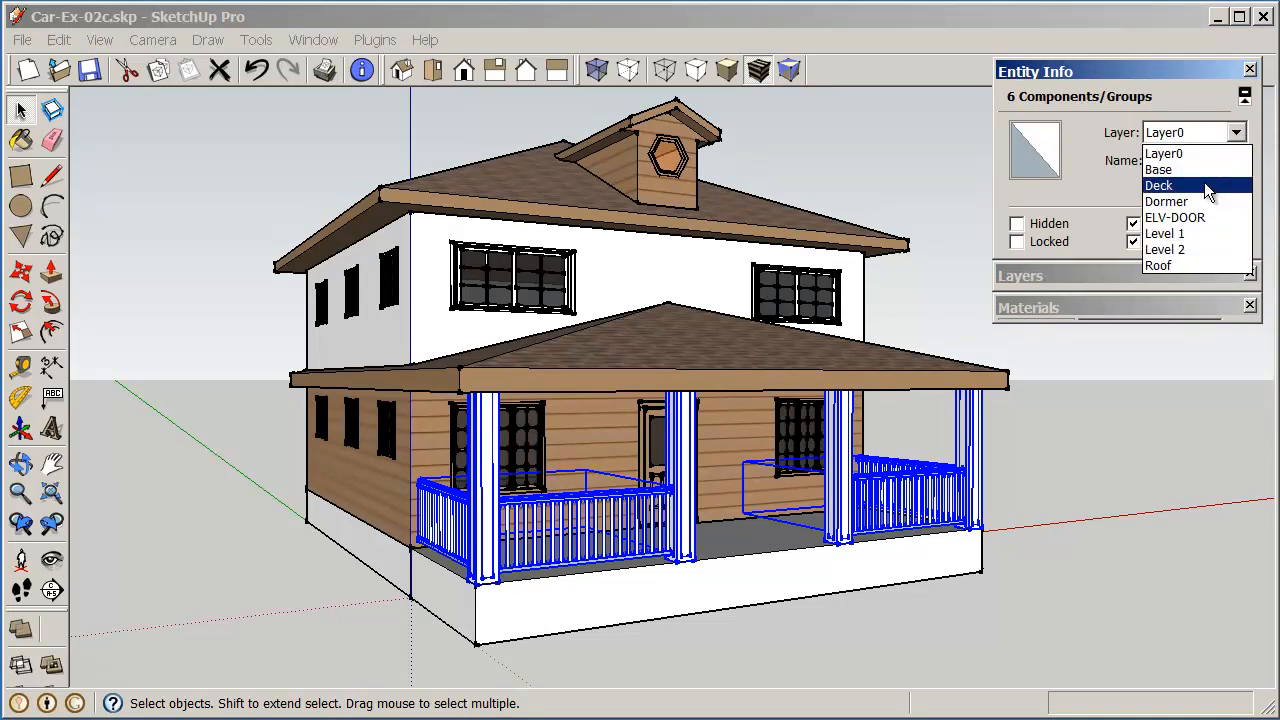
left_click(1159, 185)
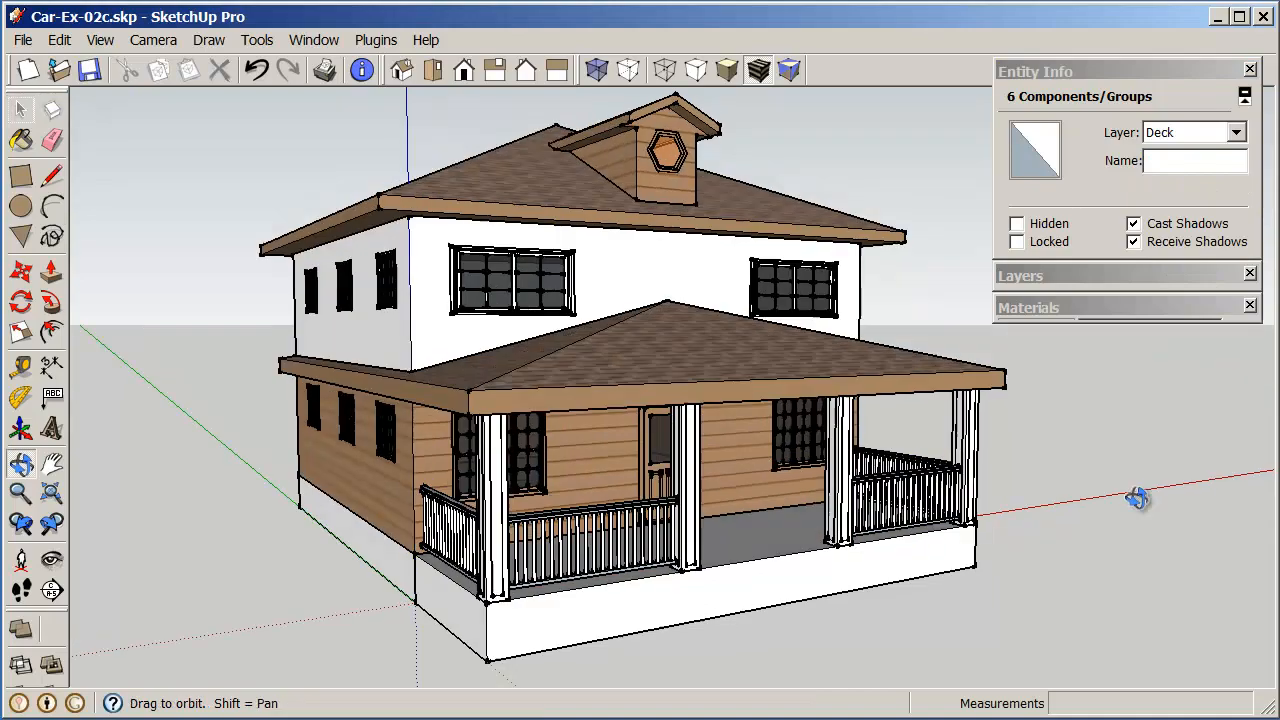